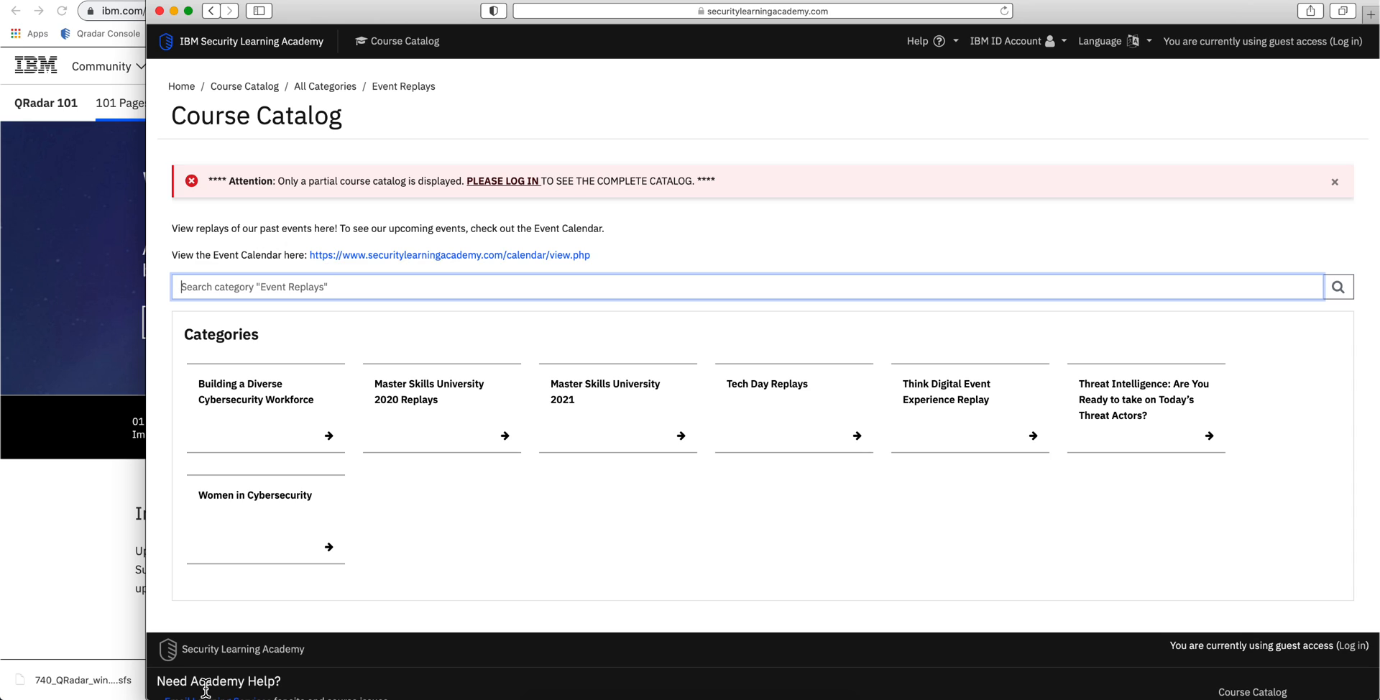
mouse_move(476, 257)
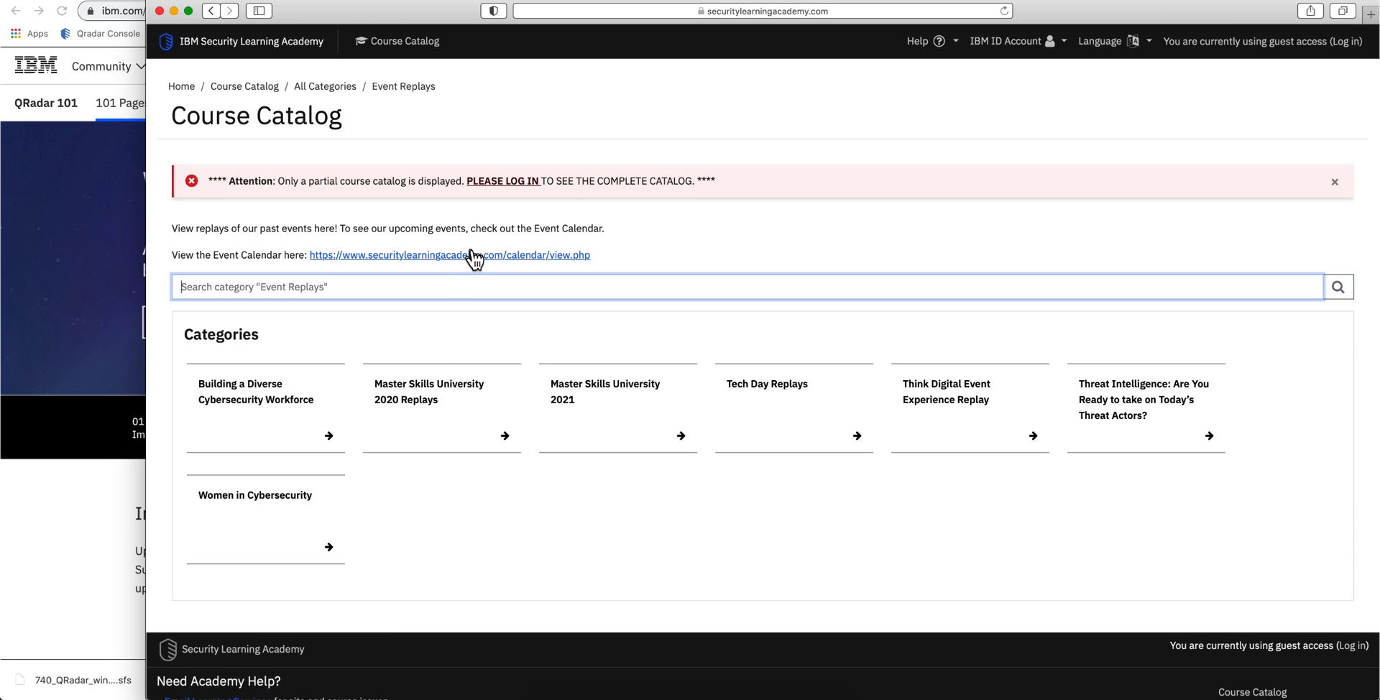
mouse_move(402, 269)
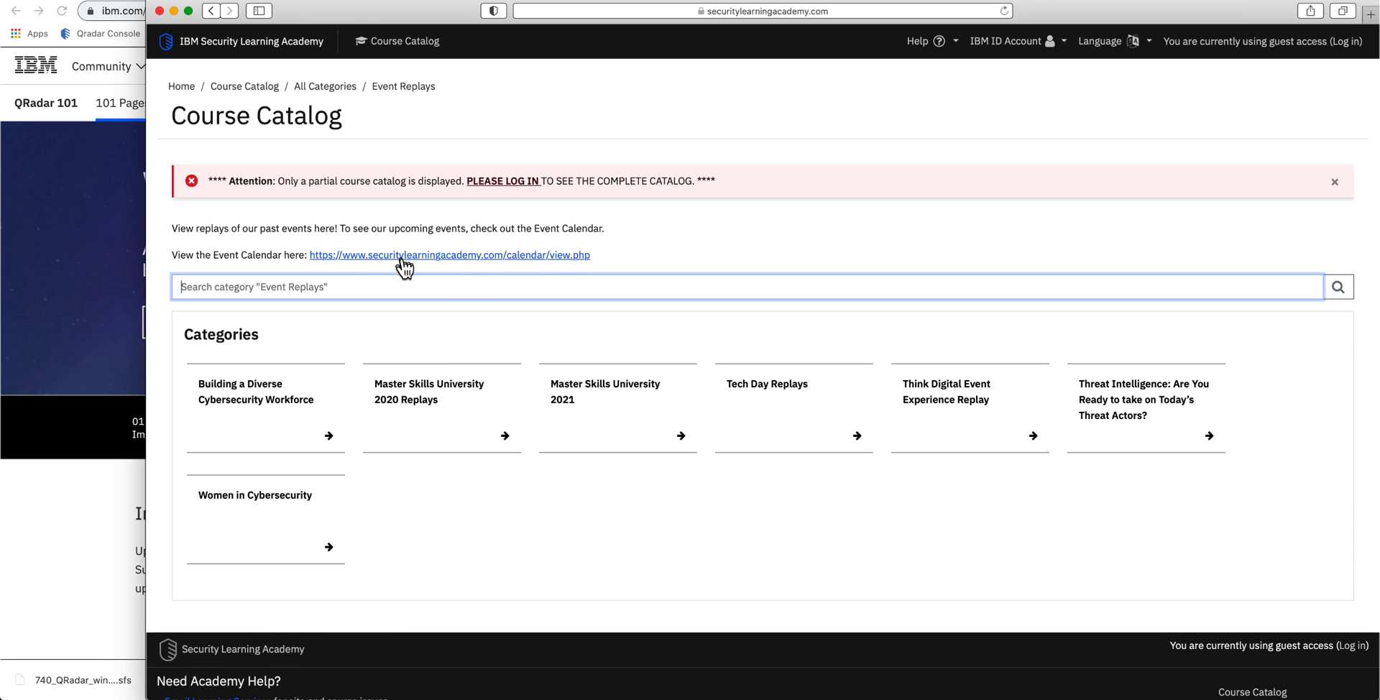
mouse_move(352, 268)
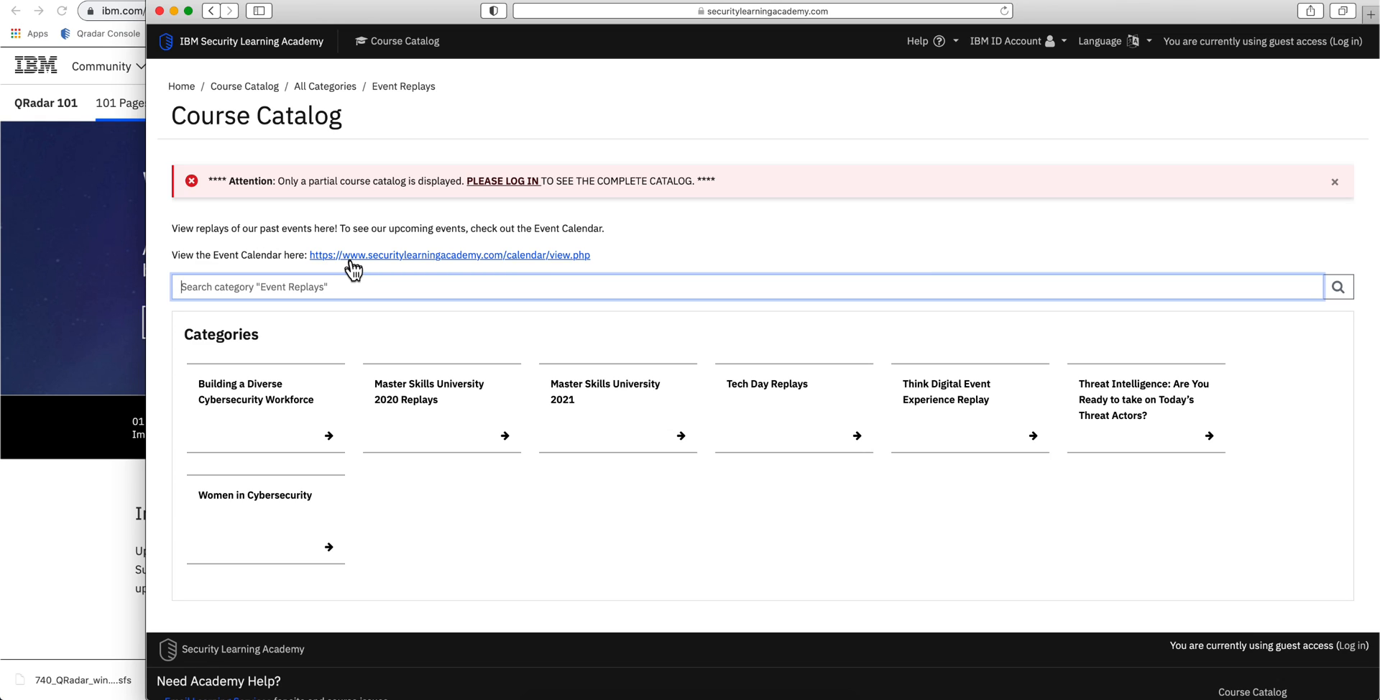
mouse_move(326, 147)
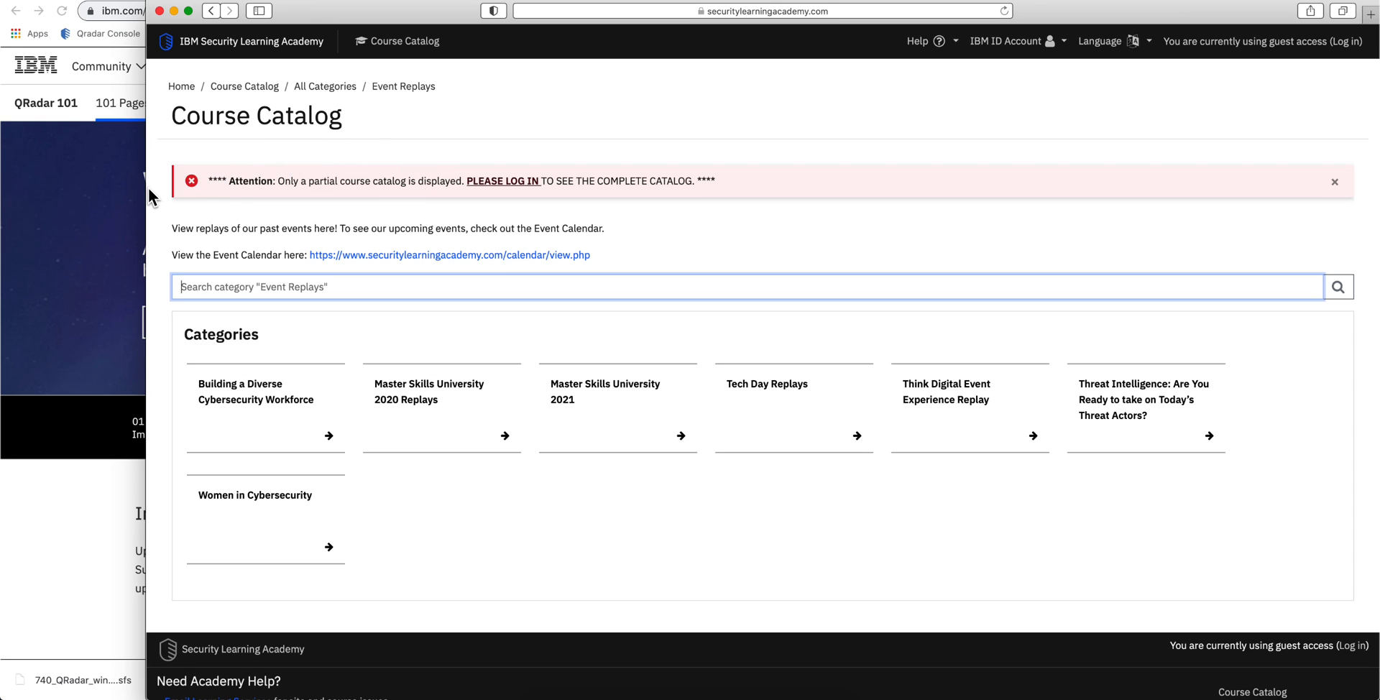
mouse_move(105, 206)
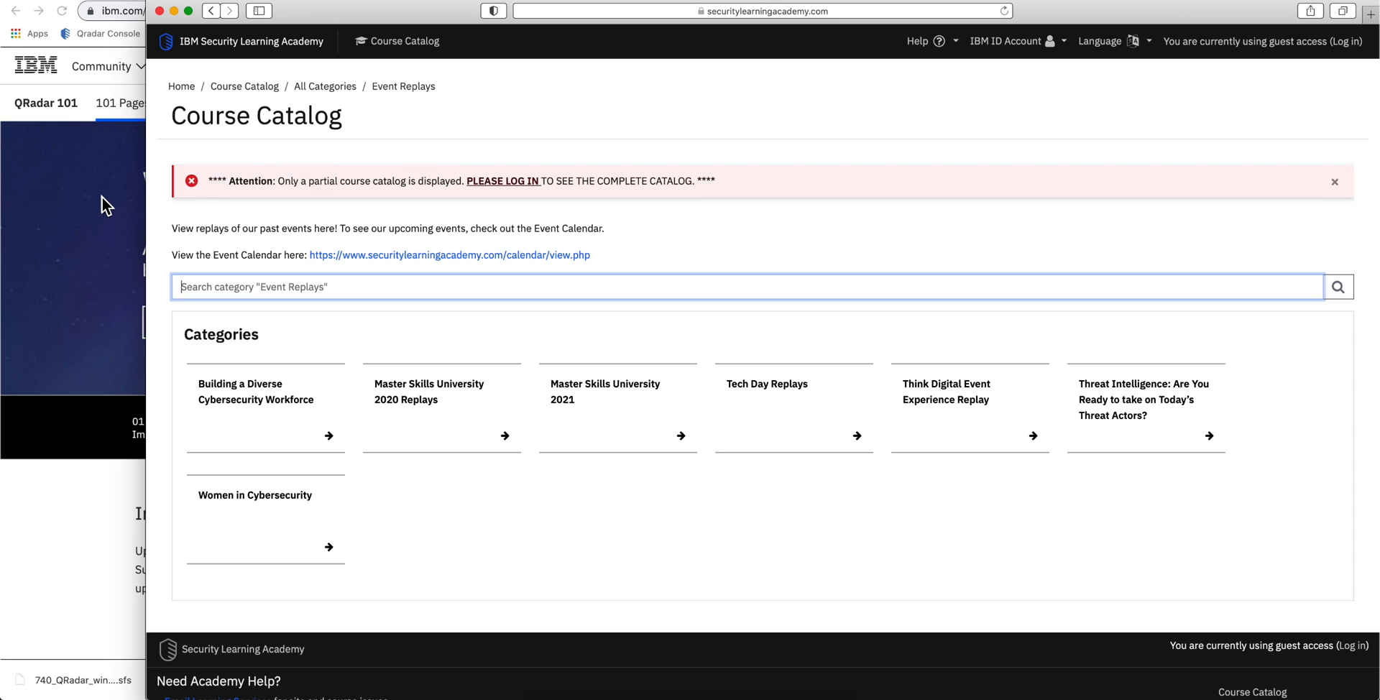
mouse_move(99, 210)
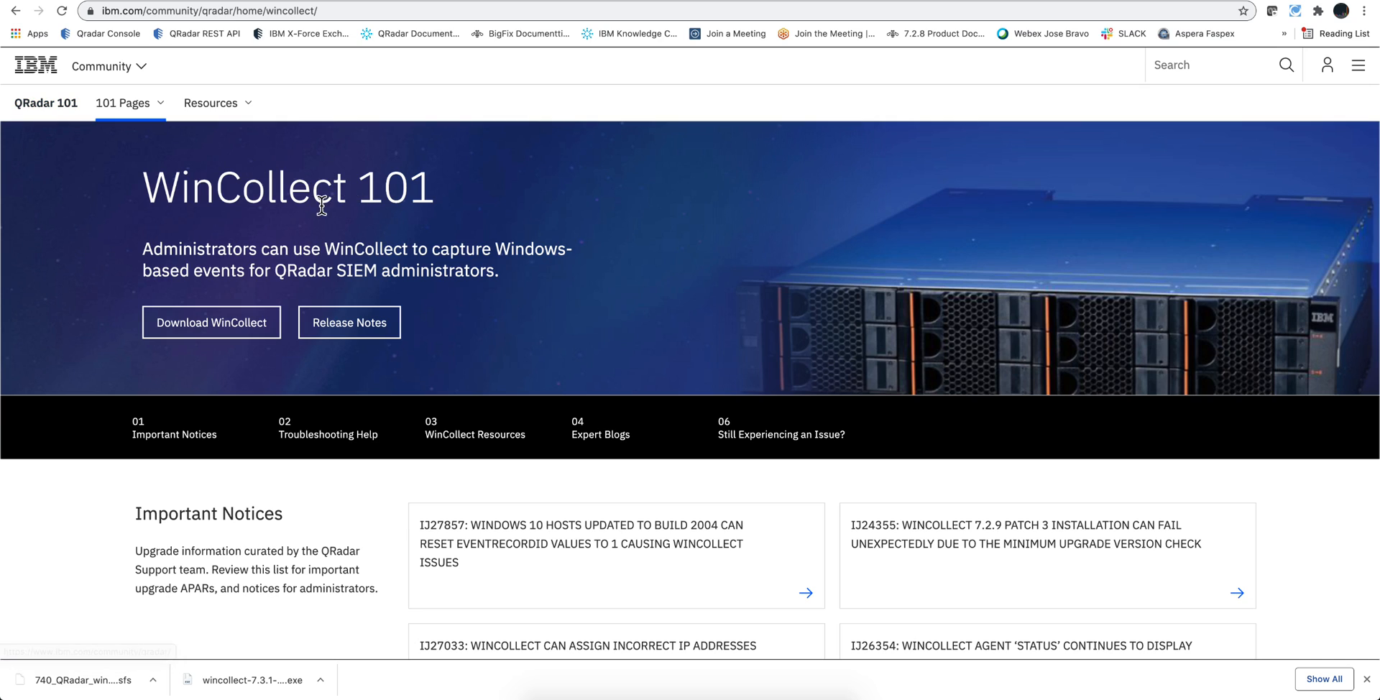
mouse_move(462, 398)
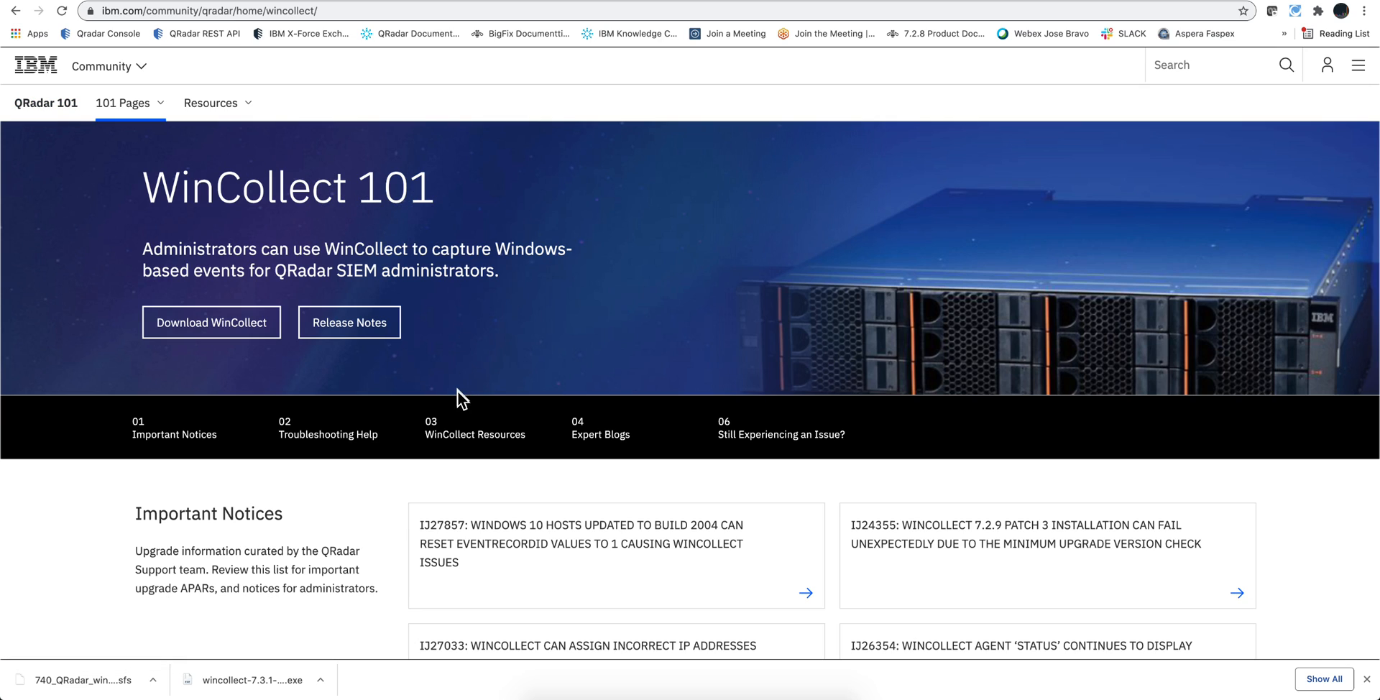
mouse_move(587, 499)
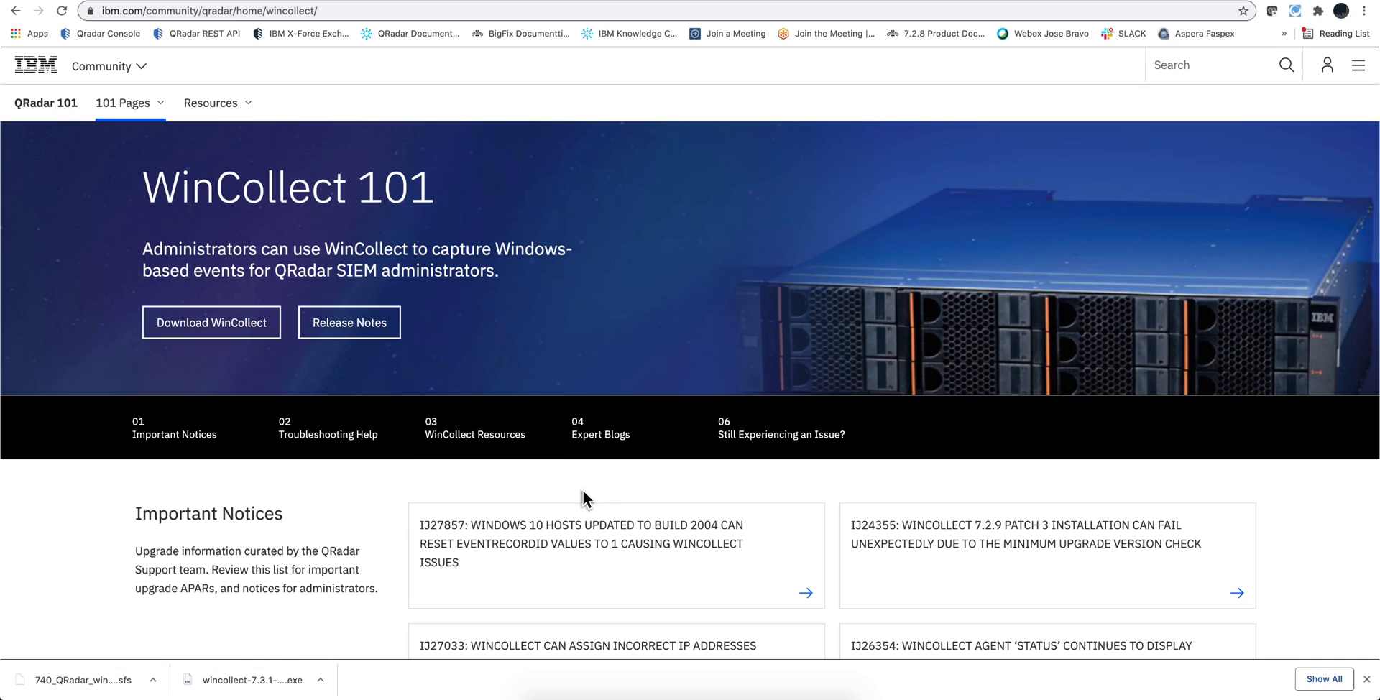
mouse_move(497, 342)
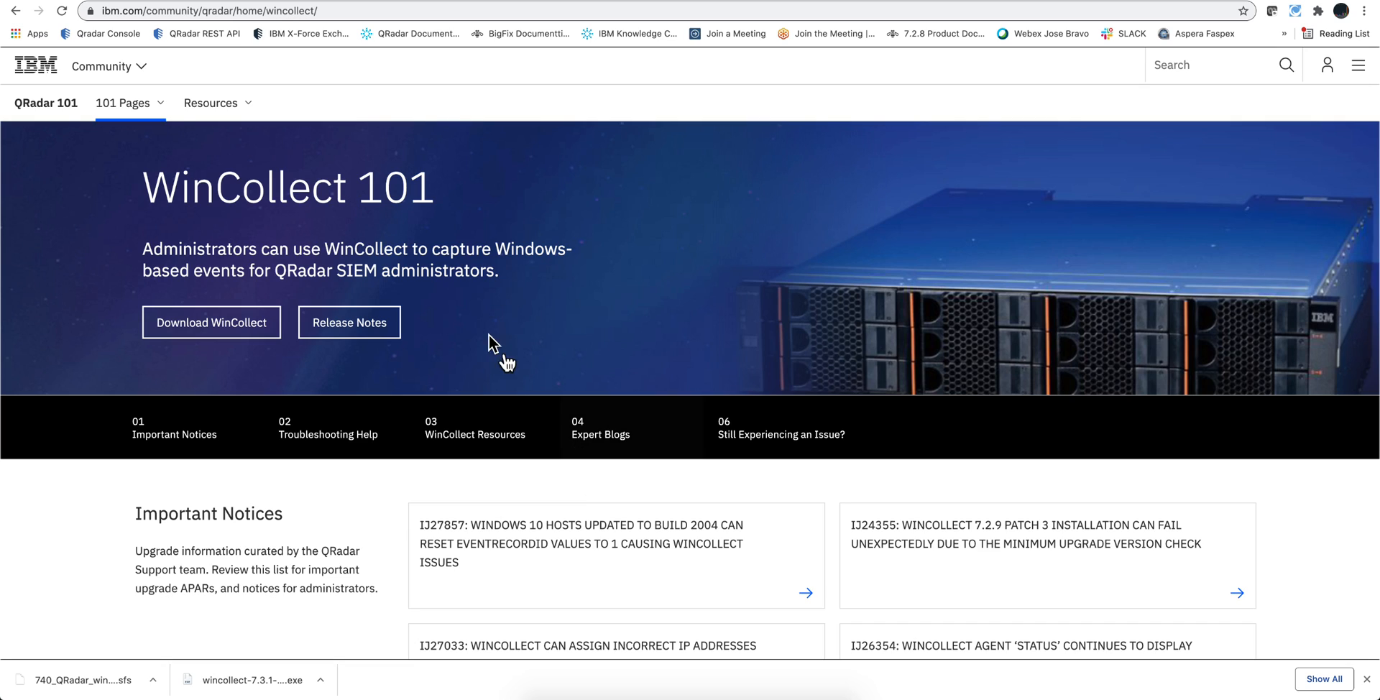
mouse_move(442, 69)
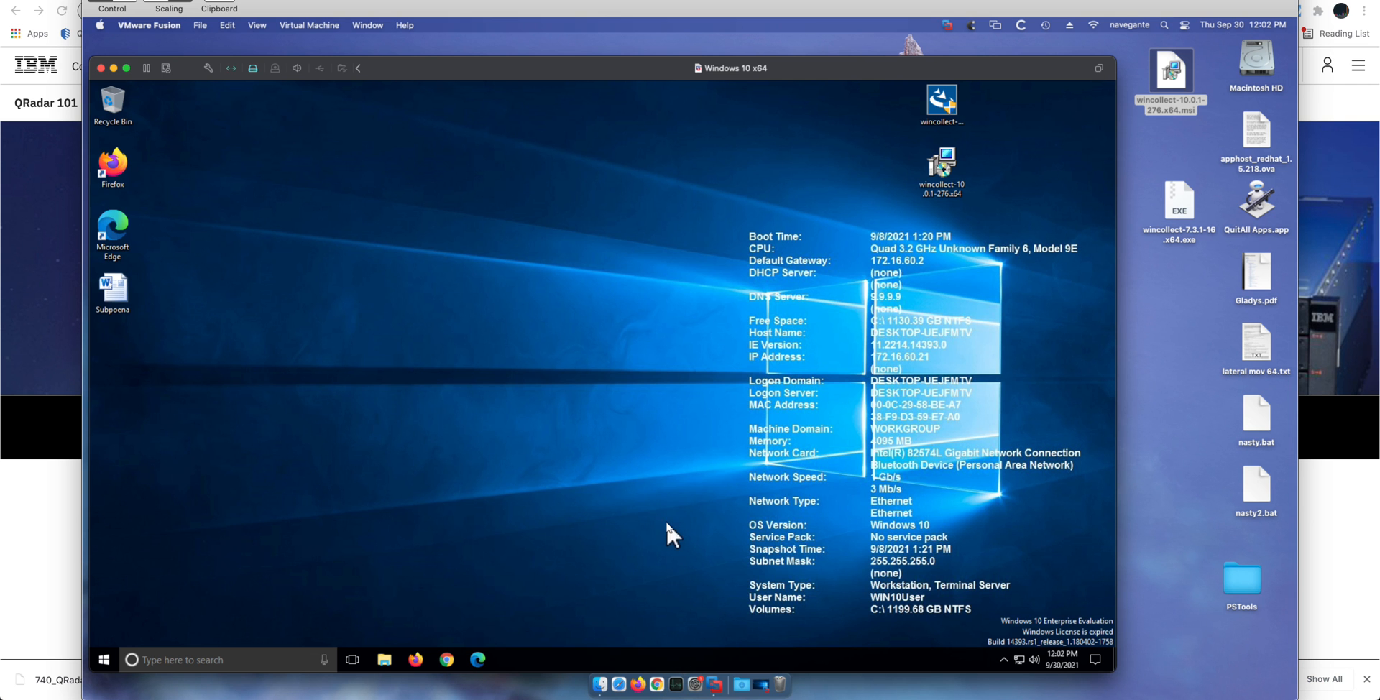
mouse_move(711, 500)
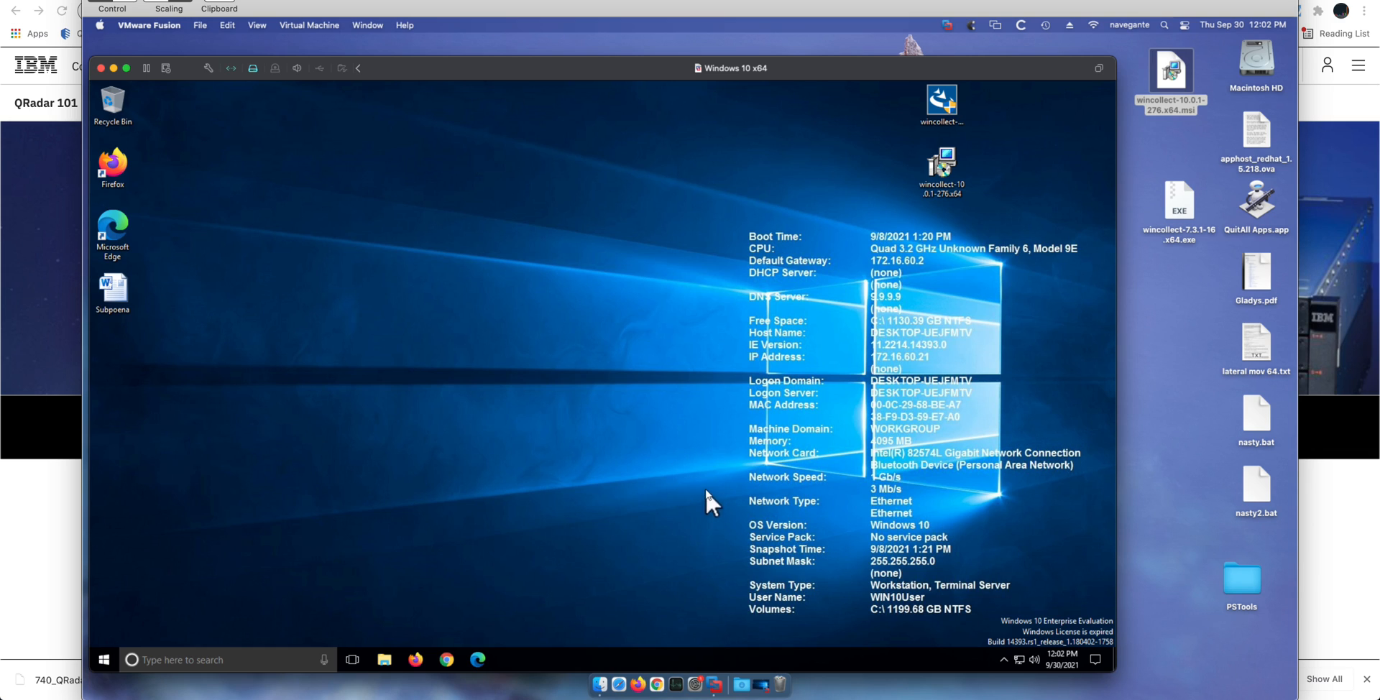
mouse_move(871, 153)
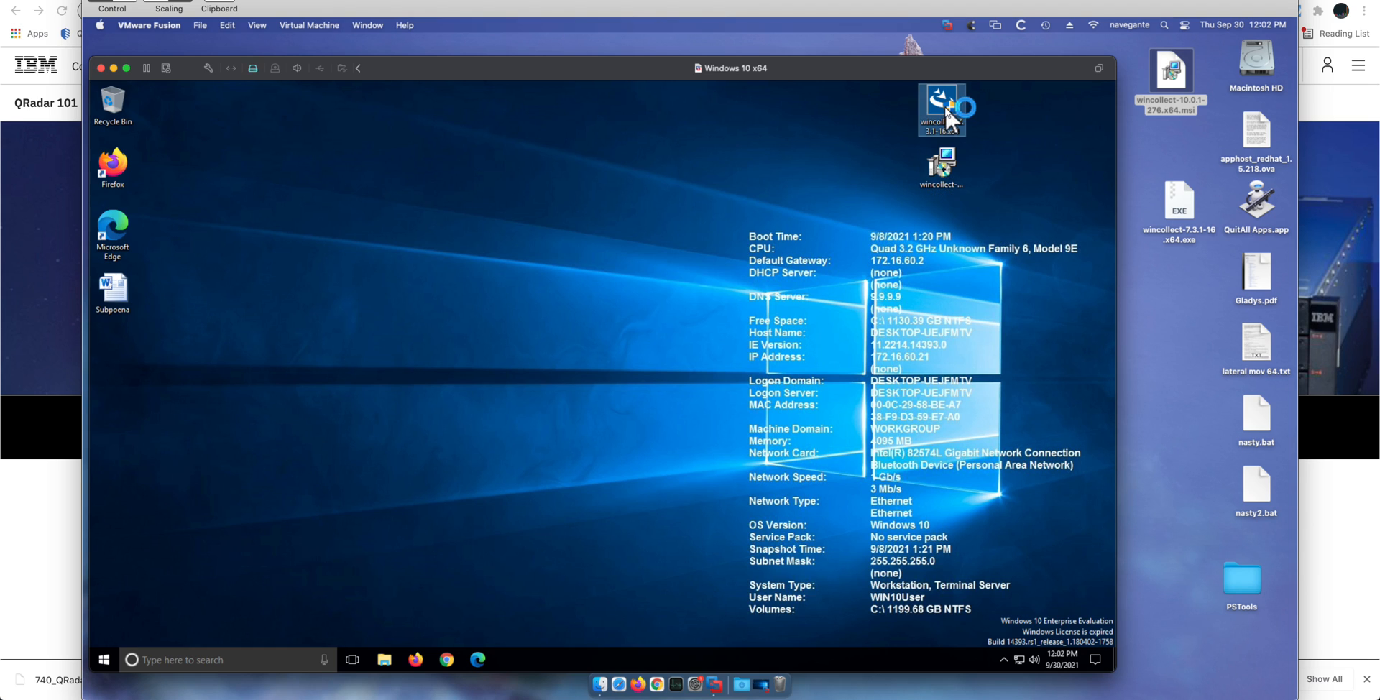
Launch the WinCollect installer from the desktop, allow it, and dismiss the upgrade confirmation.
double_click(941, 110)
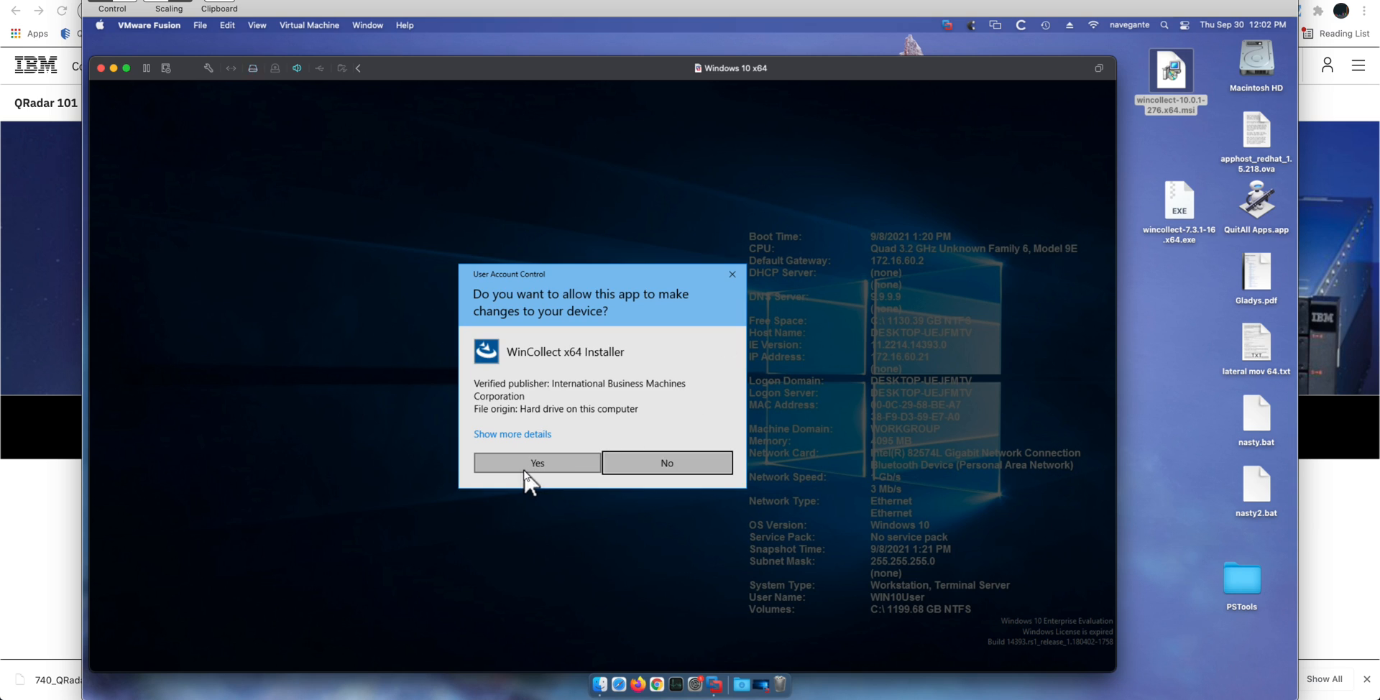
left_click(536, 463)
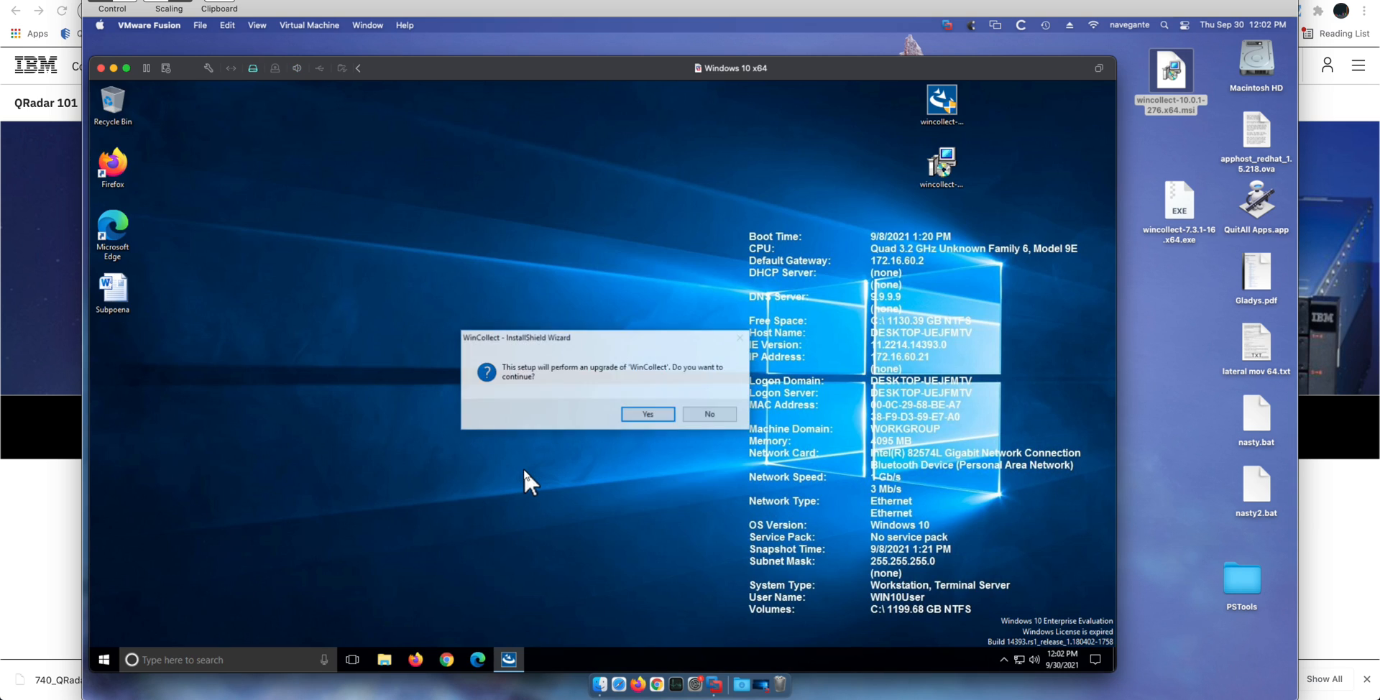
left_click(647, 414)
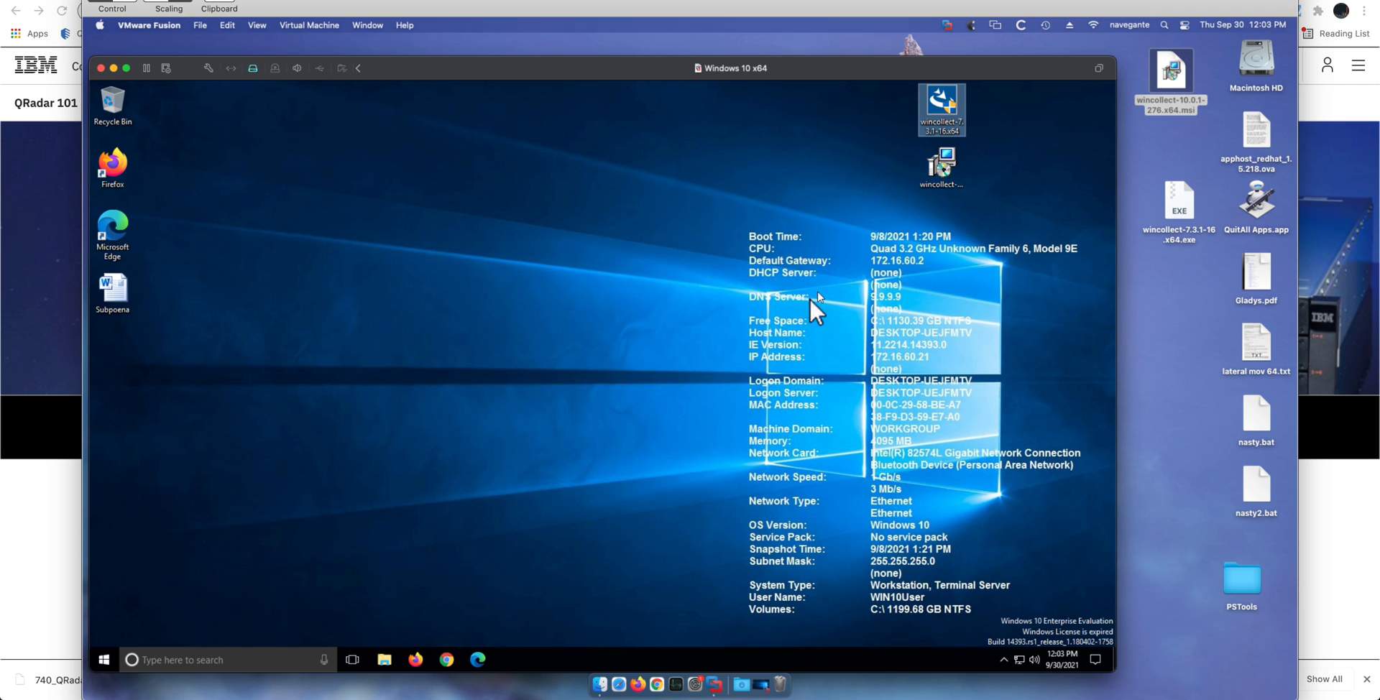
mouse_move(940, 167)
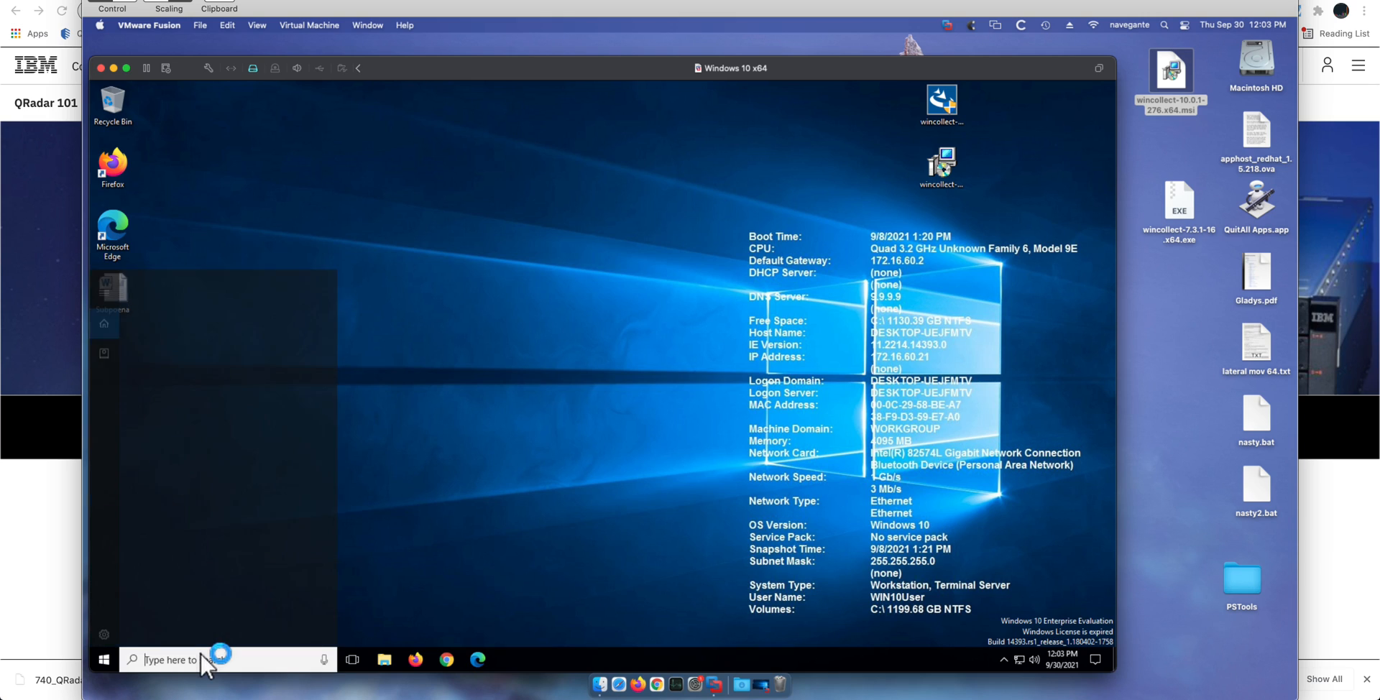
Start an elevated Command Prompt via the 'cmd' search with Run as administrator and UAC approval.
type("c")
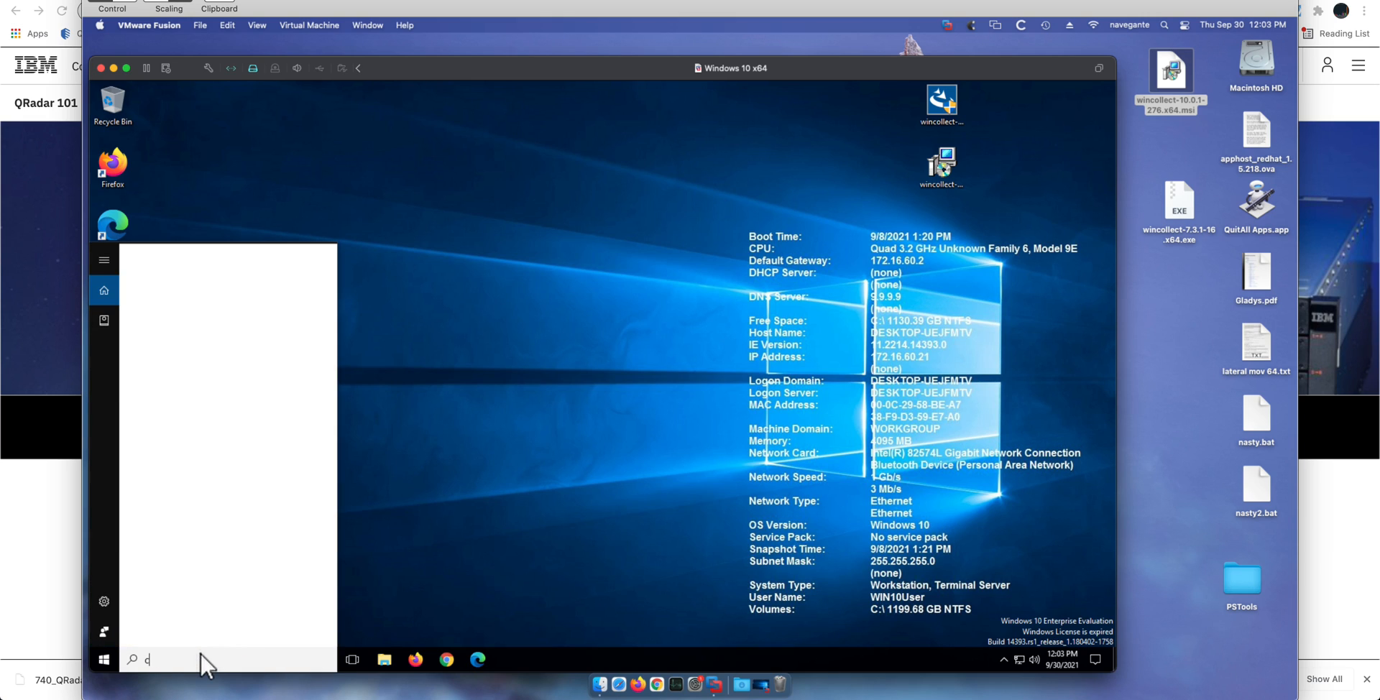
type("md")
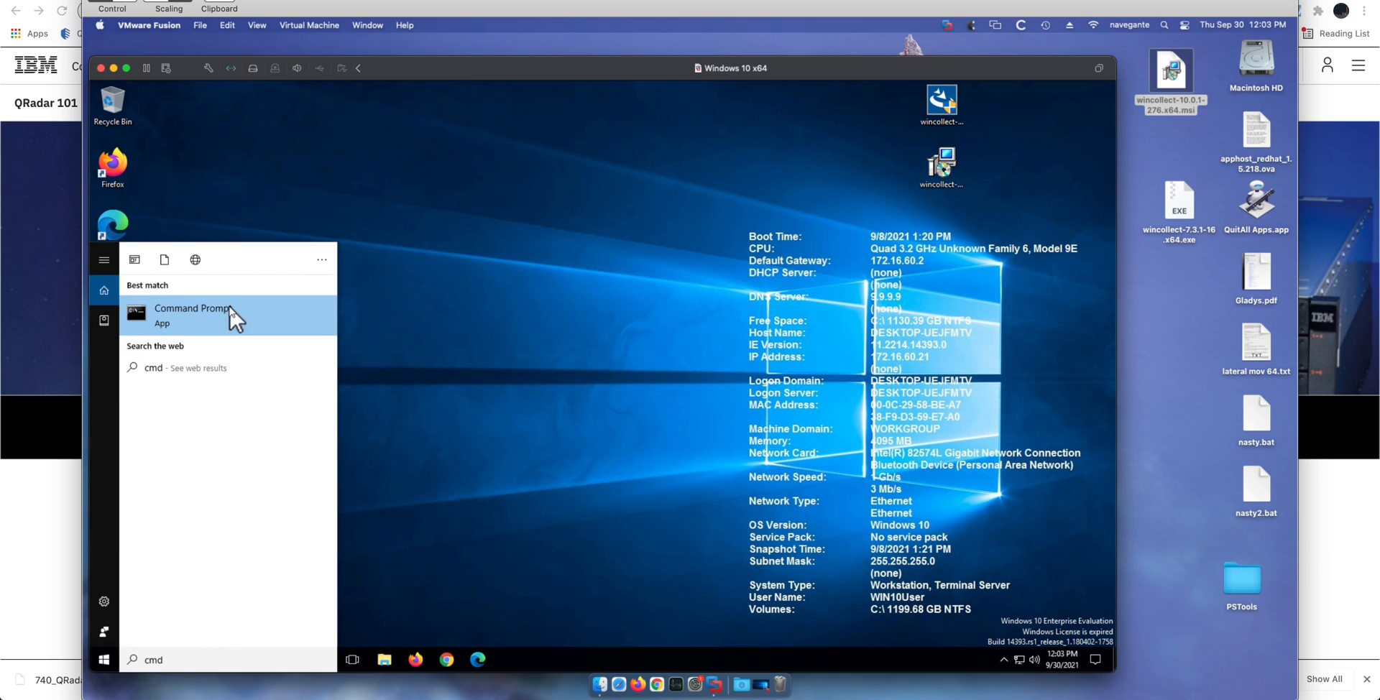
right_click(191, 312)
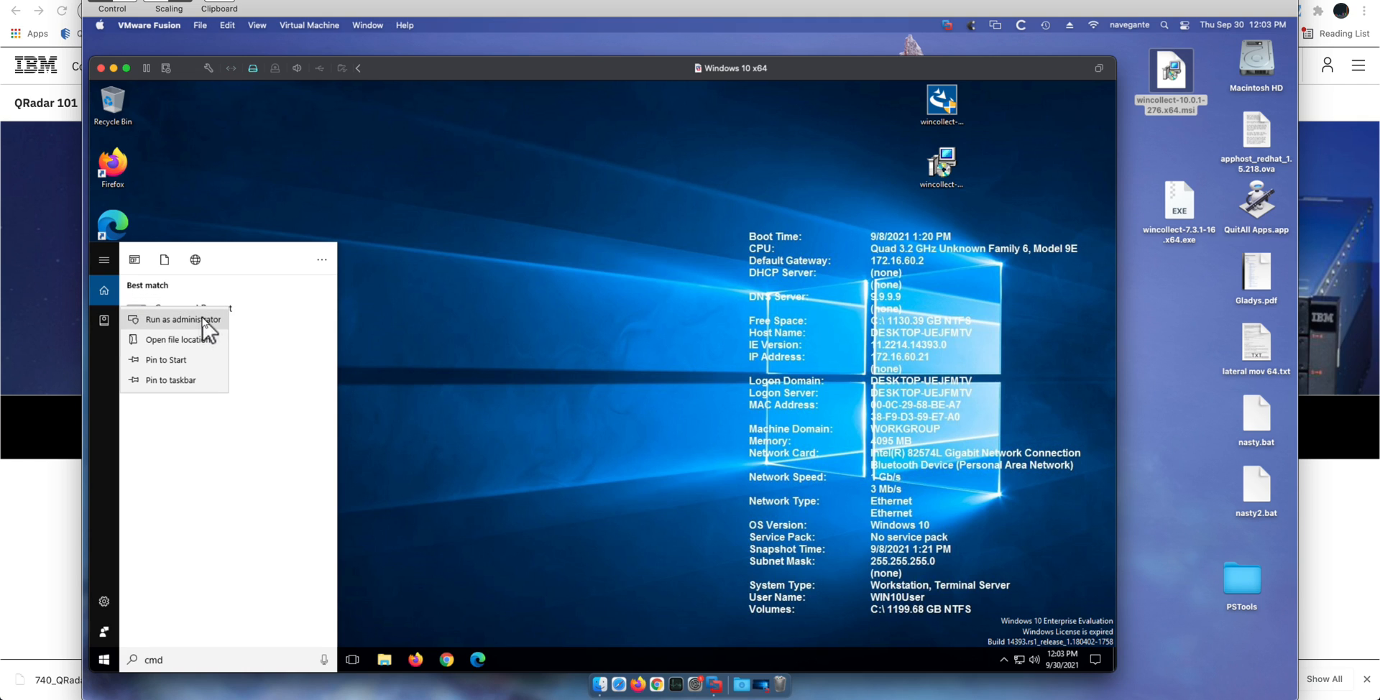
left_click(181, 319)
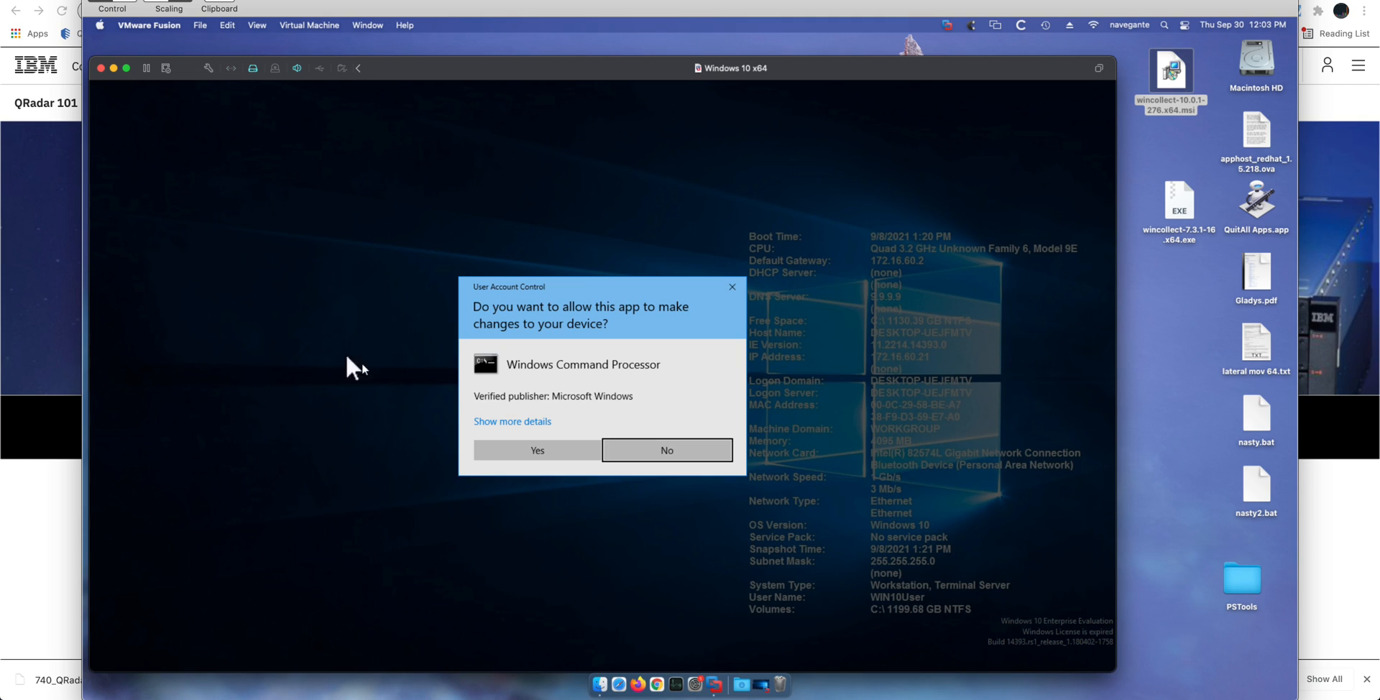
left_click(536, 450)
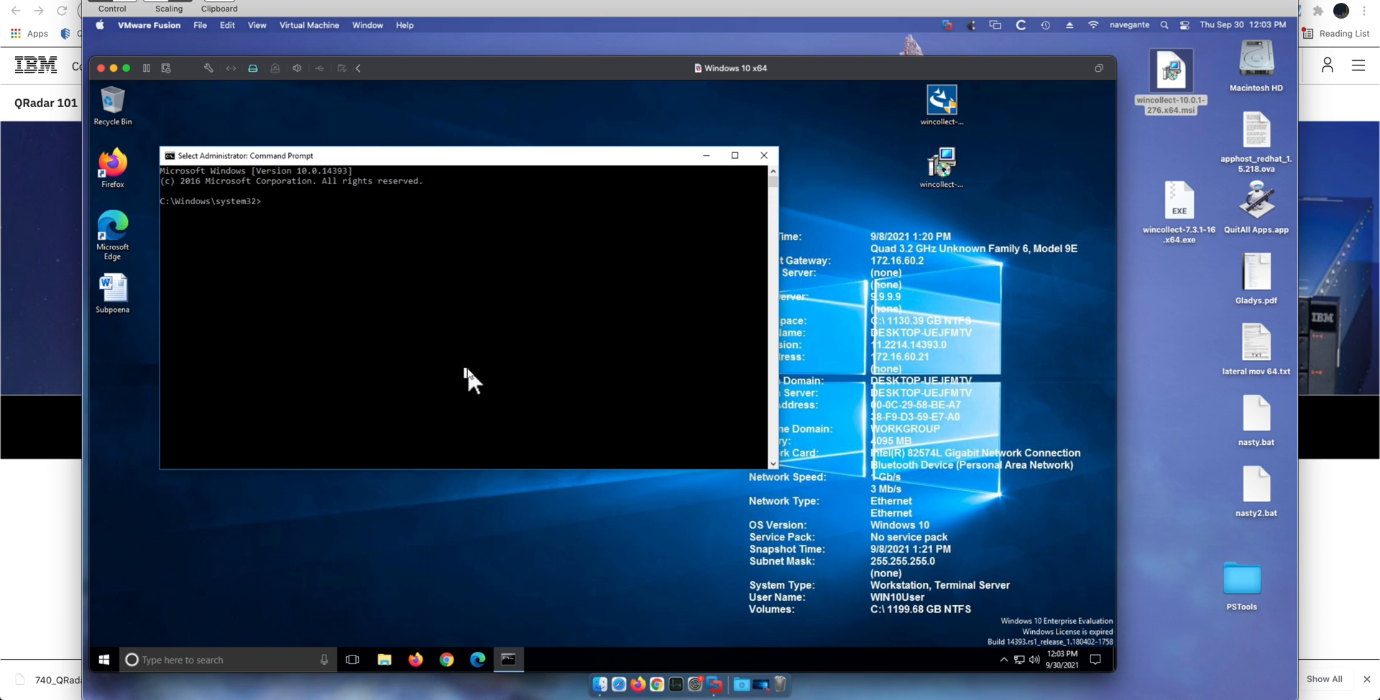
Run wincollect-10.0.1-276.x64.msi from the prompt and complete the WinCollect 10 upgrade wizard.
type("wincollect-10.0.1-276.x64.msi")
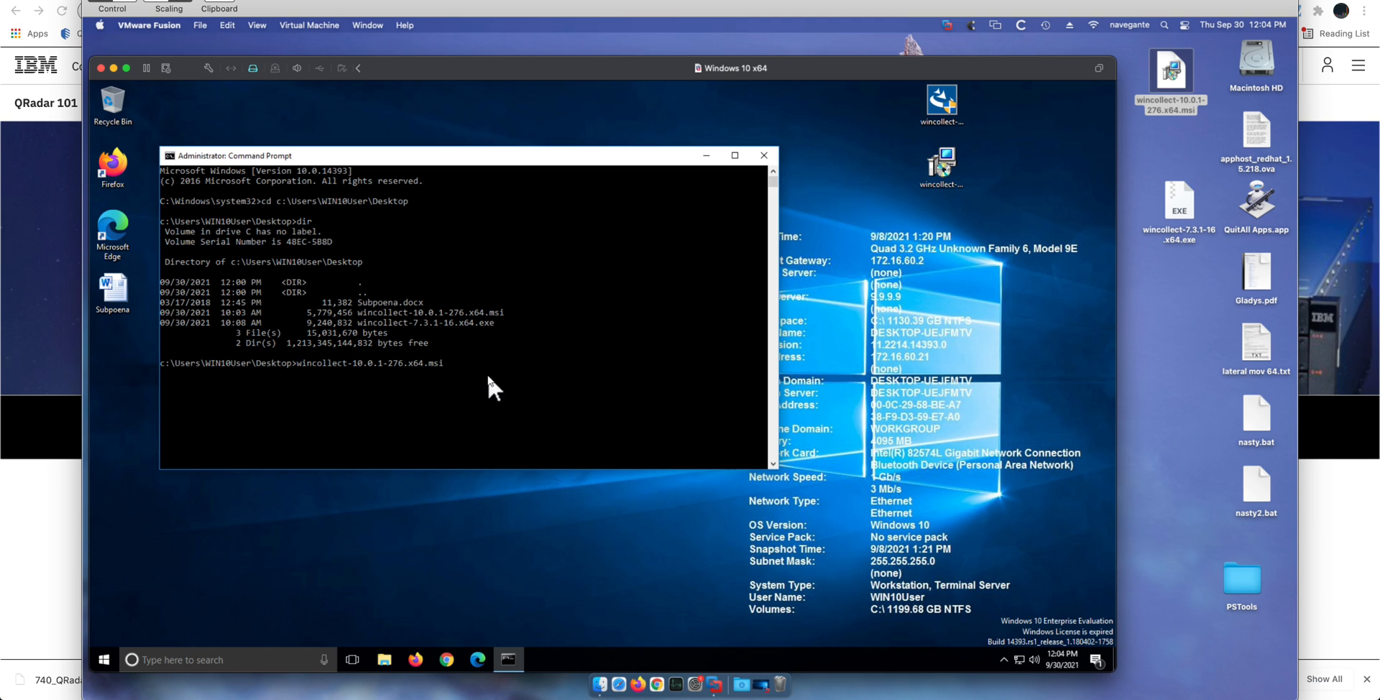
key("Return")
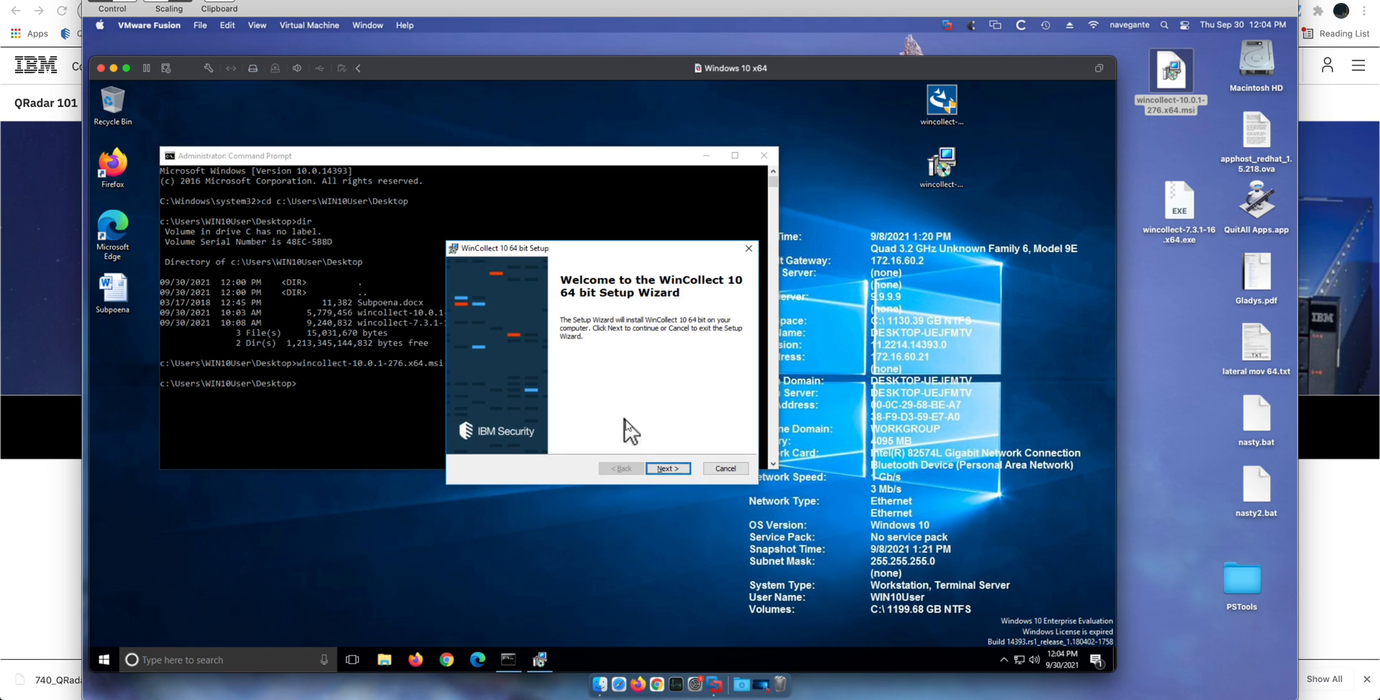
left_click(667, 467)
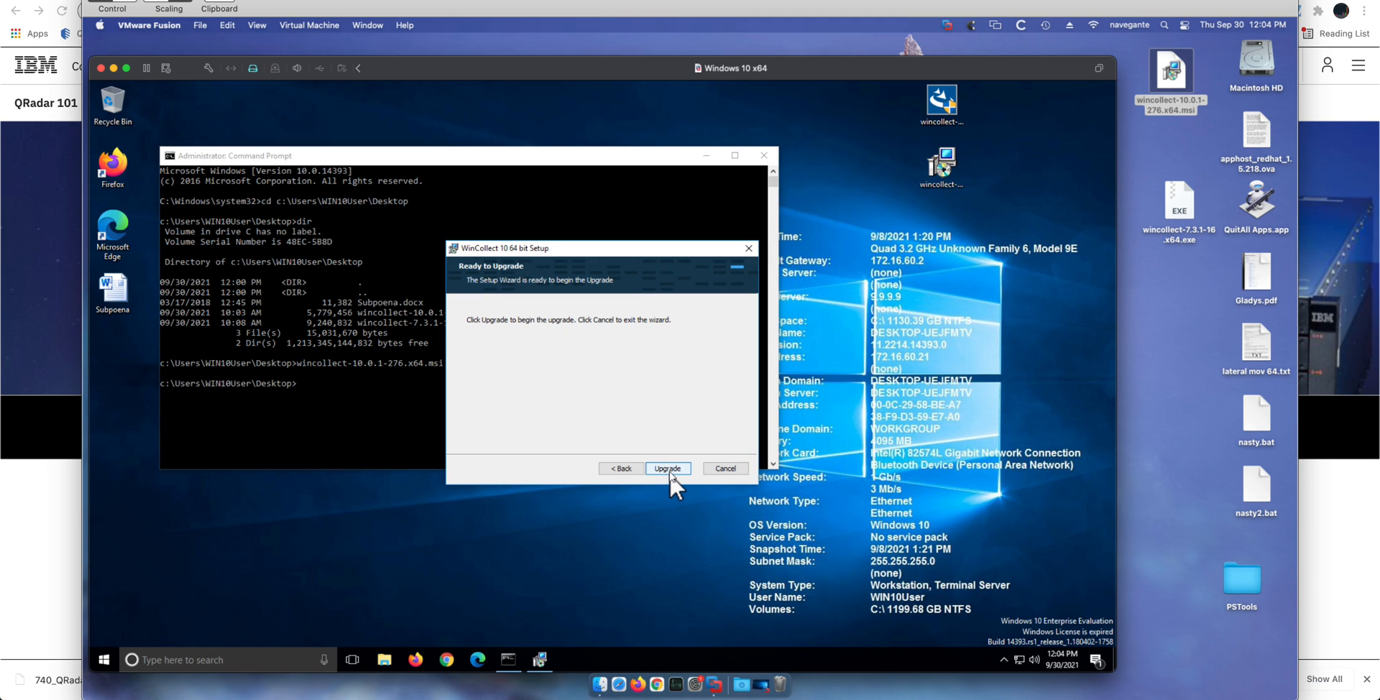
left_click(666, 467)
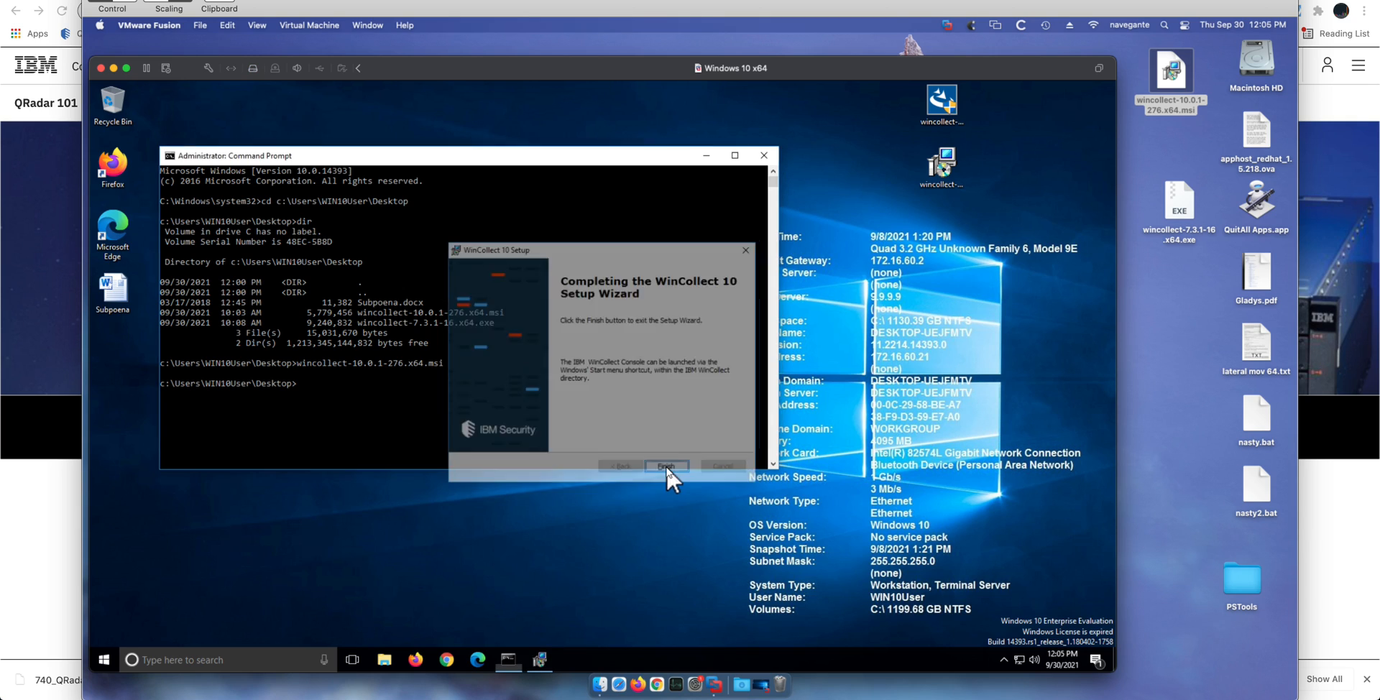
left_click(666, 466)
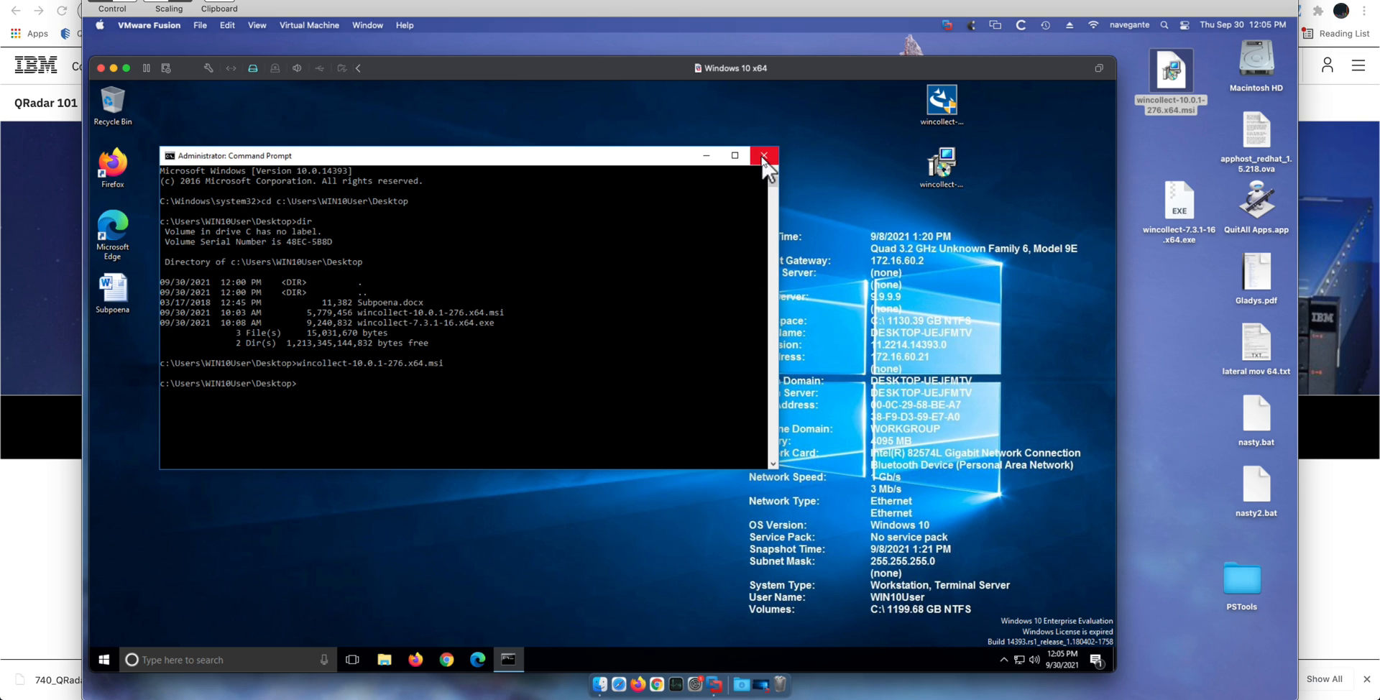
left_click(763, 155)
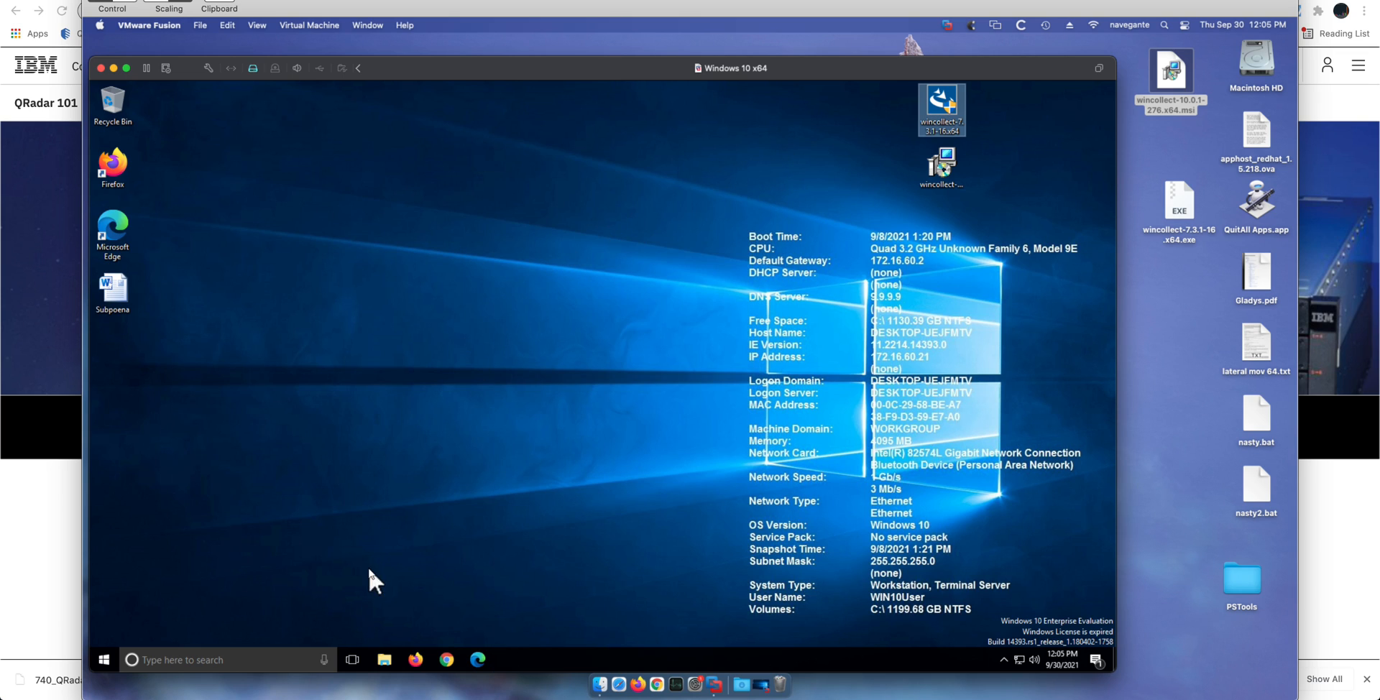
mouse_move(299, 590)
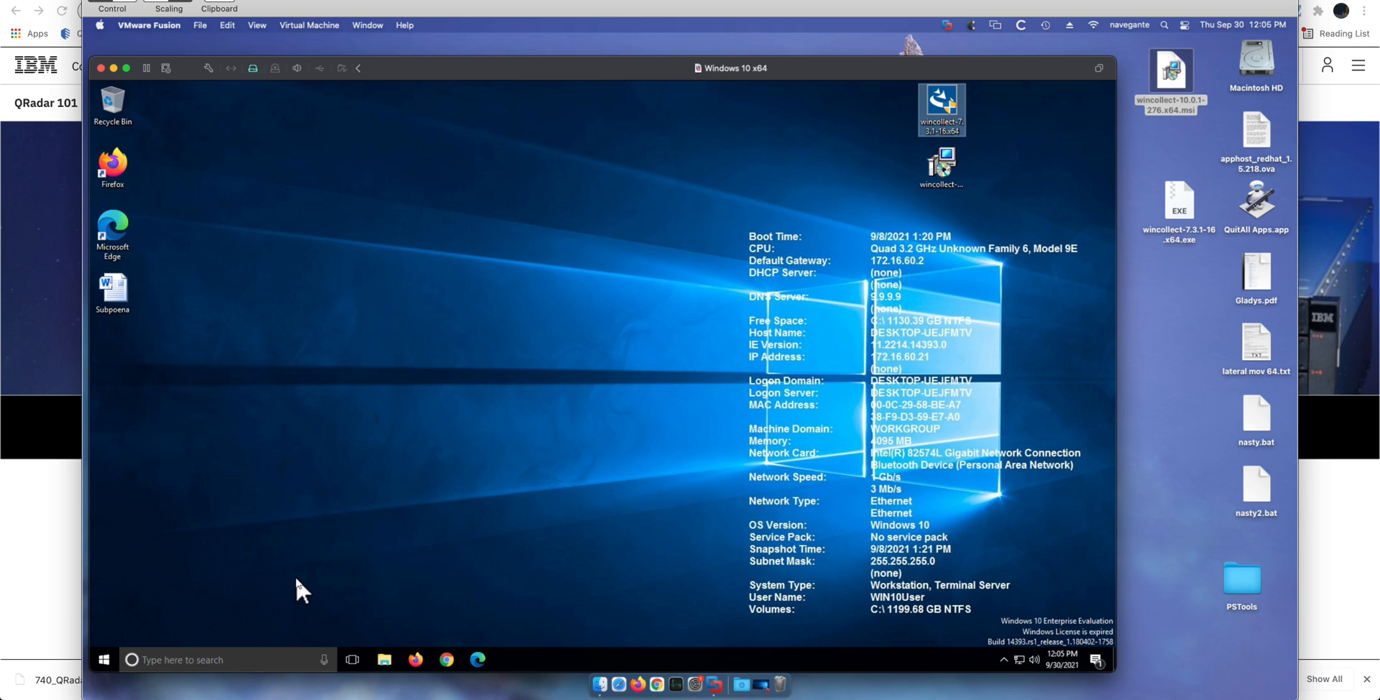
mouse_move(120, 660)
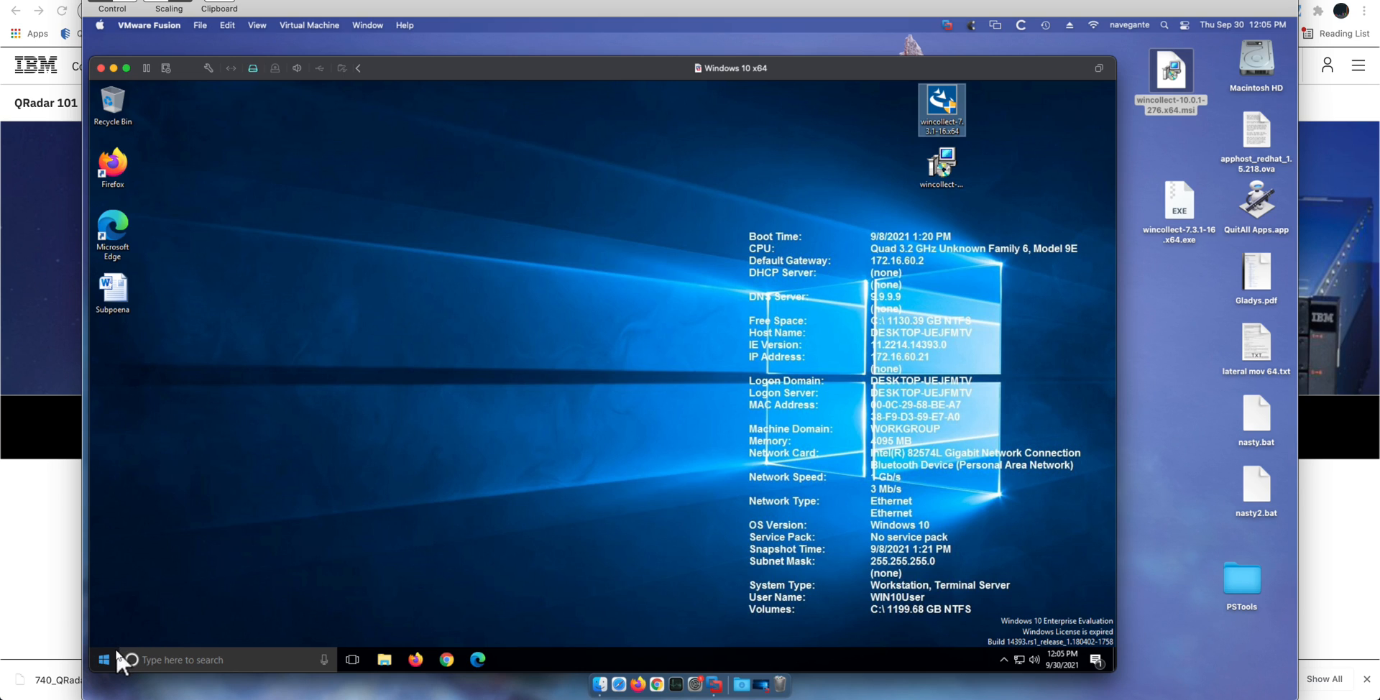
mouse_move(112, 664)
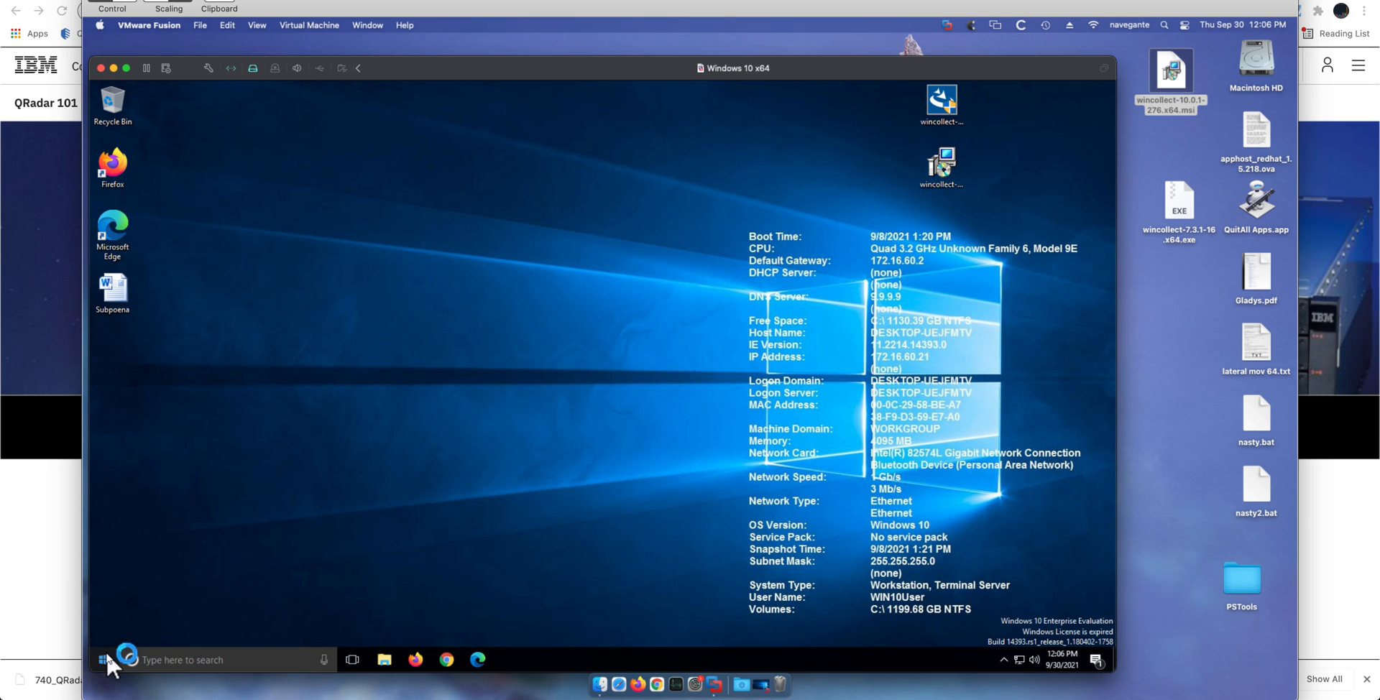
Launch IBM WinCollect 10 Console from the IBM WinCollect 10 group in the Start menu.
left_click(102, 659)
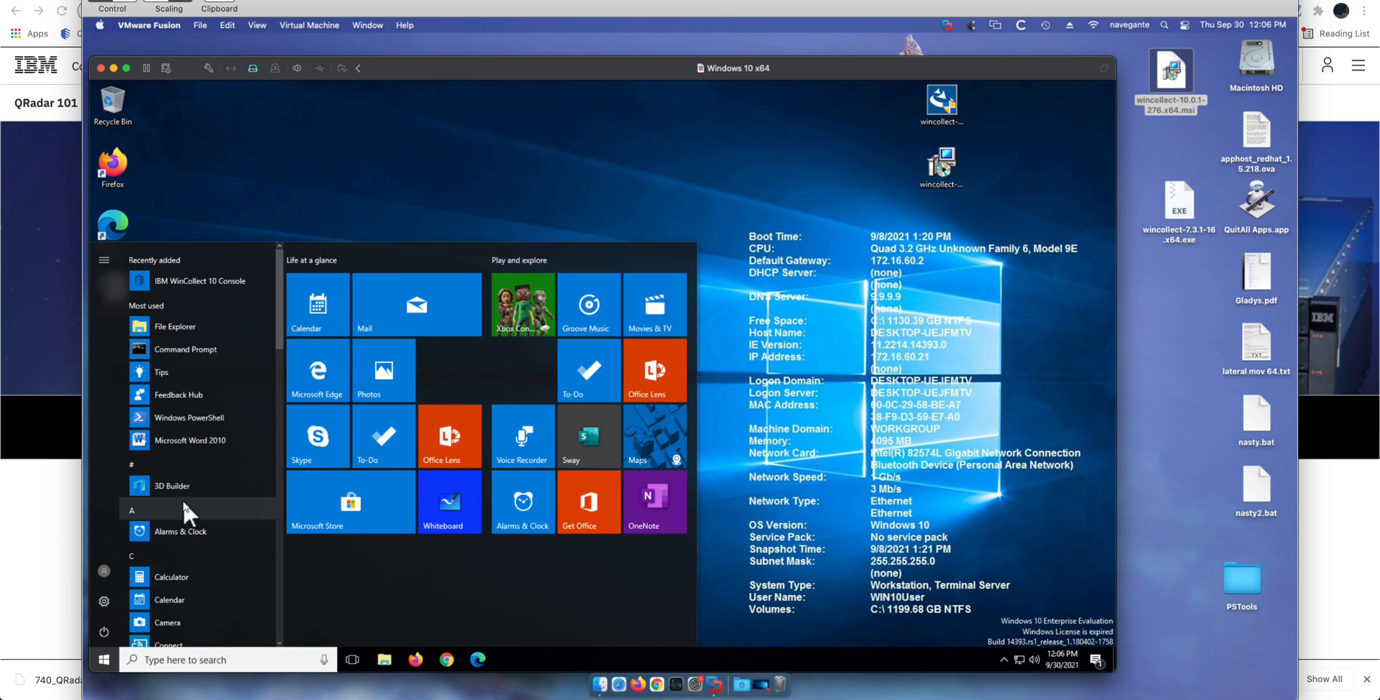
scroll("down", 3)
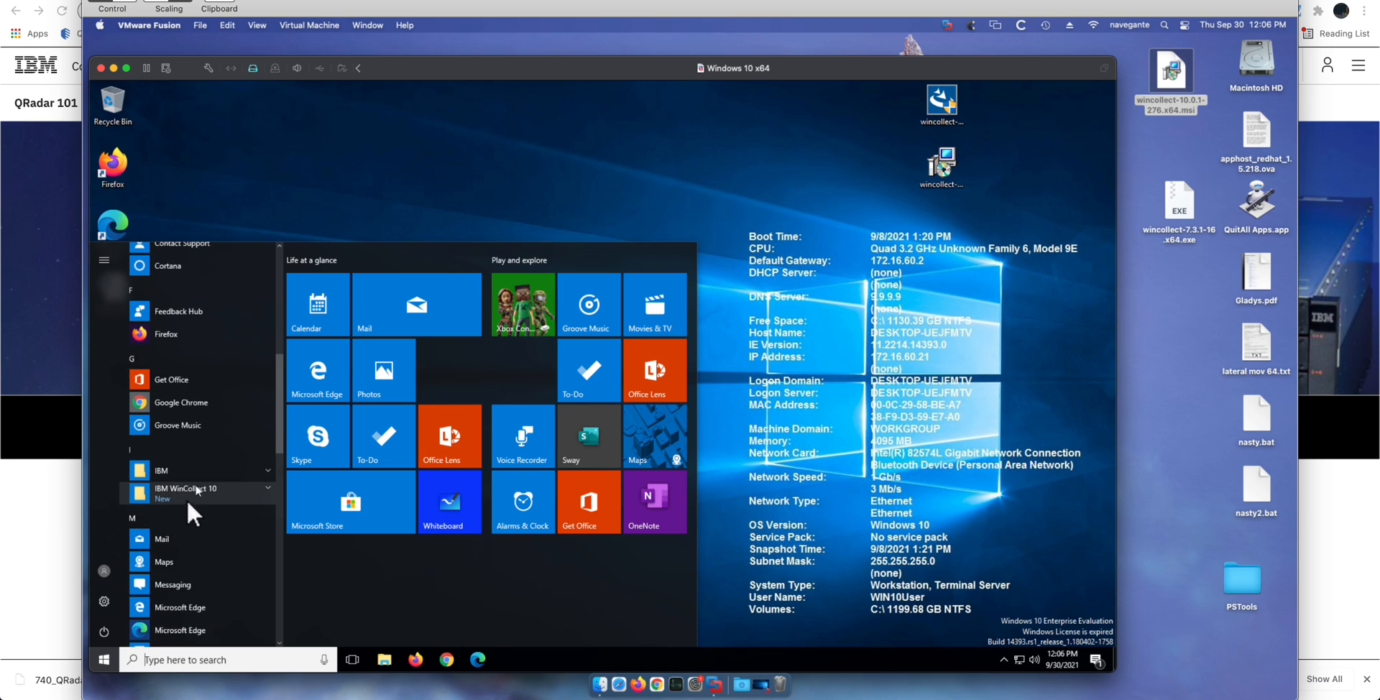
left_click(185, 489)
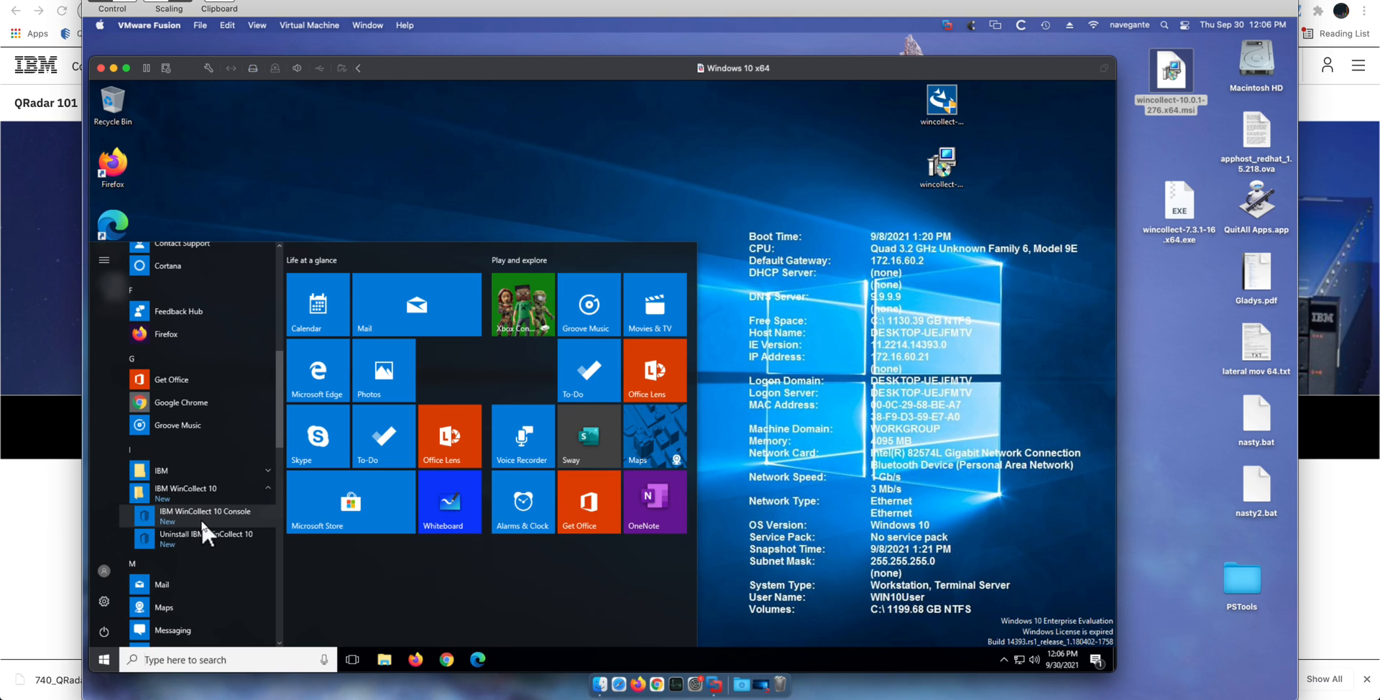
left_click(206, 516)
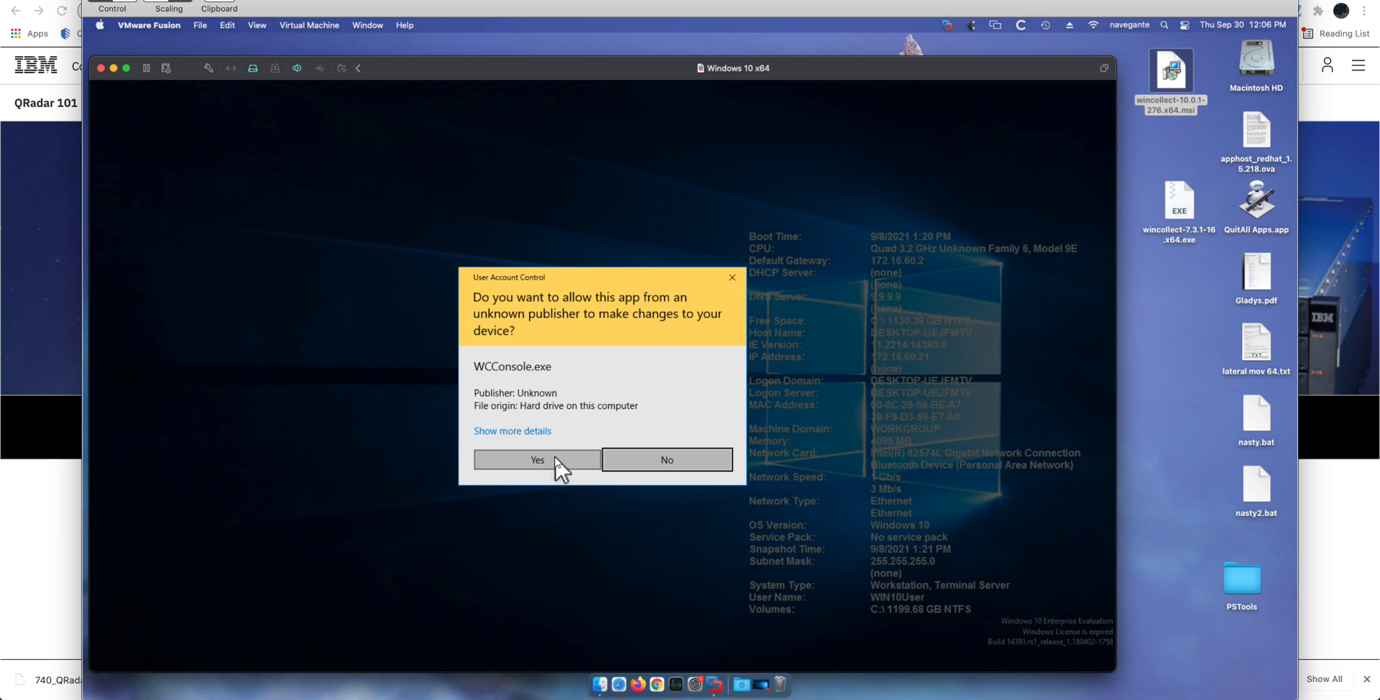
Allow the console through UAC and make Google Chrome always open it.
left_click(536, 460)
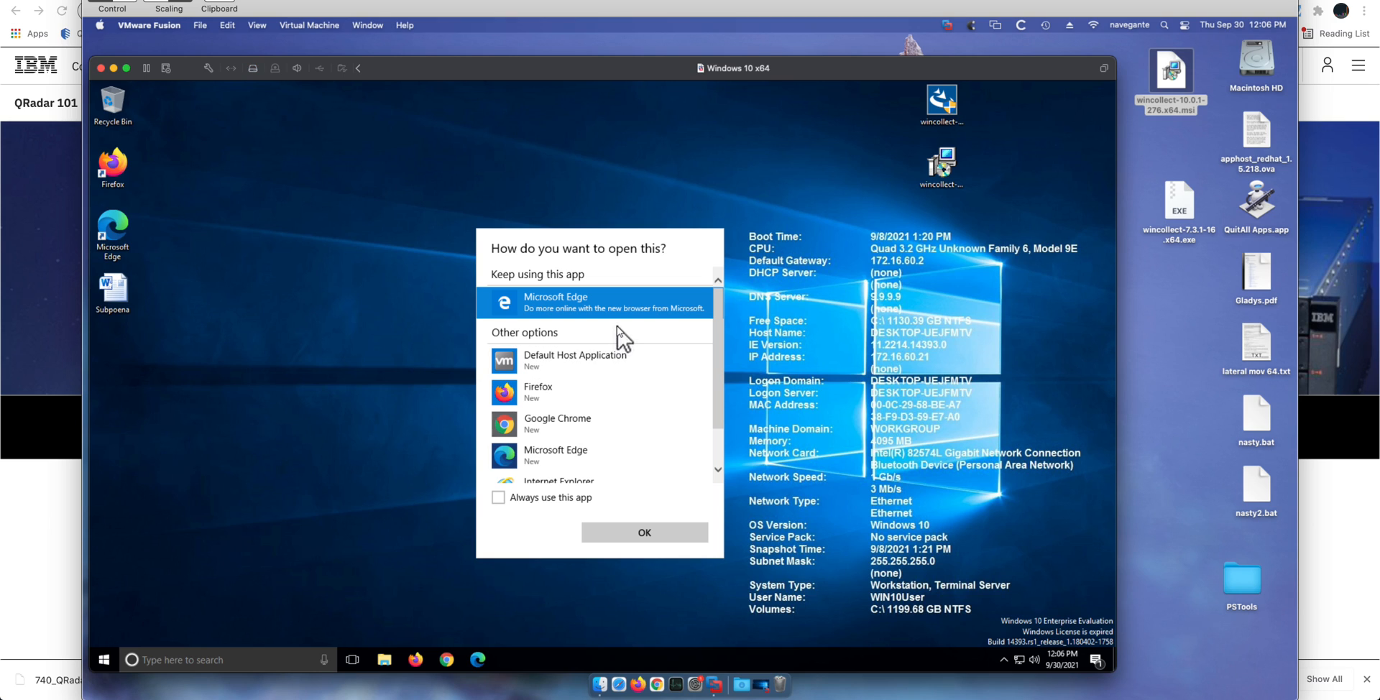
mouse_move(621, 339)
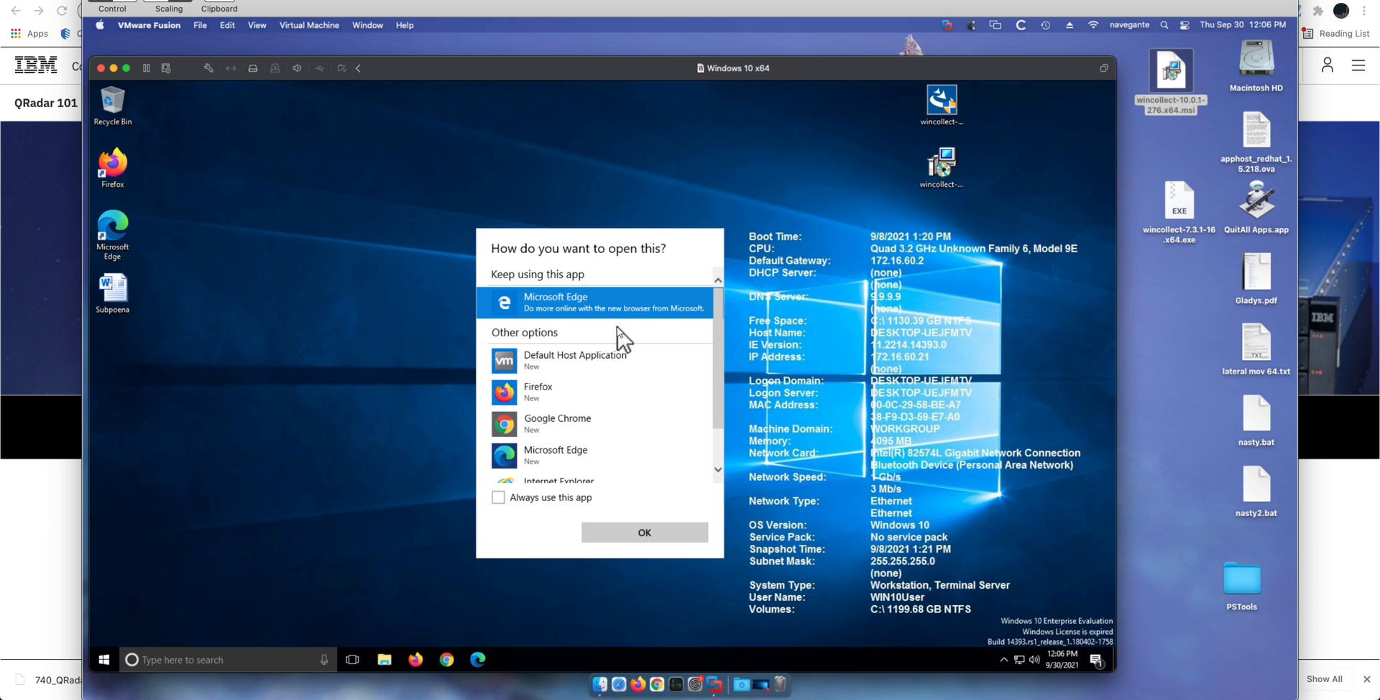
mouse_move(546, 426)
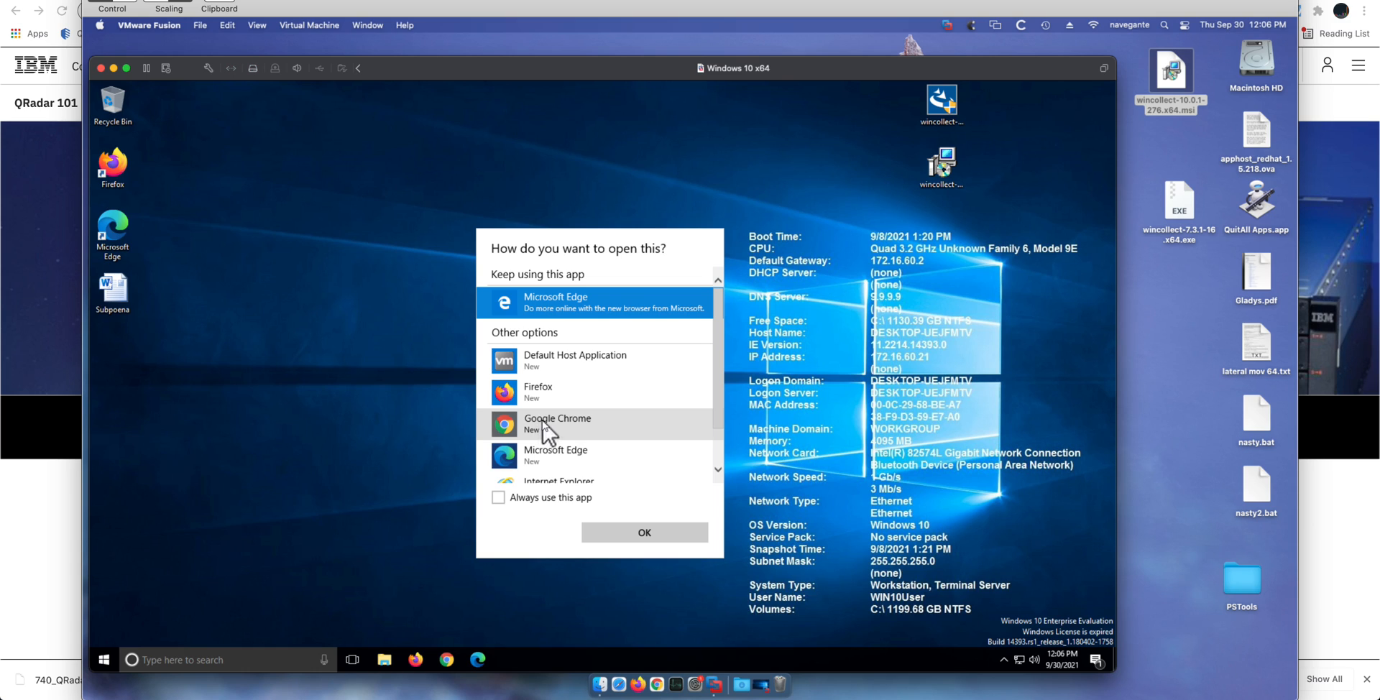
mouse_move(566, 434)
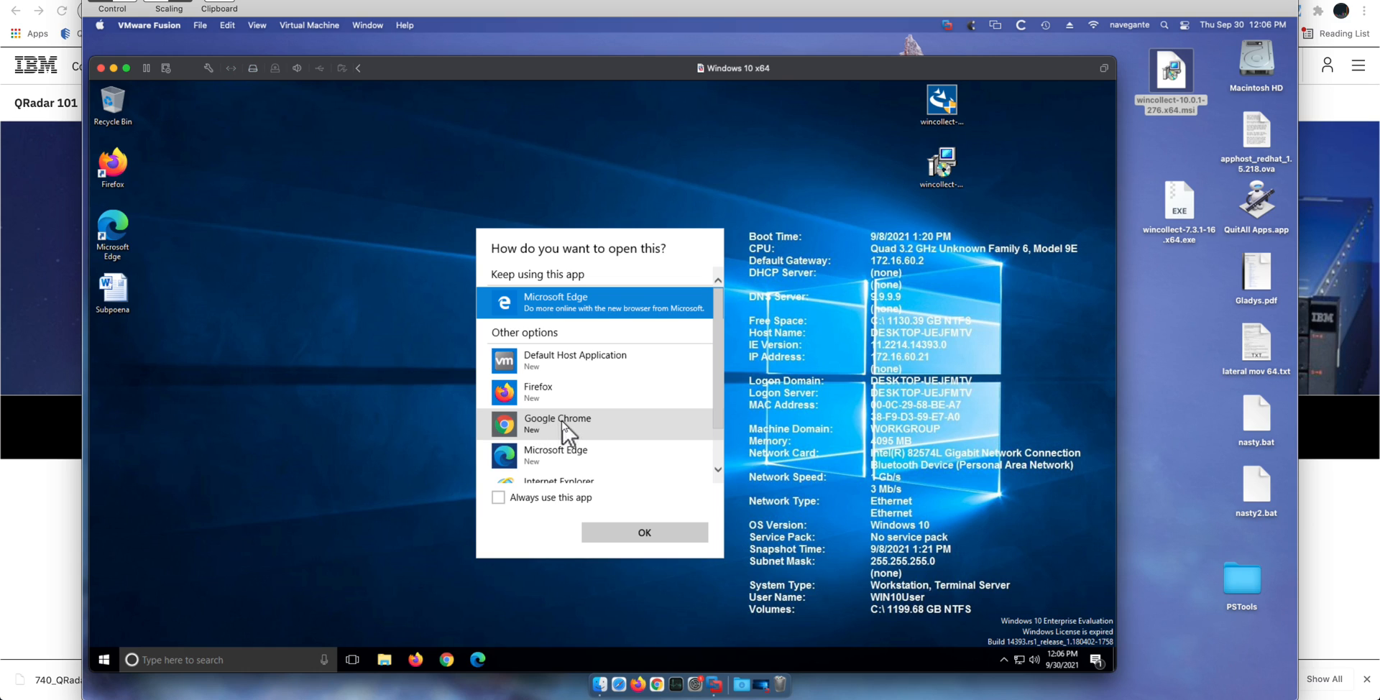
mouse_move(551, 402)
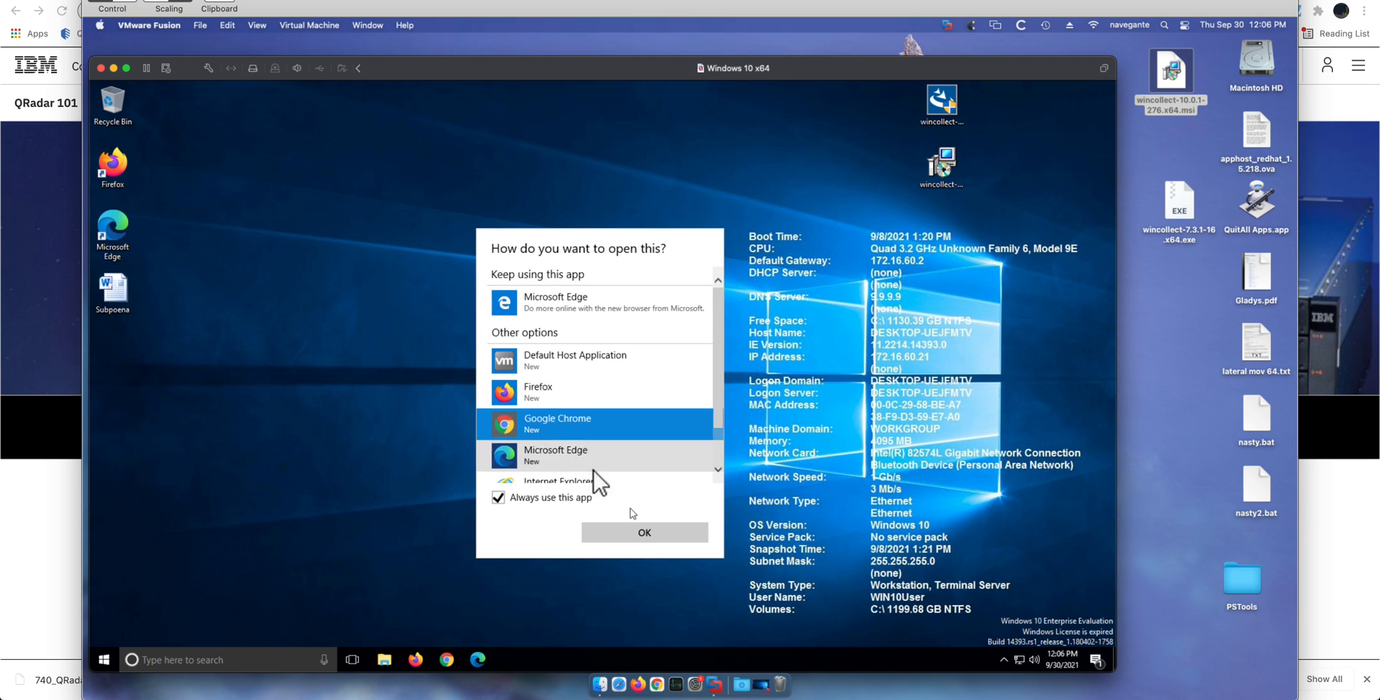
left_click(644, 533)
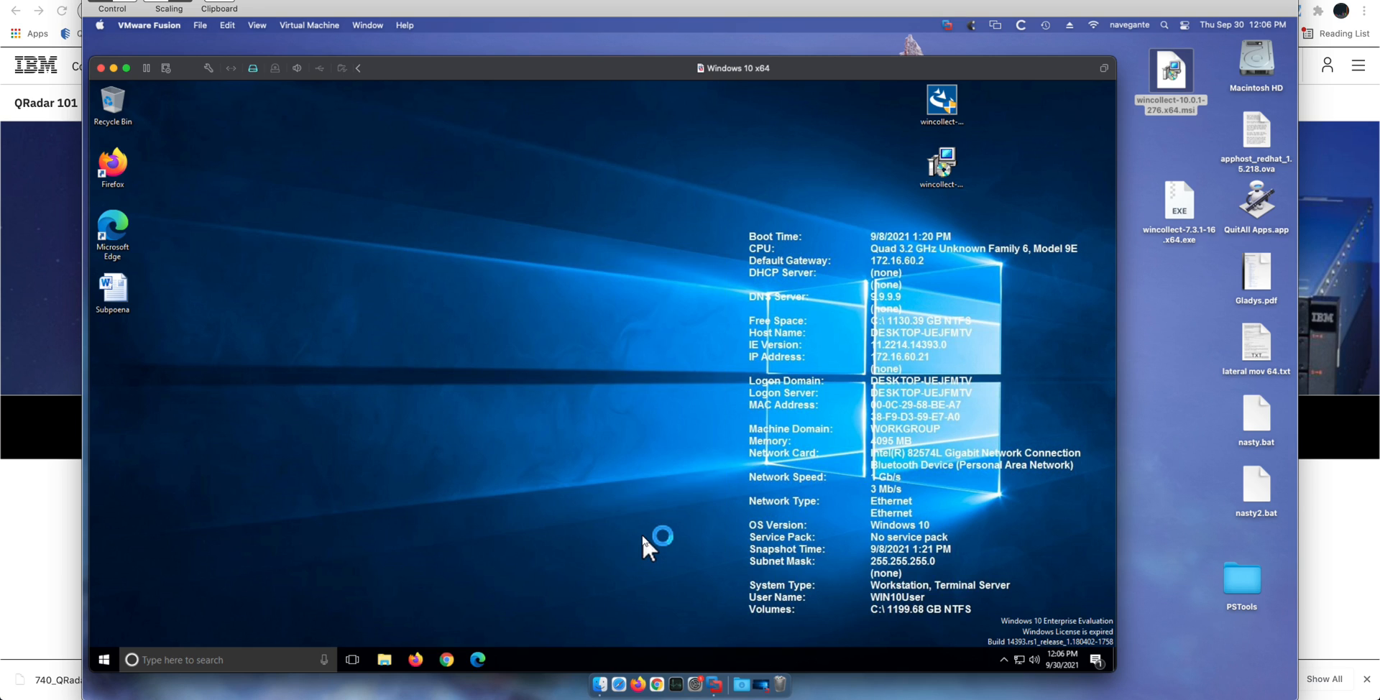
left_click(445, 660)
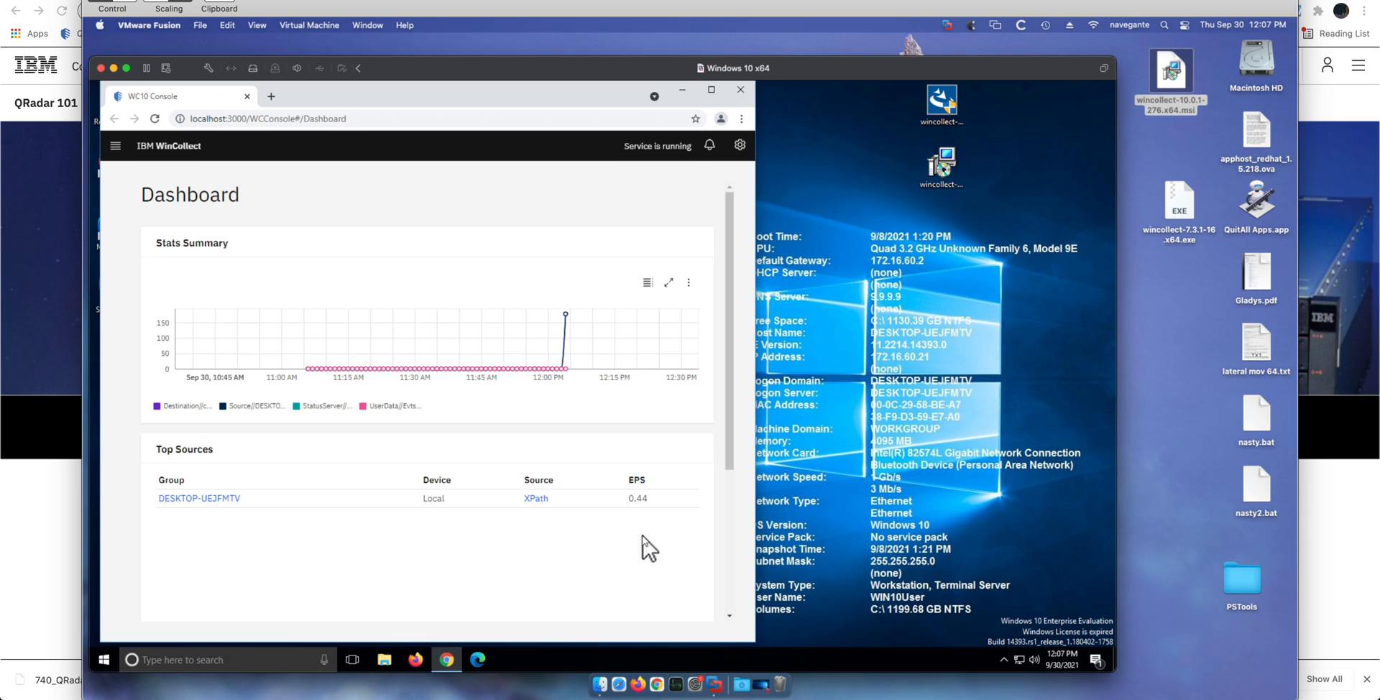
mouse_move(671, 517)
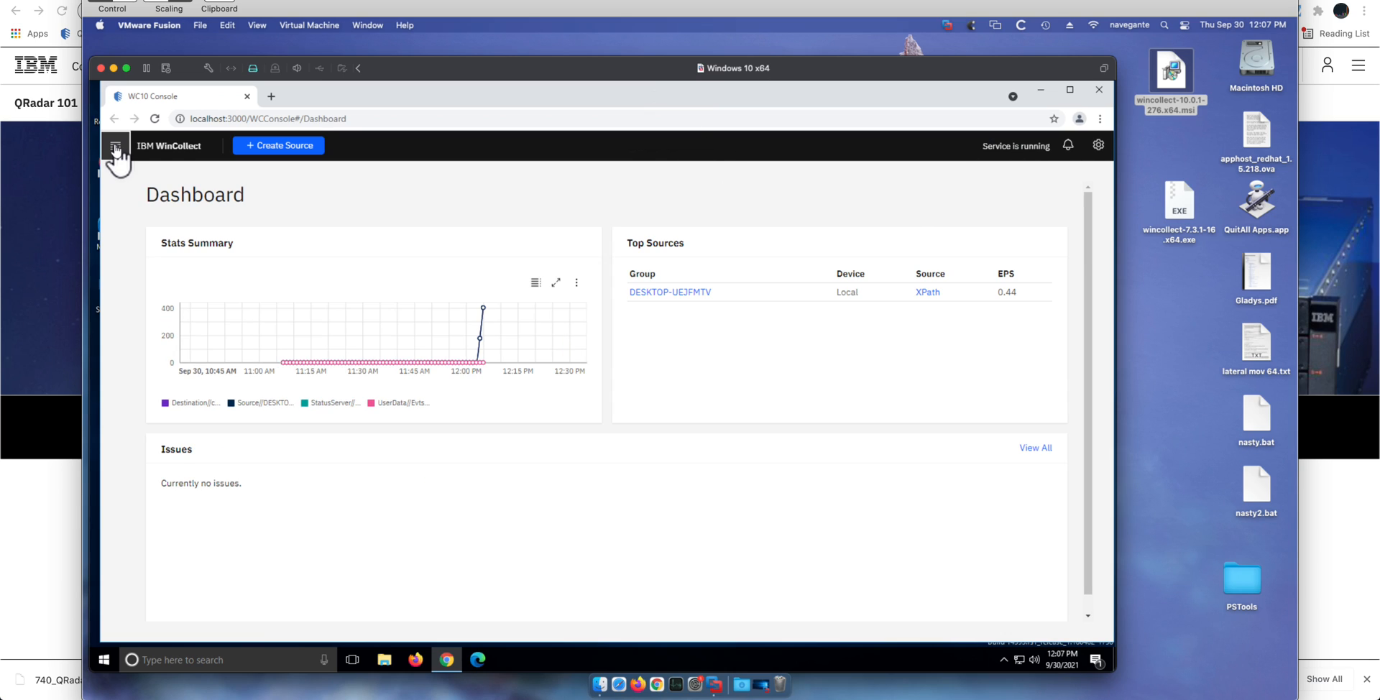
Show the agent's Log Viewer from the navigation menu and review its recent entries.
left_click(115, 145)
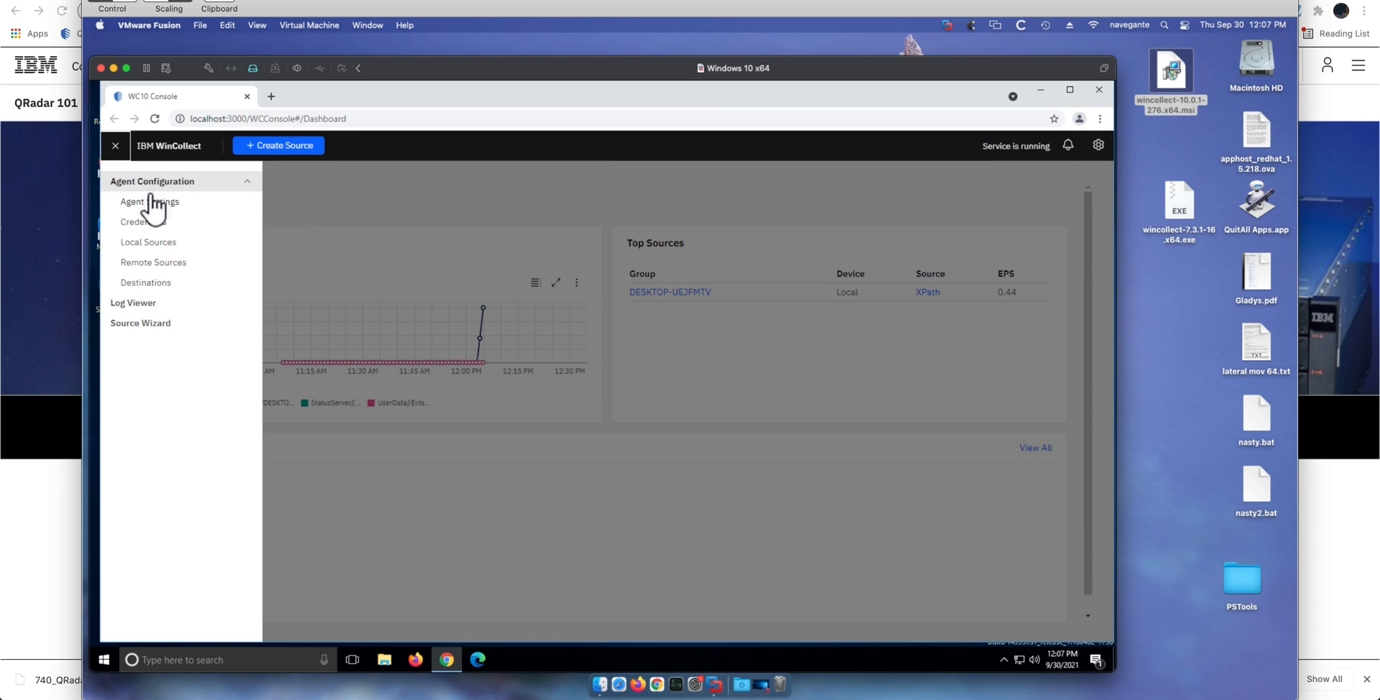
mouse_move(143, 222)
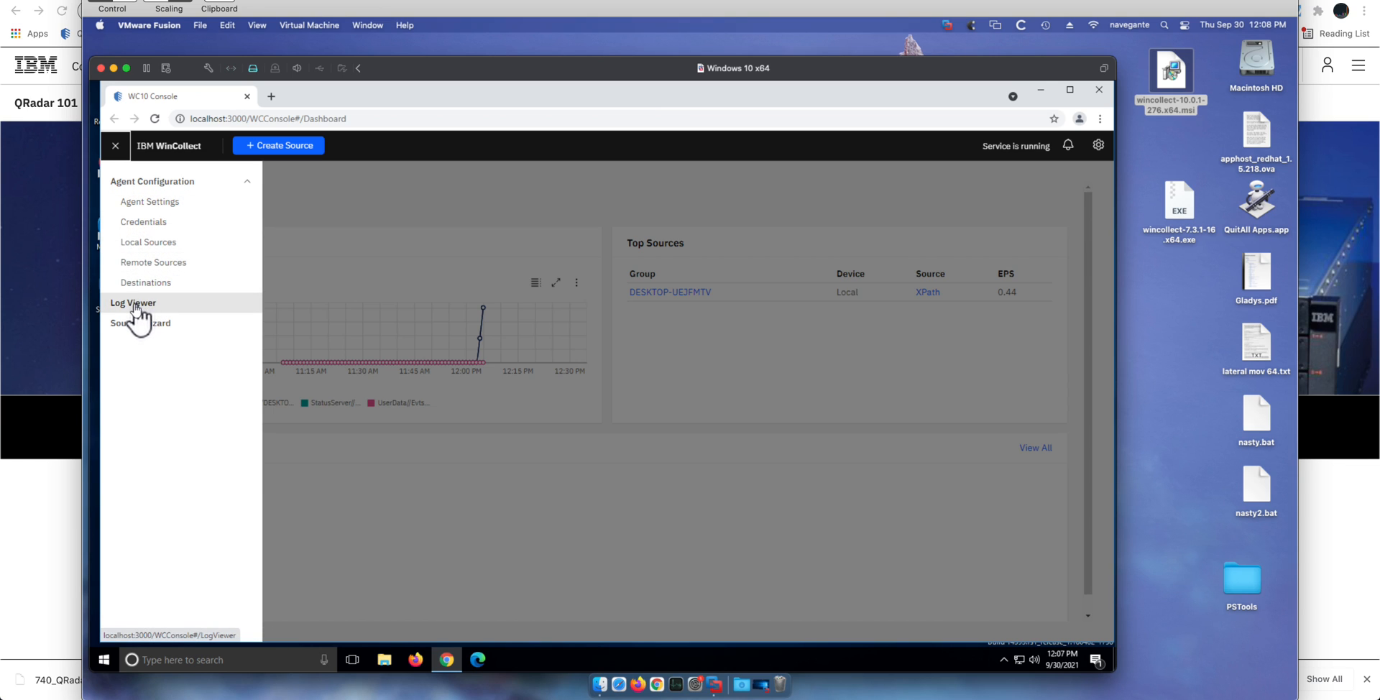
left_click(133, 303)
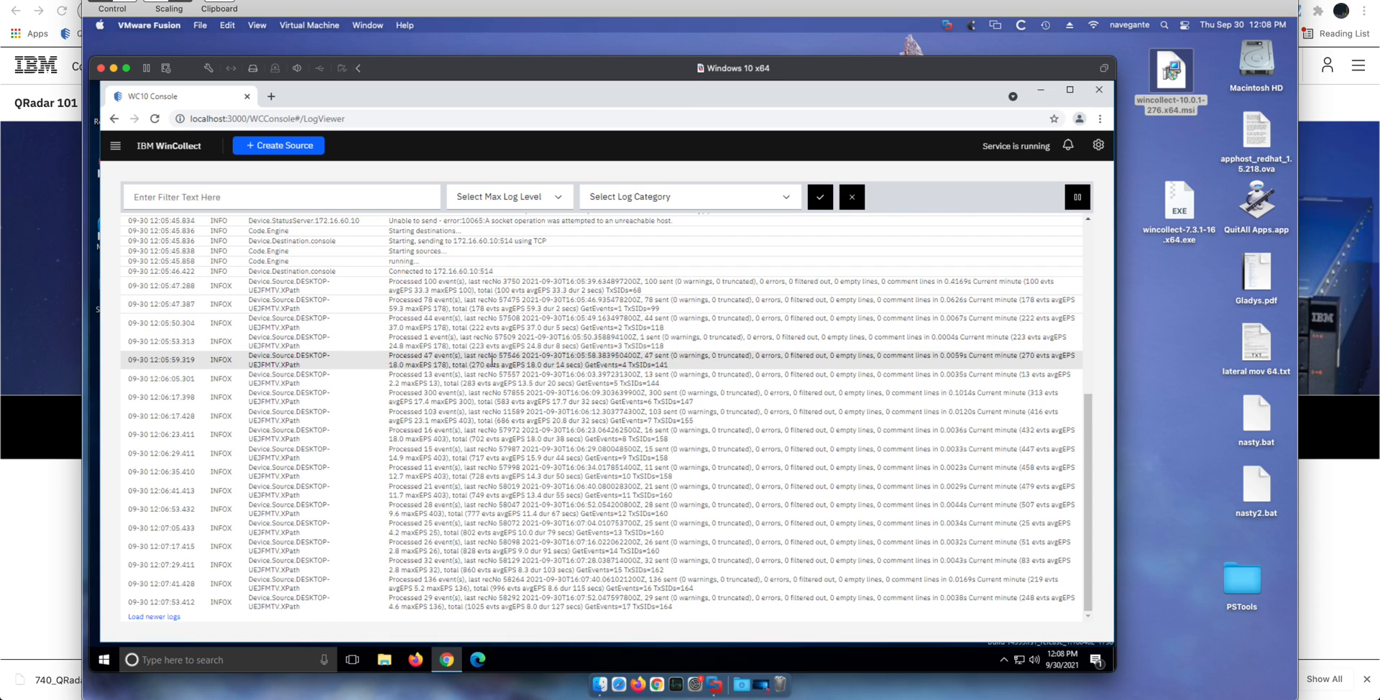
scroll("down", 3)
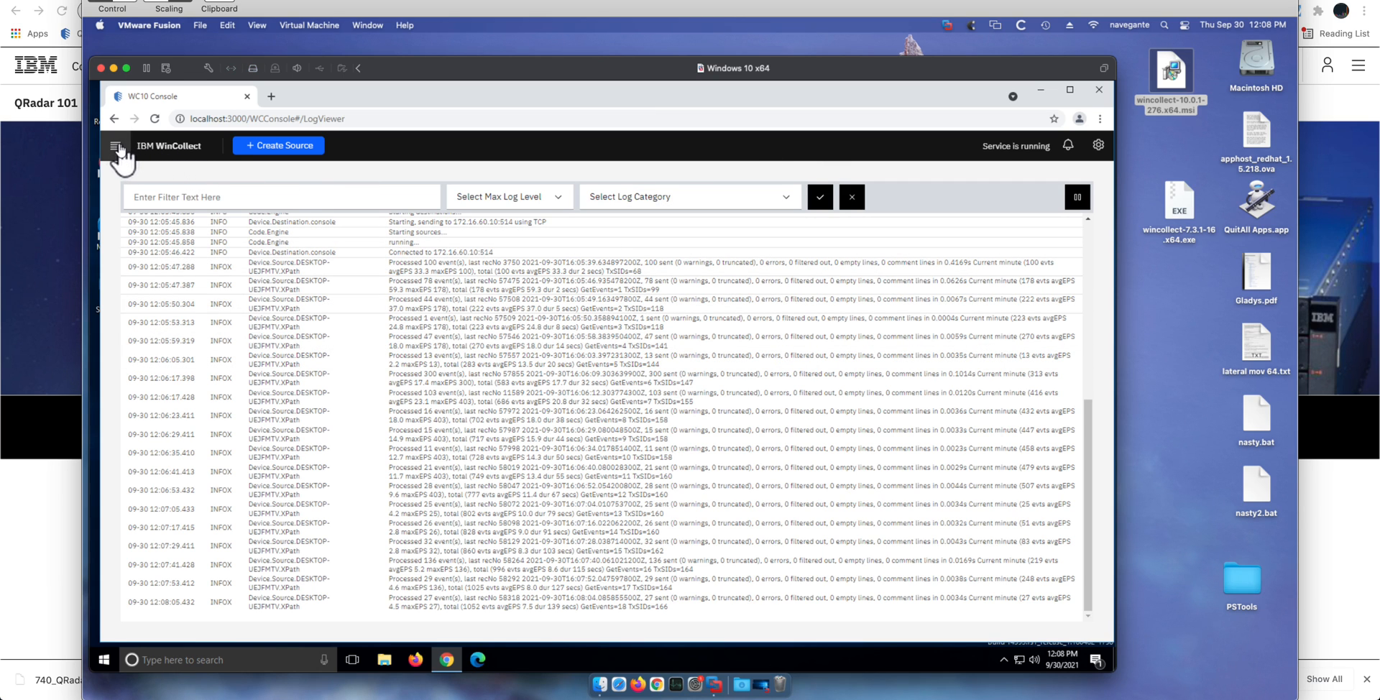
left_click(115, 145)
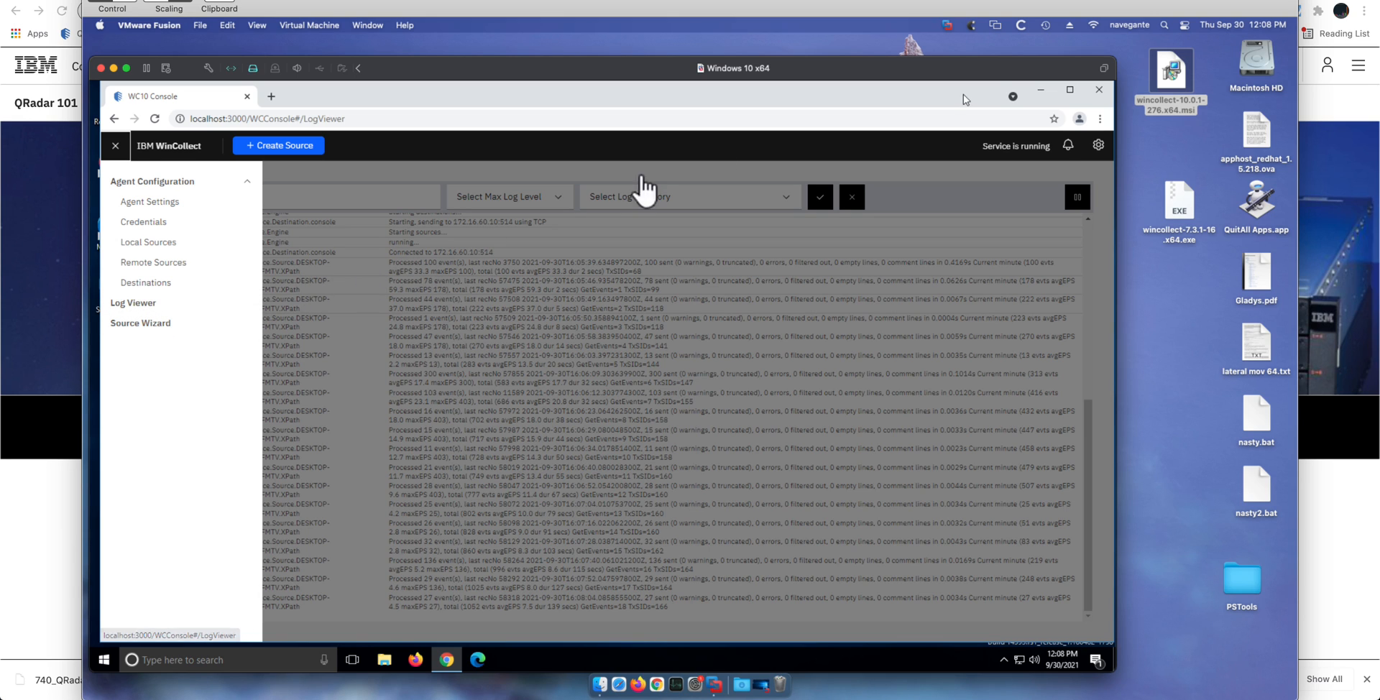
Check the Pending Changes notification, find none, and dismiss the list.
left_click(1068, 145)
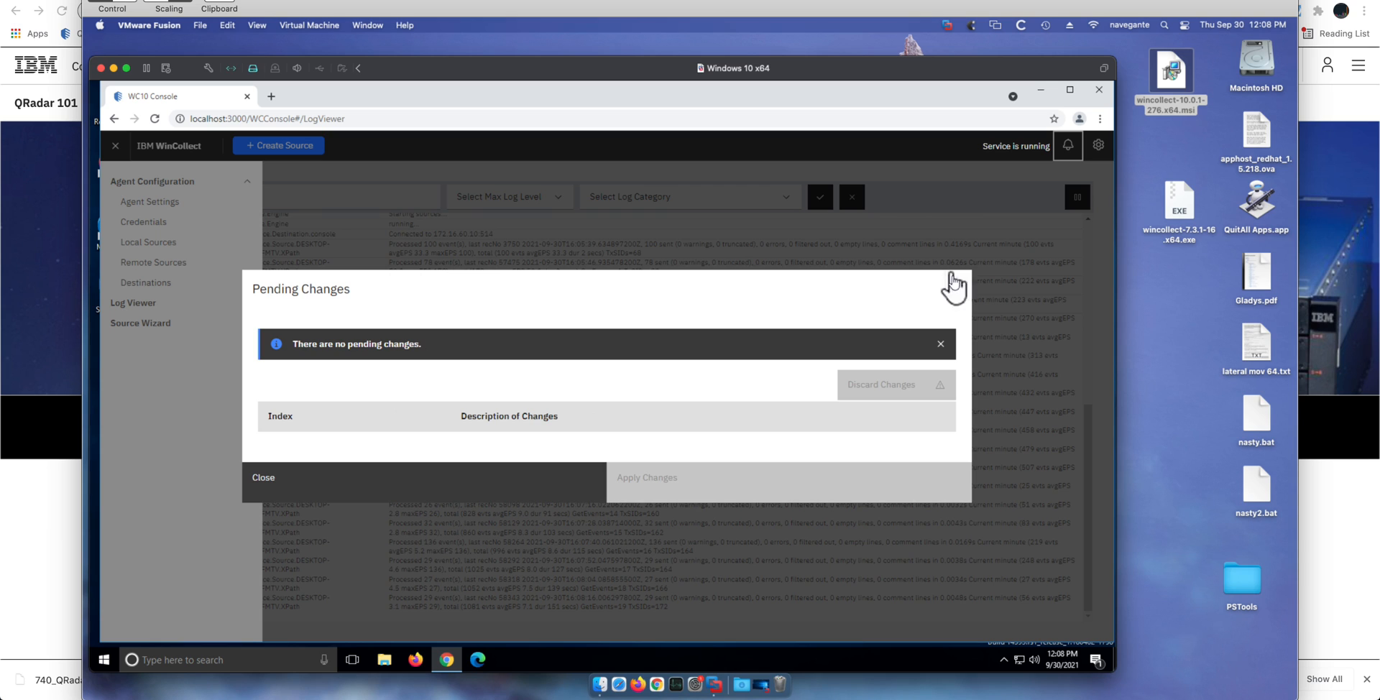
mouse_move(999, 199)
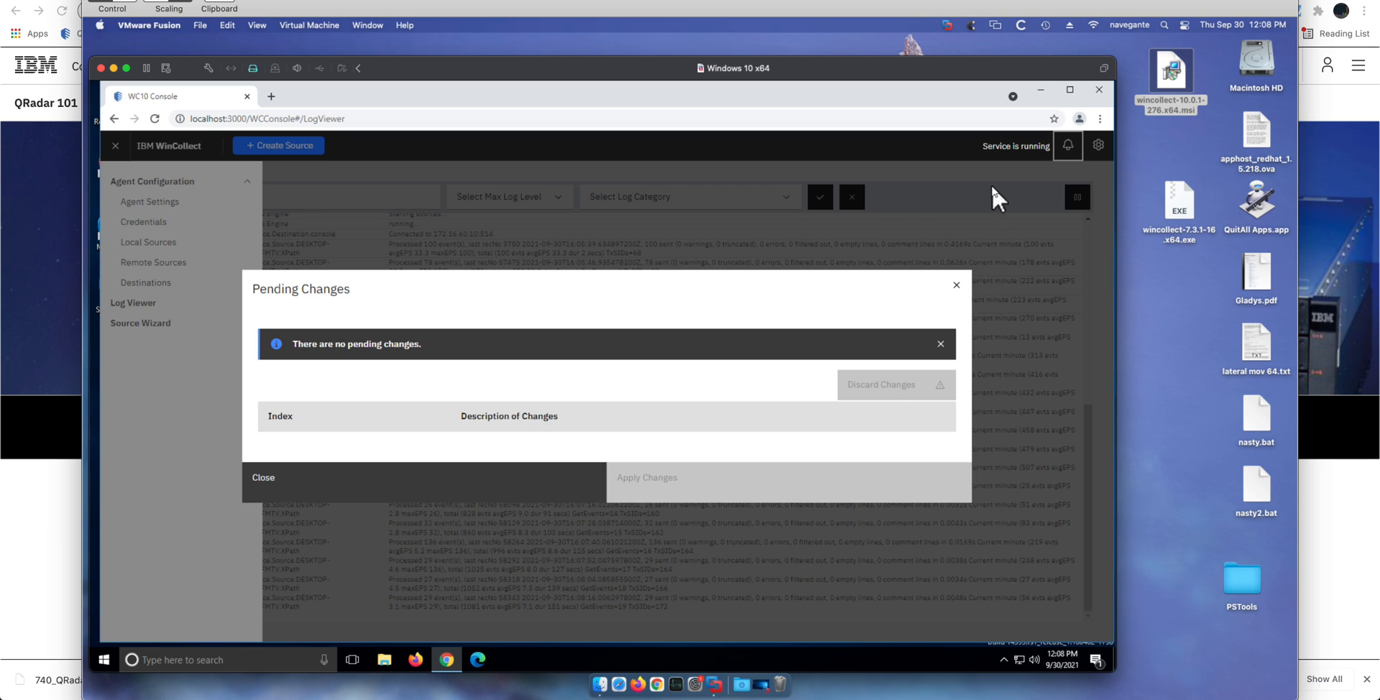
left_click(1097, 145)
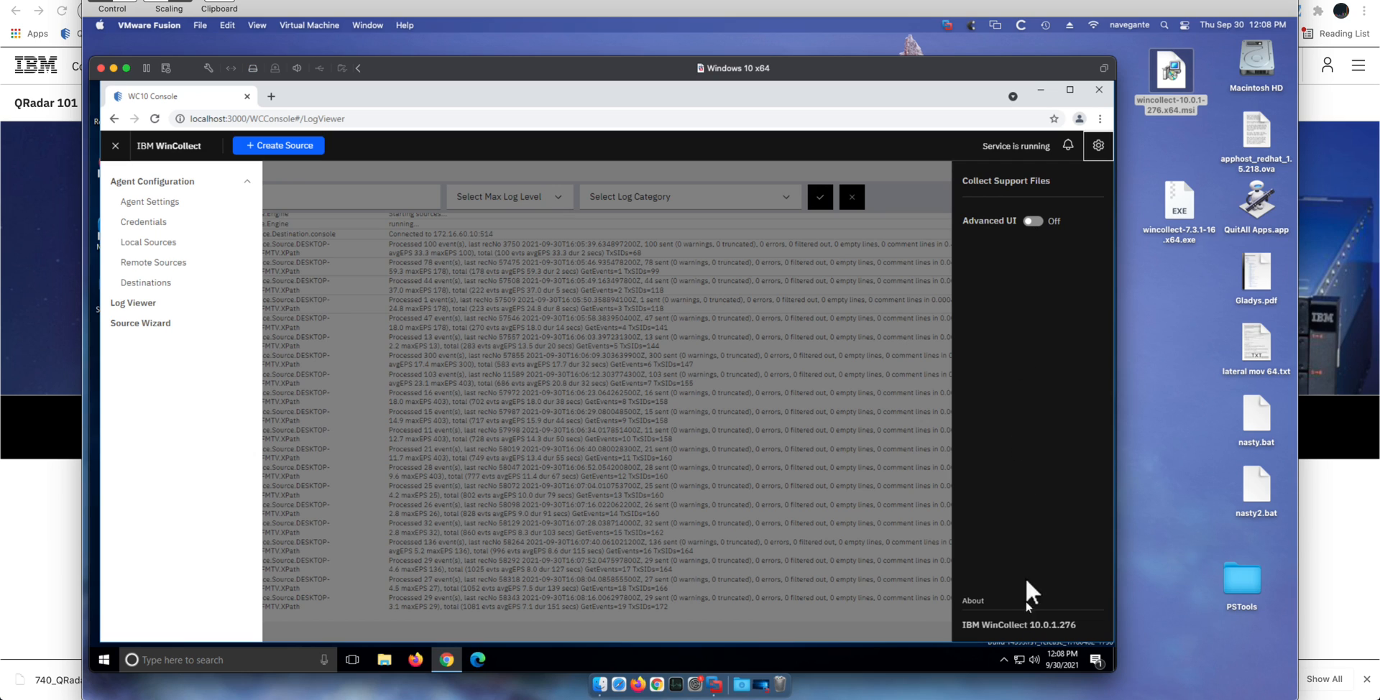
mouse_move(1073, 447)
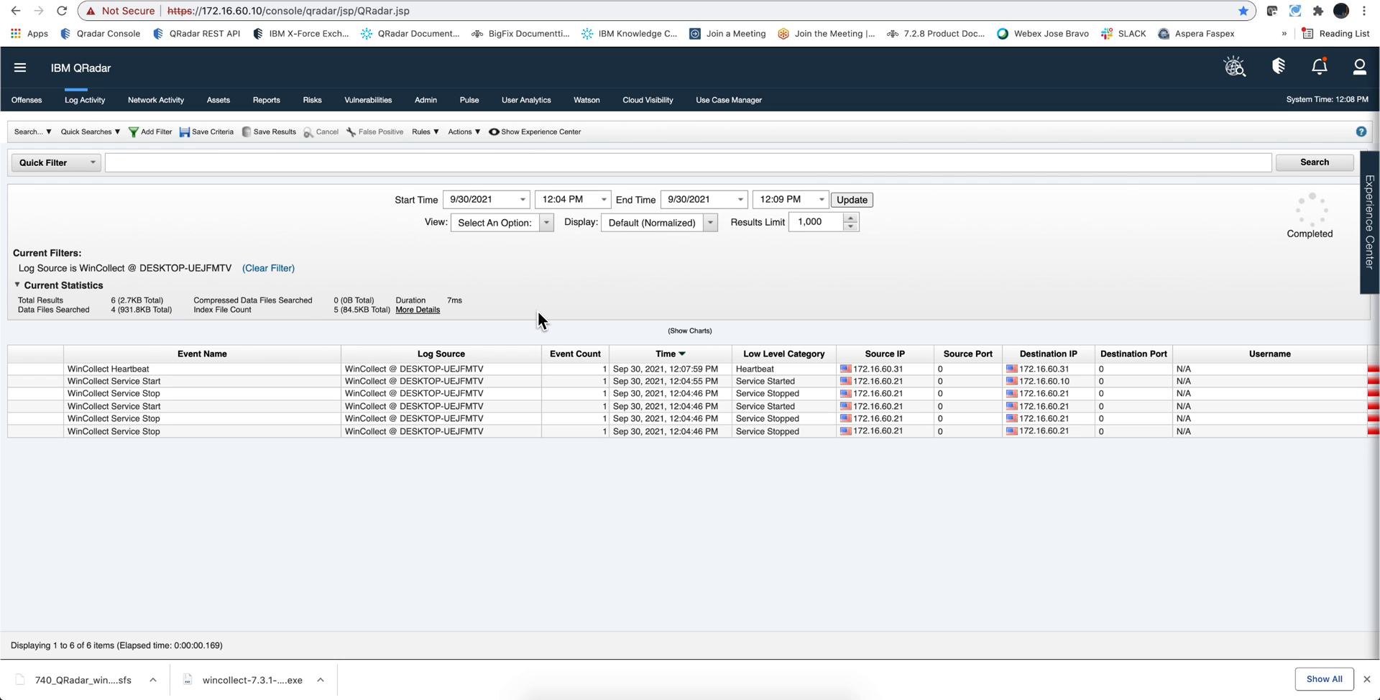
mouse_move(170, 375)
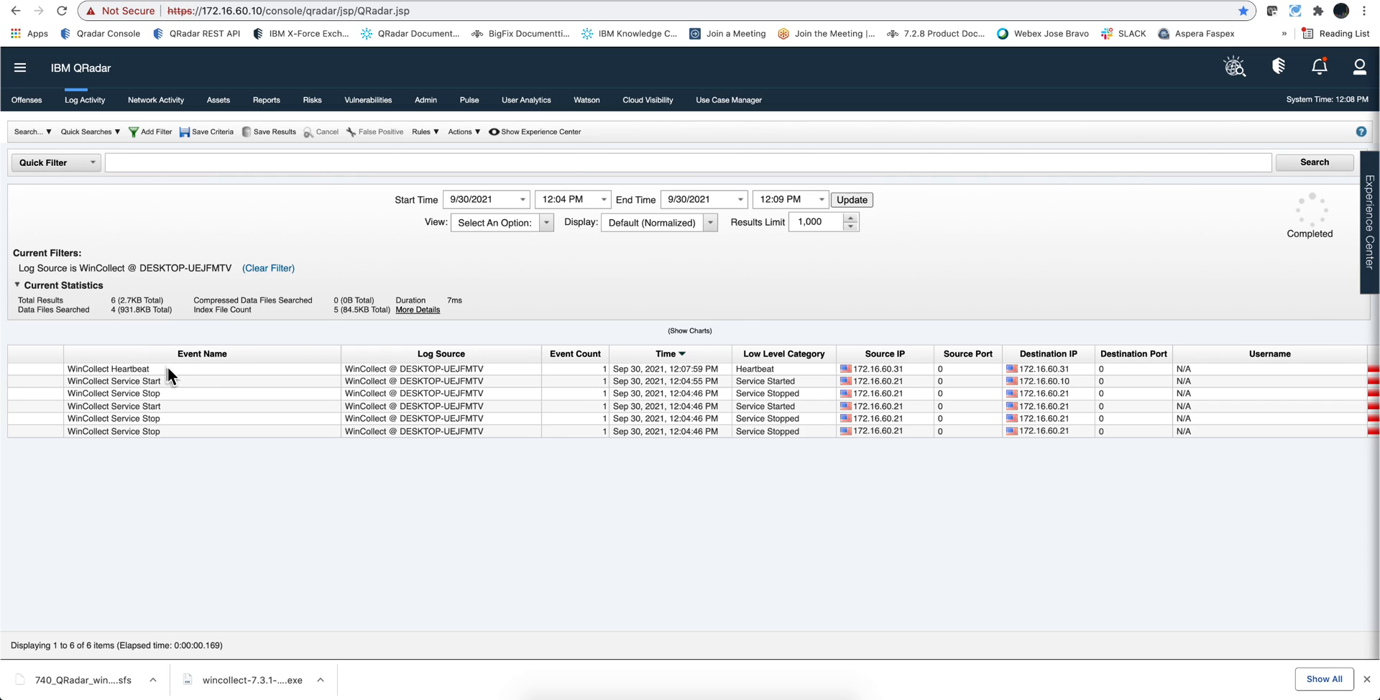
mouse_move(868, 412)
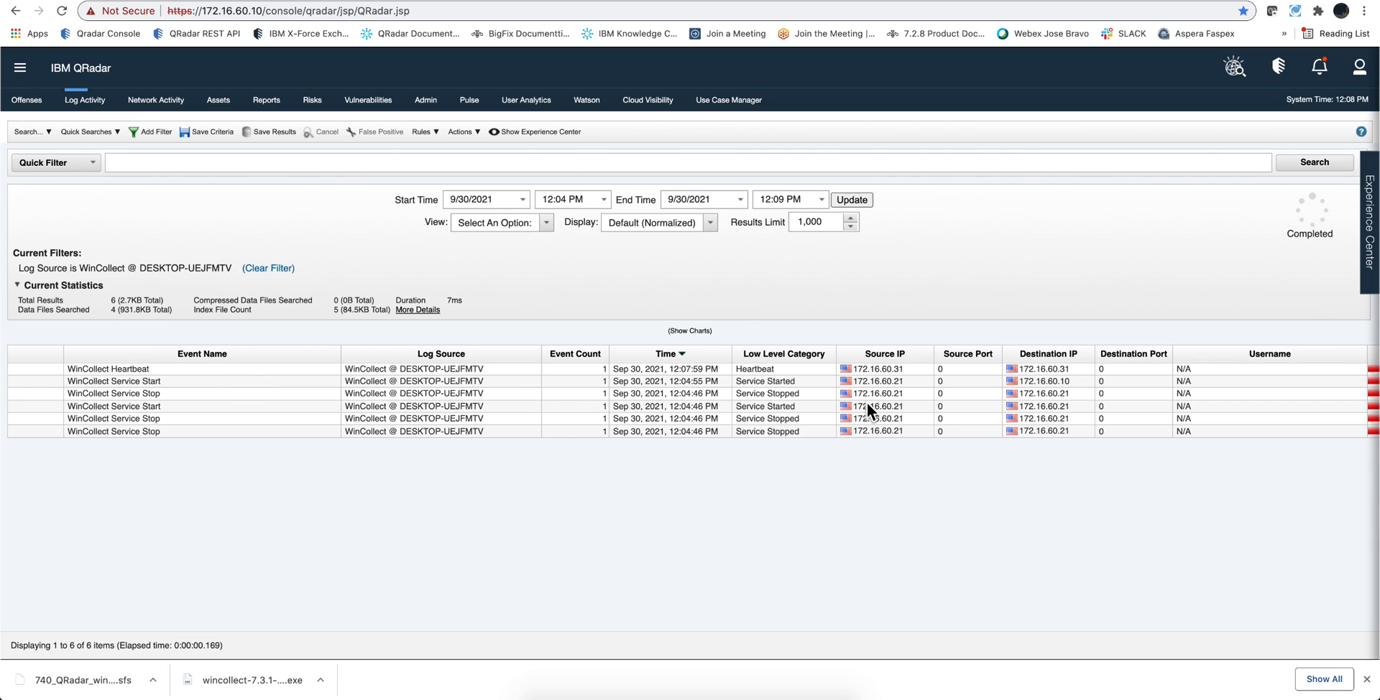
mouse_move(467, 472)
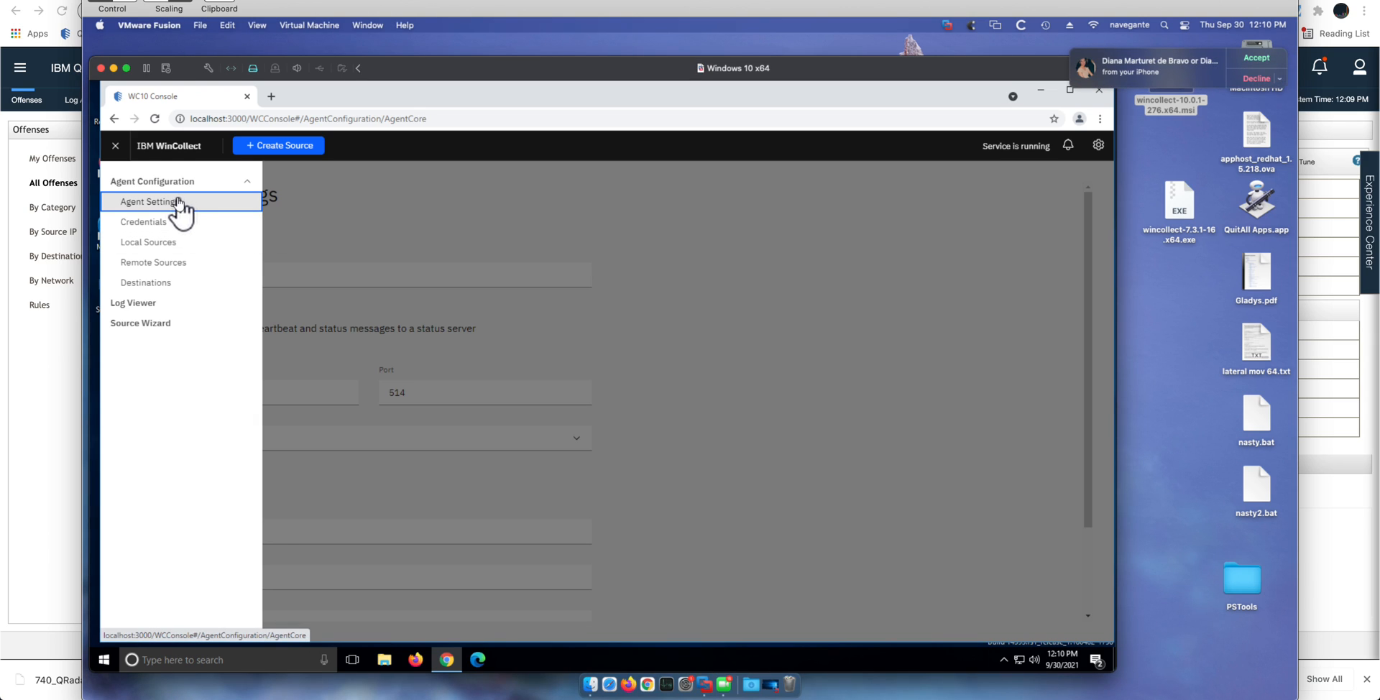
Test the status server connection to 172.16.60.10:514 in Agent Settings and save the settings.
left_click(149, 201)
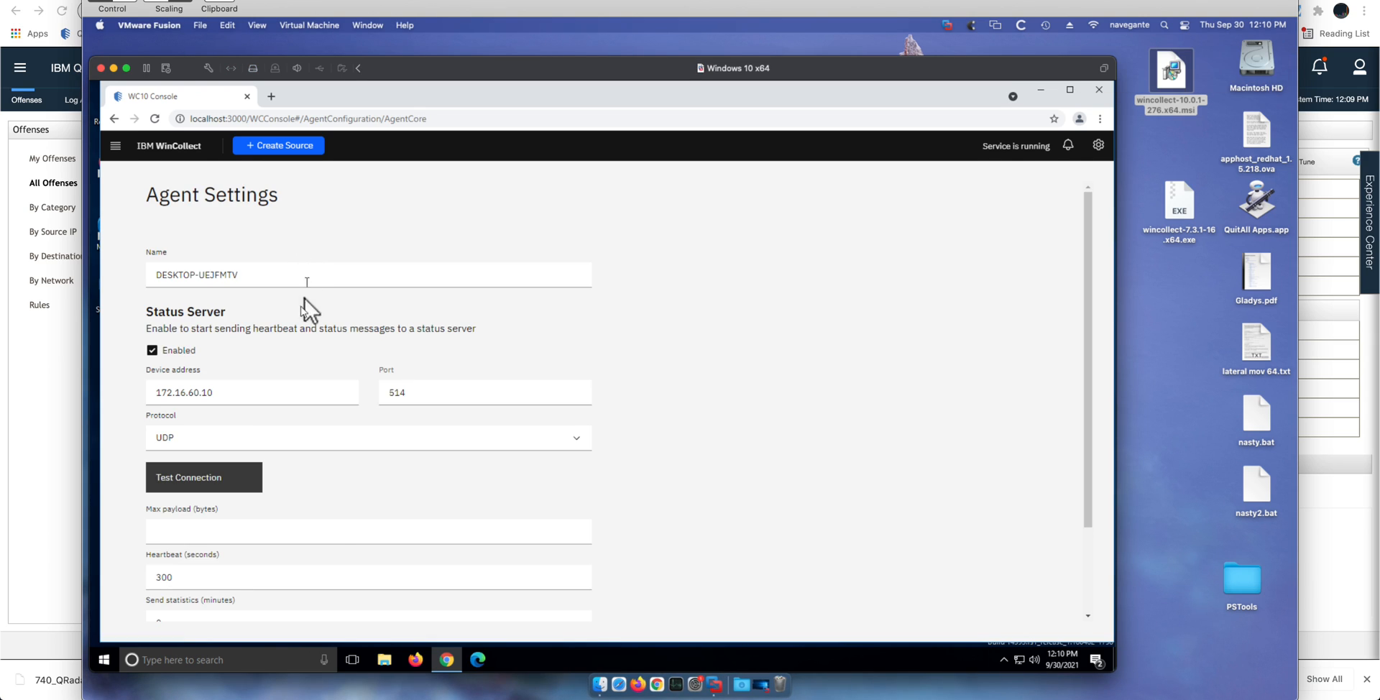
mouse_move(278, 401)
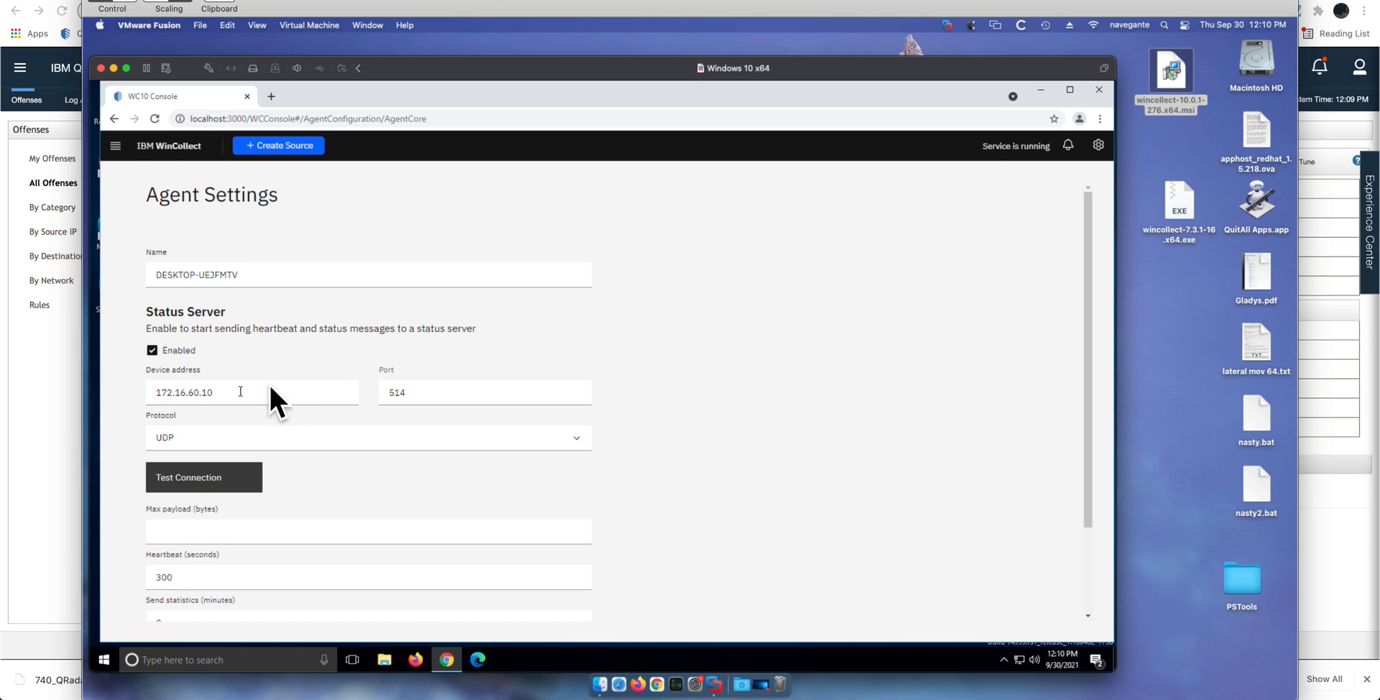
mouse_move(229, 365)
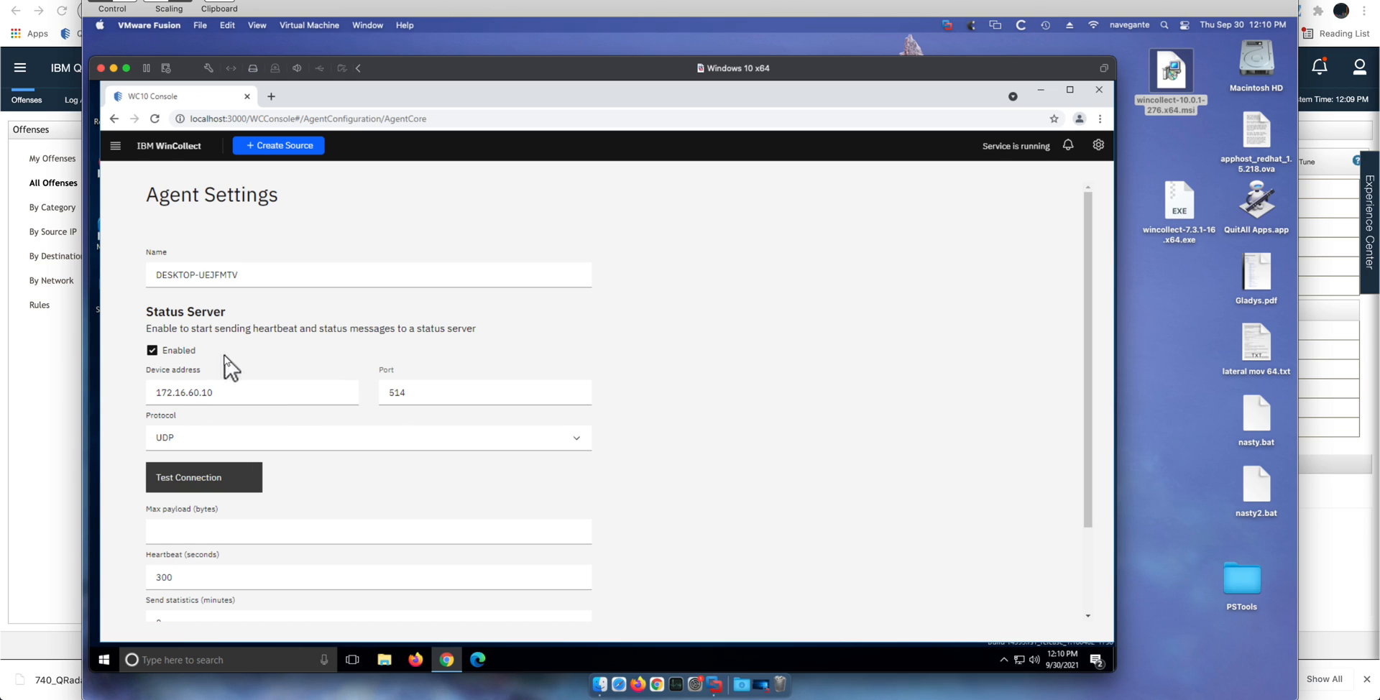
mouse_move(281, 422)
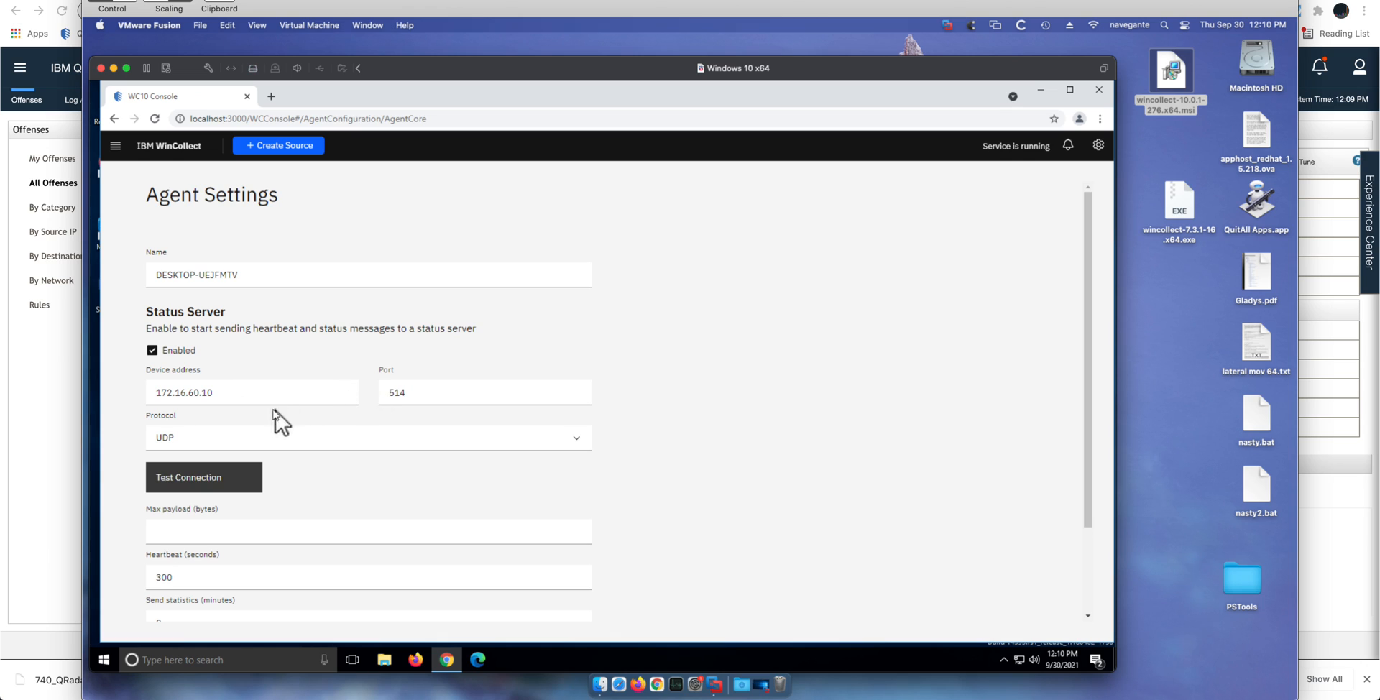
mouse_move(203, 489)
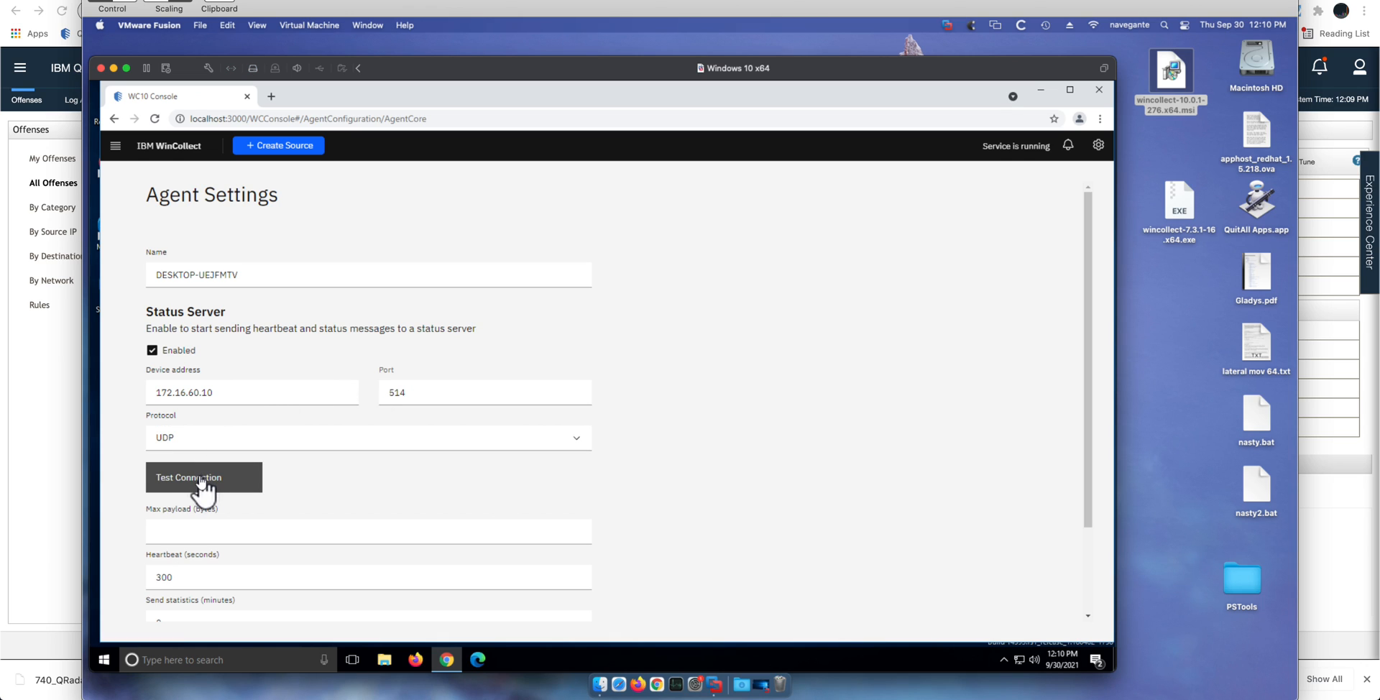
left_click(203, 477)
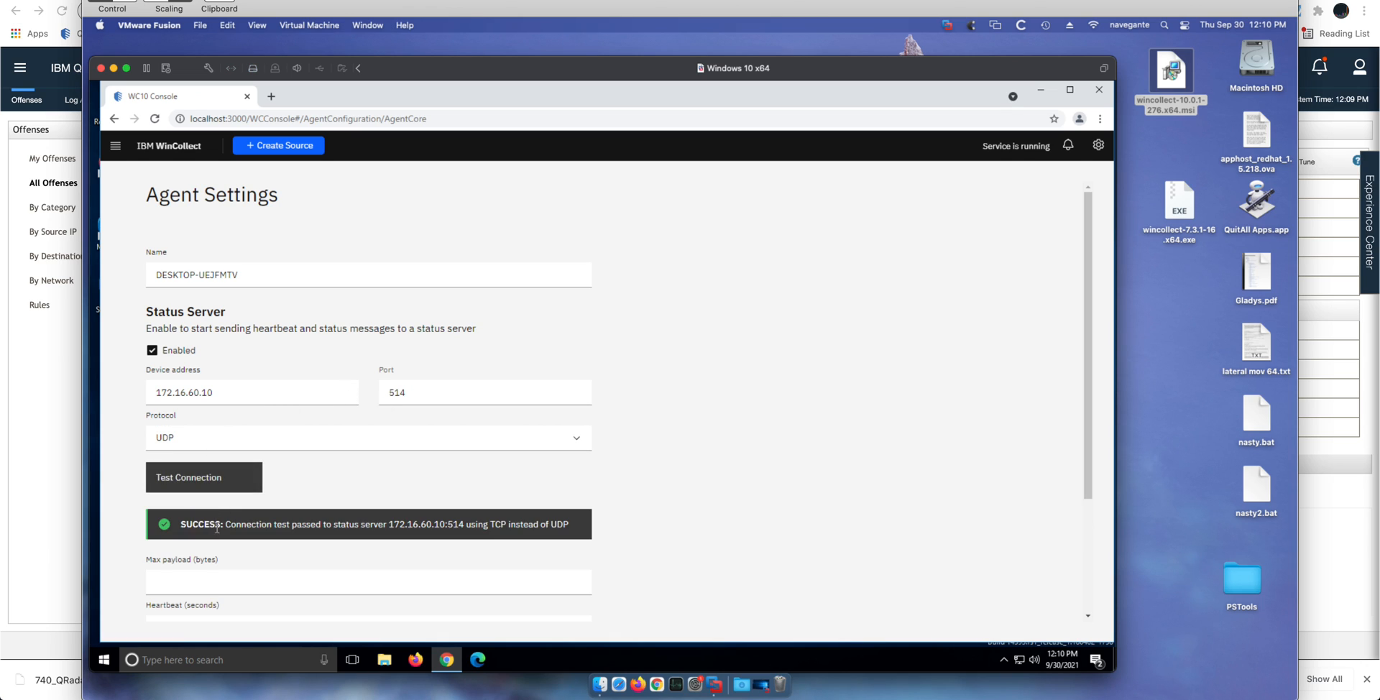
scroll("down", 3)
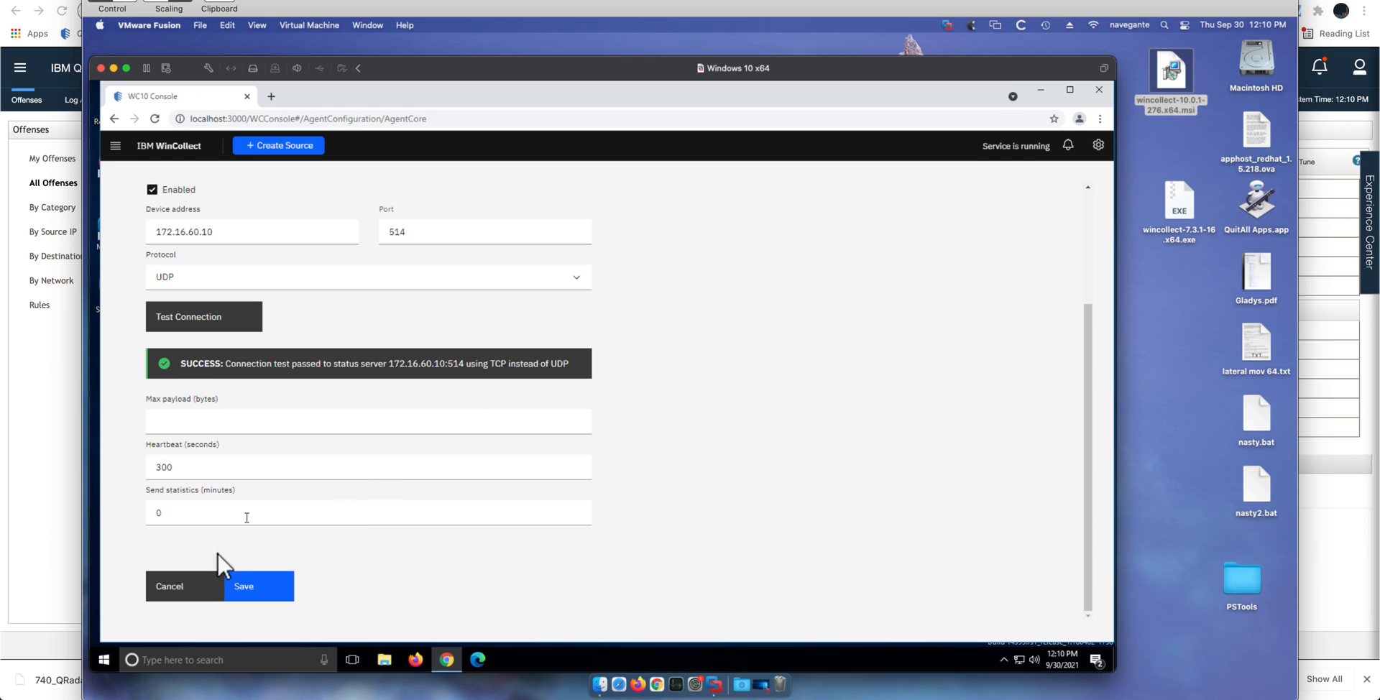
left_click(258, 585)
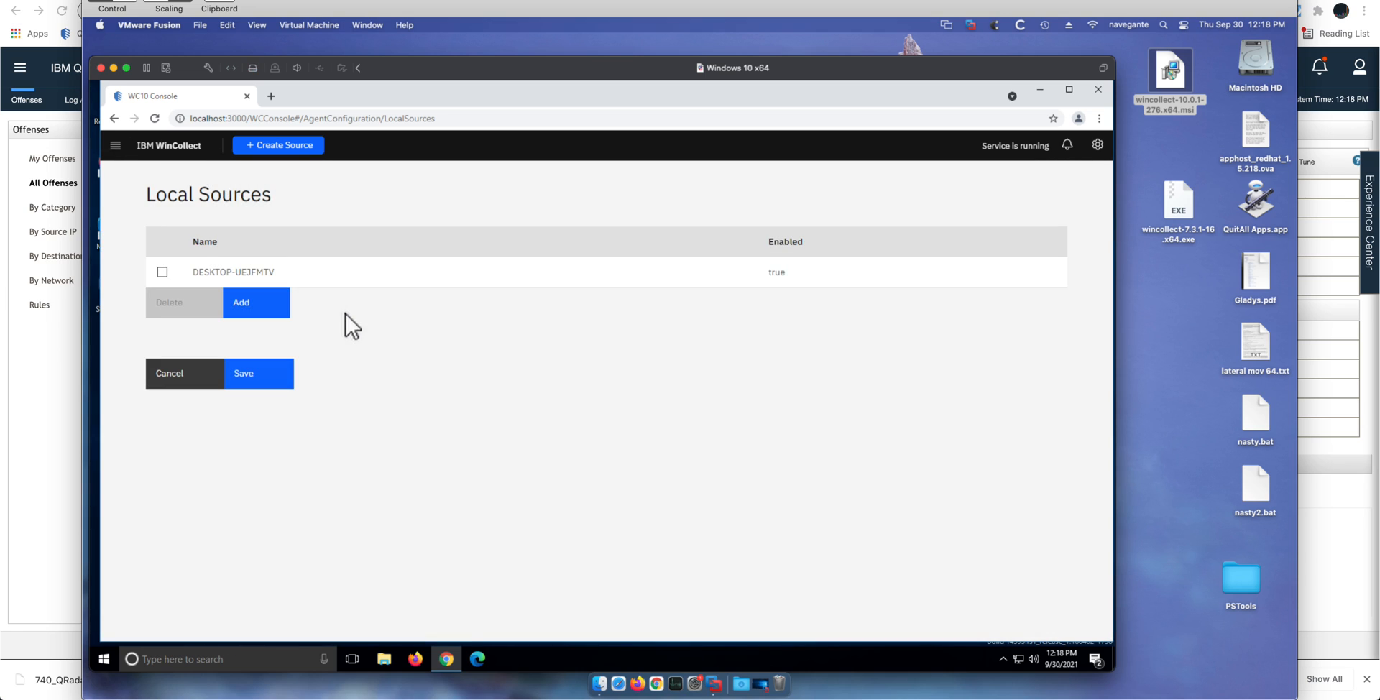
Review the Destinations page showing the console destination 172.16.60.10, port 514, SYSLOG over TCP.
left_click(115, 145)
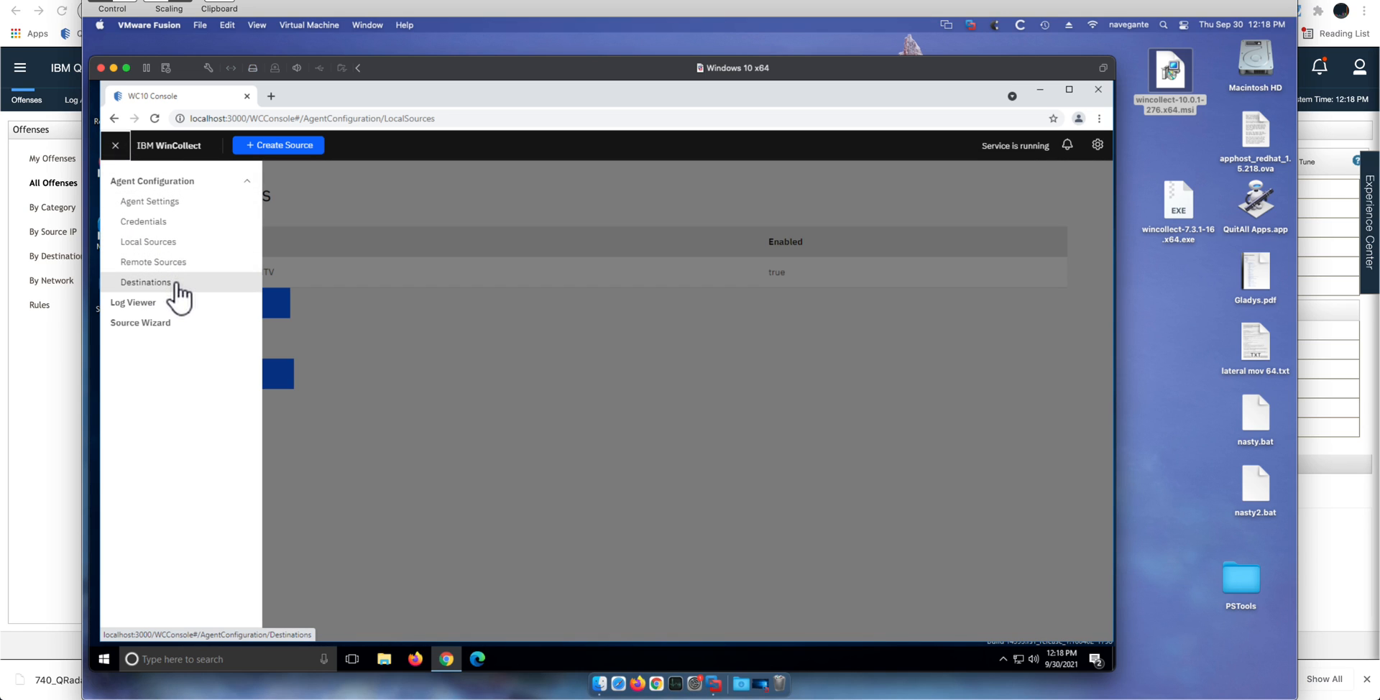
left_click(146, 281)
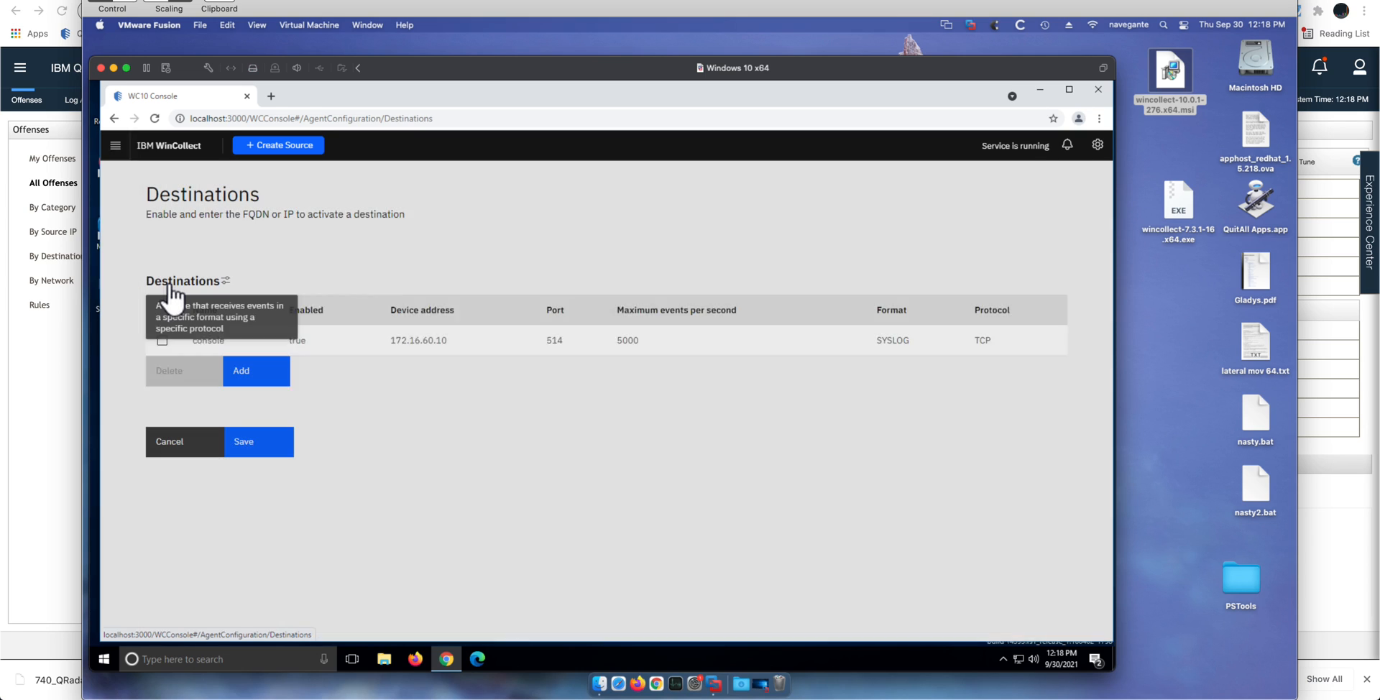
mouse_move(468, 383)
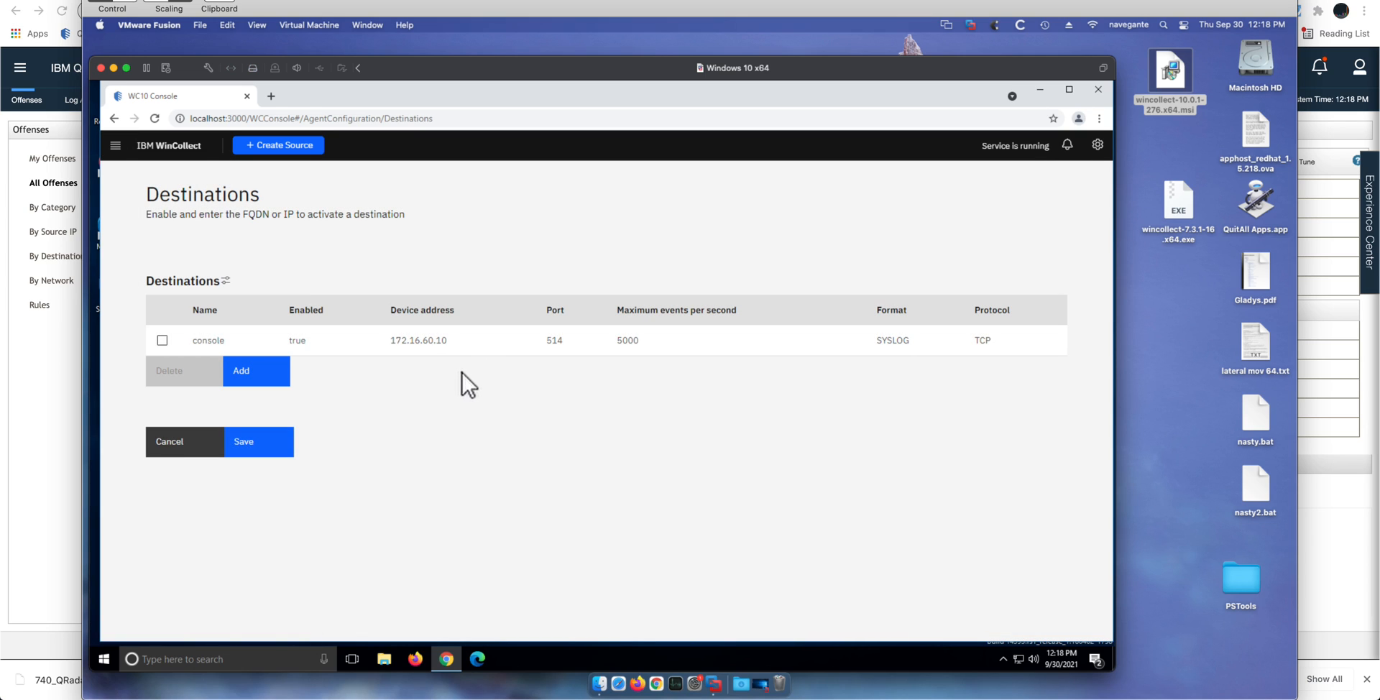
mouse_move(344, 381)
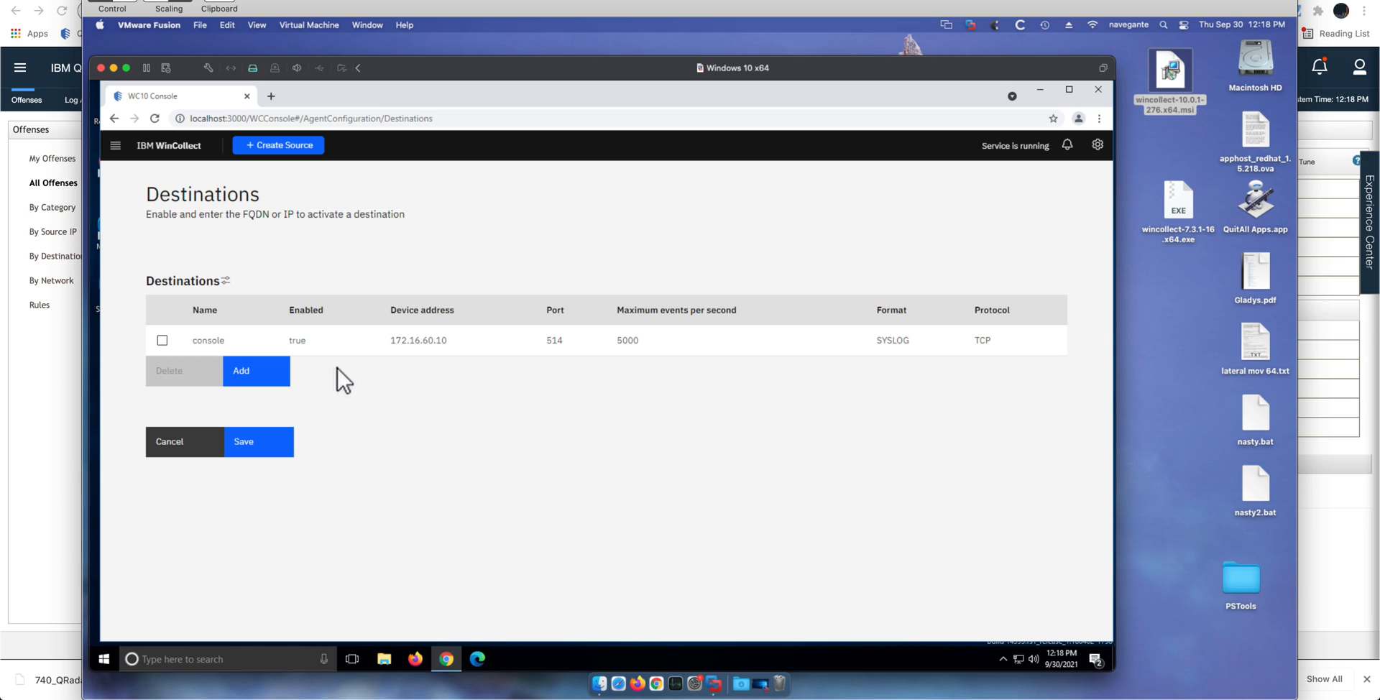
mouse_move(376, 372)
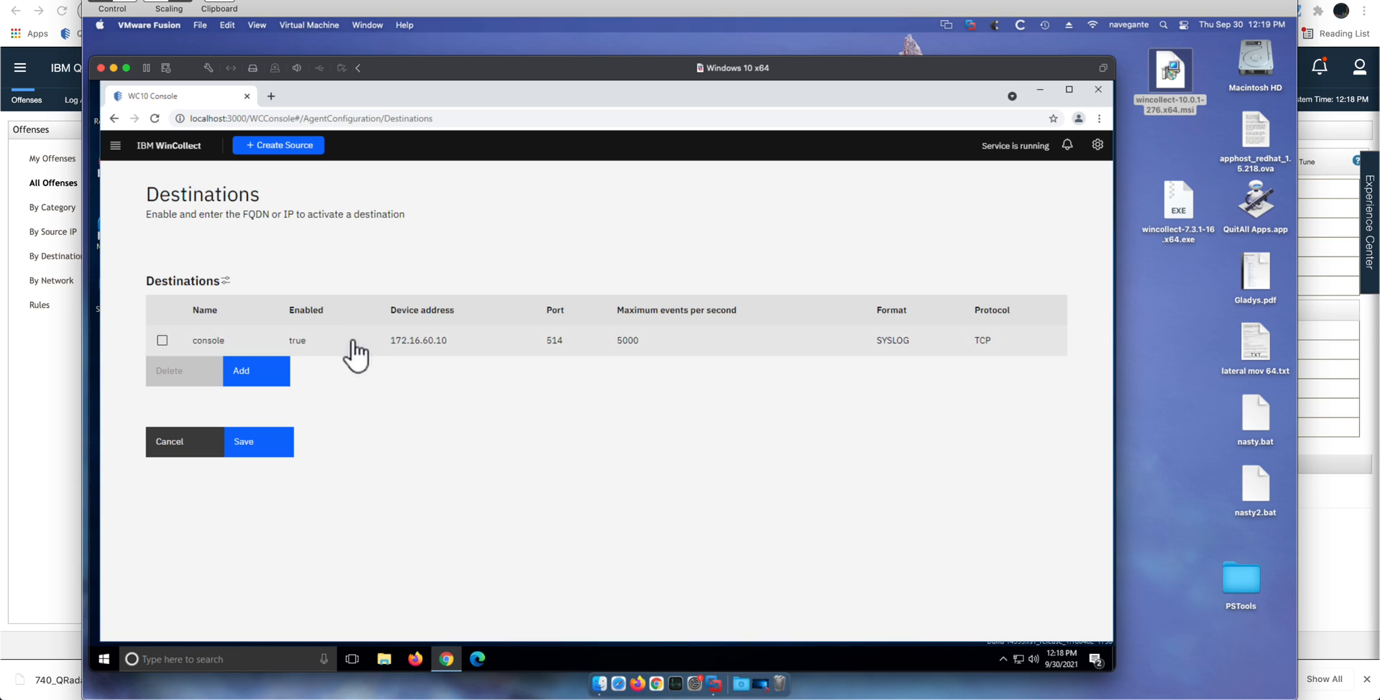
mouse_move(320, 255)
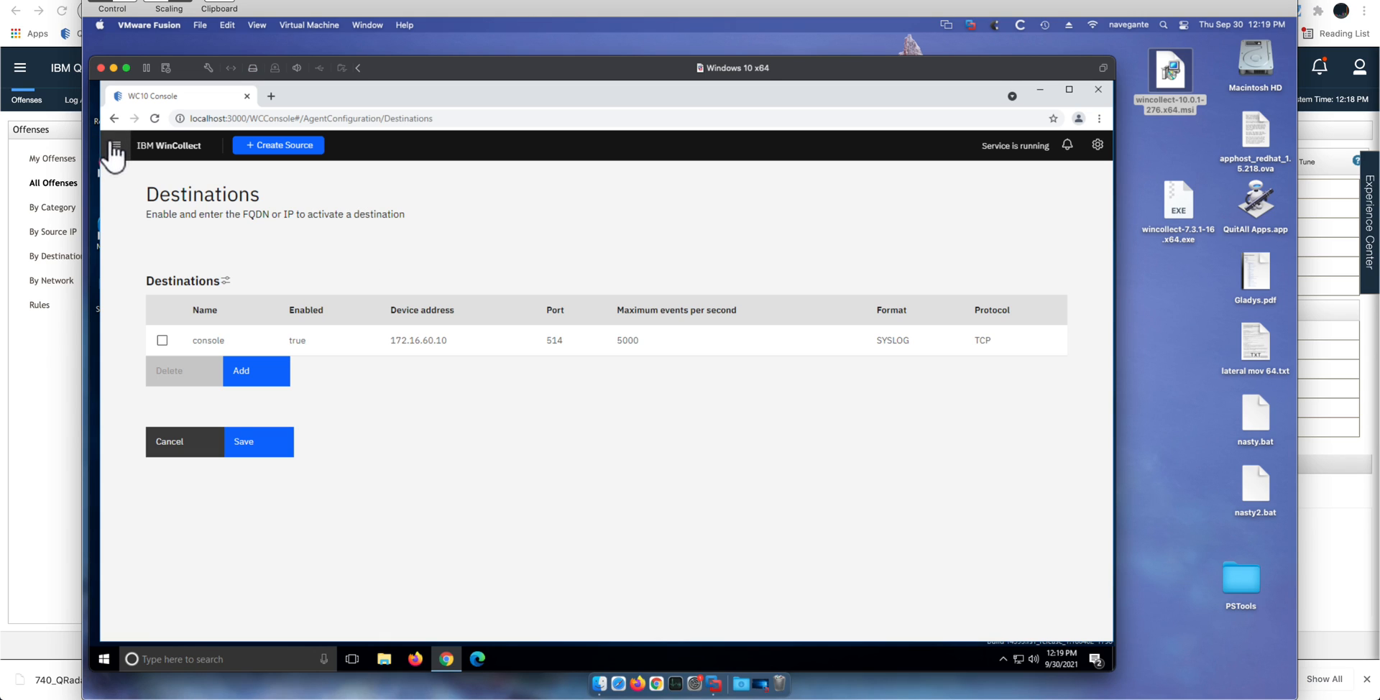
left_click(115, 145)
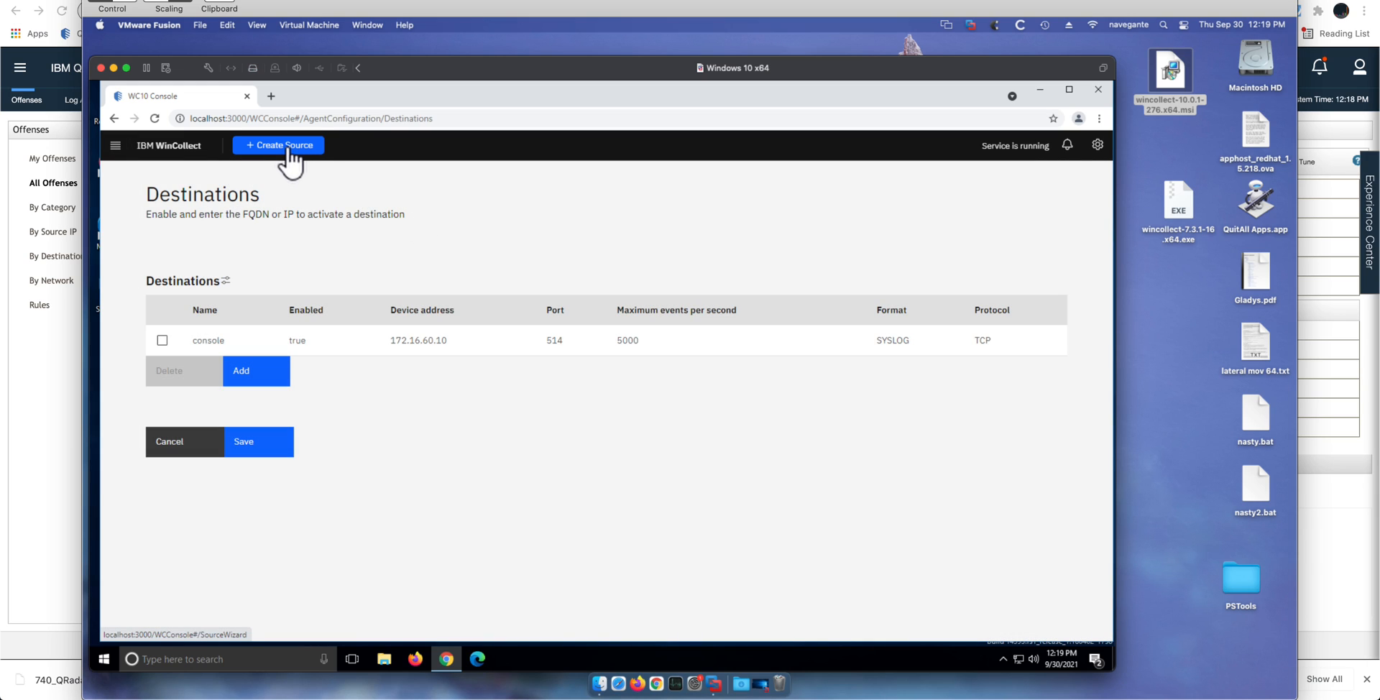
mouse_move(282, 167)
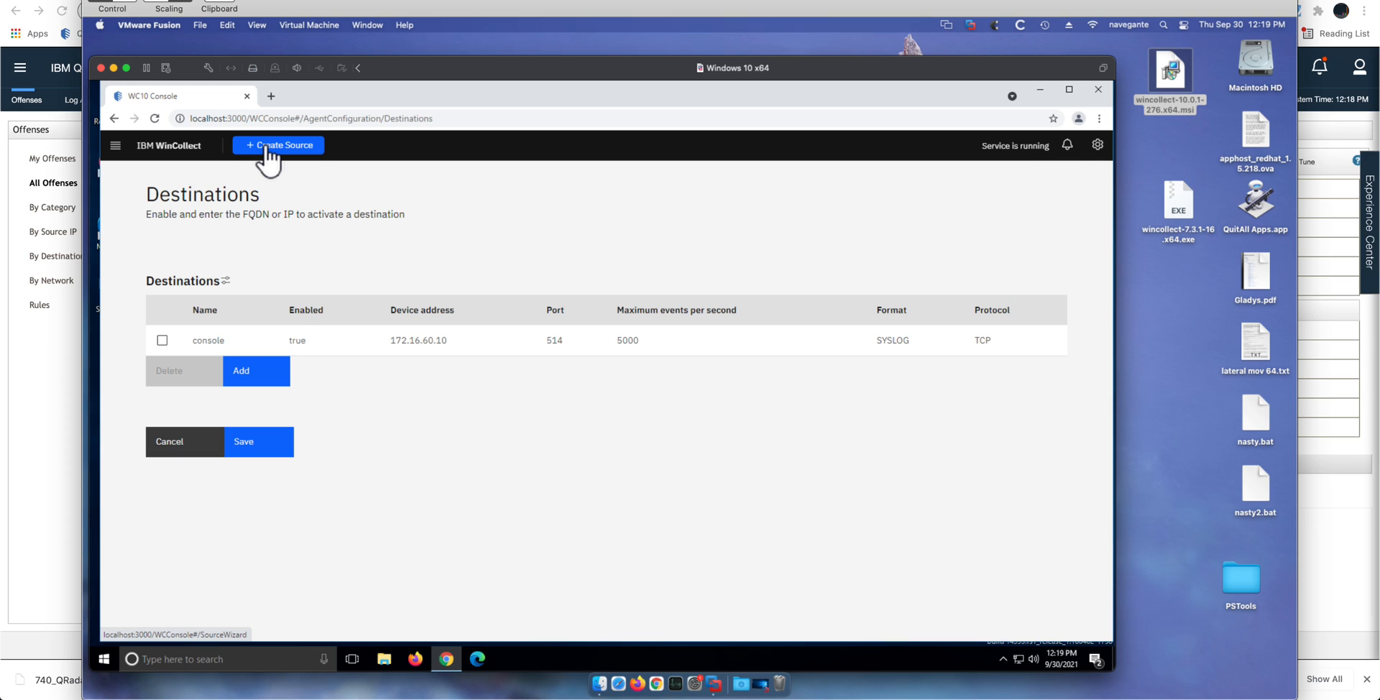
Start the Create Source wizard choosing Remote collection and Bulk devices.
left_click(277, 146)
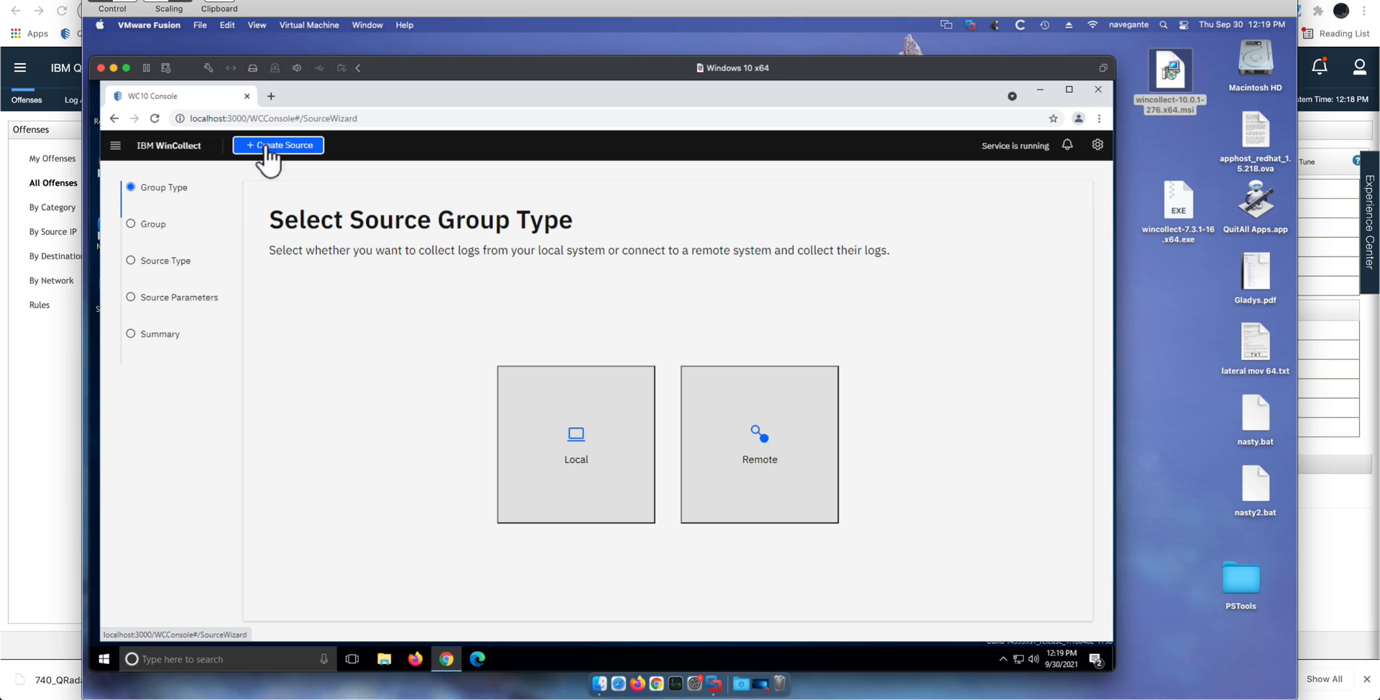
mouse_move(292, 171)
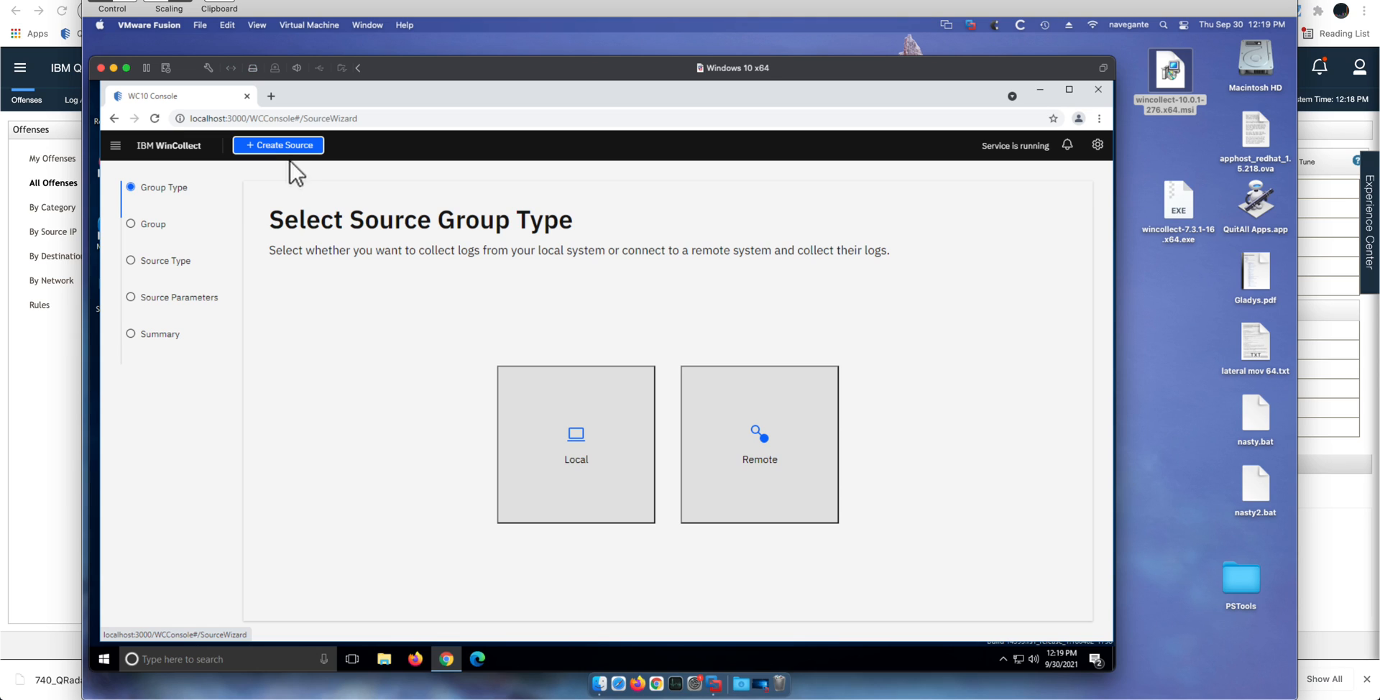
mouse_move(733, 326)
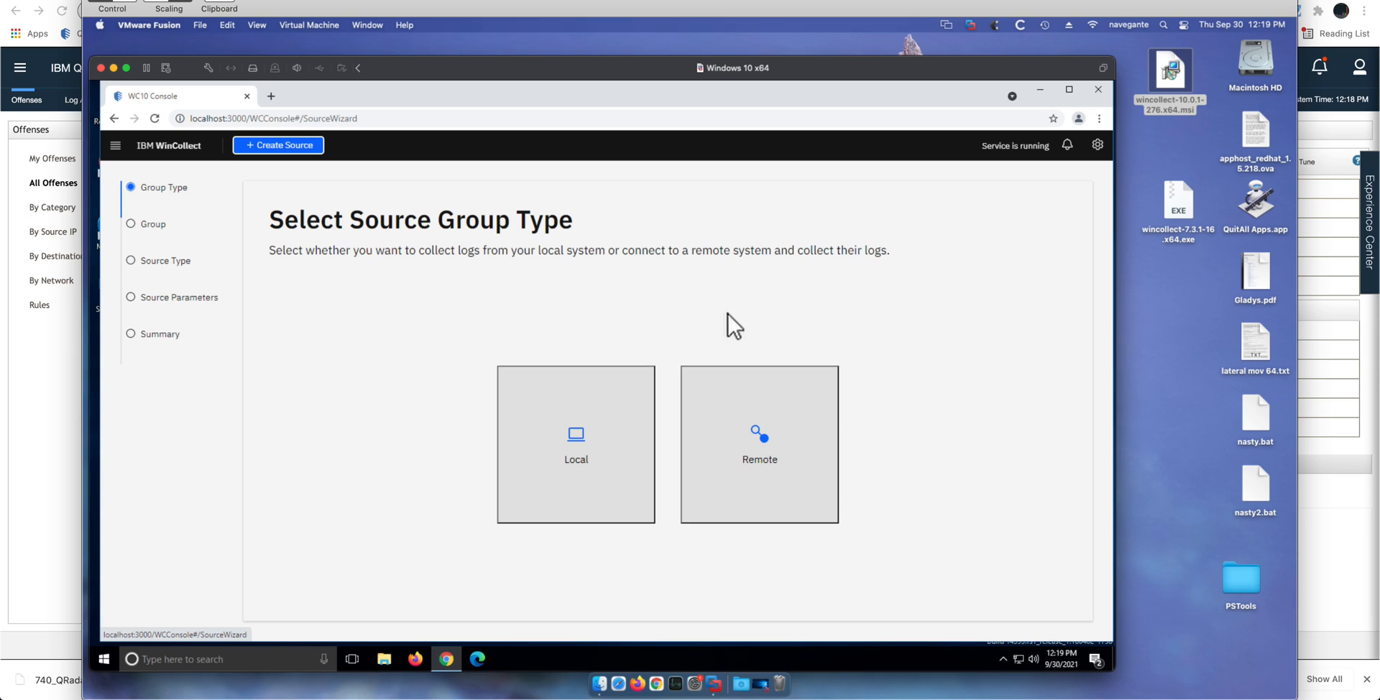
mouse_move(862, 333)
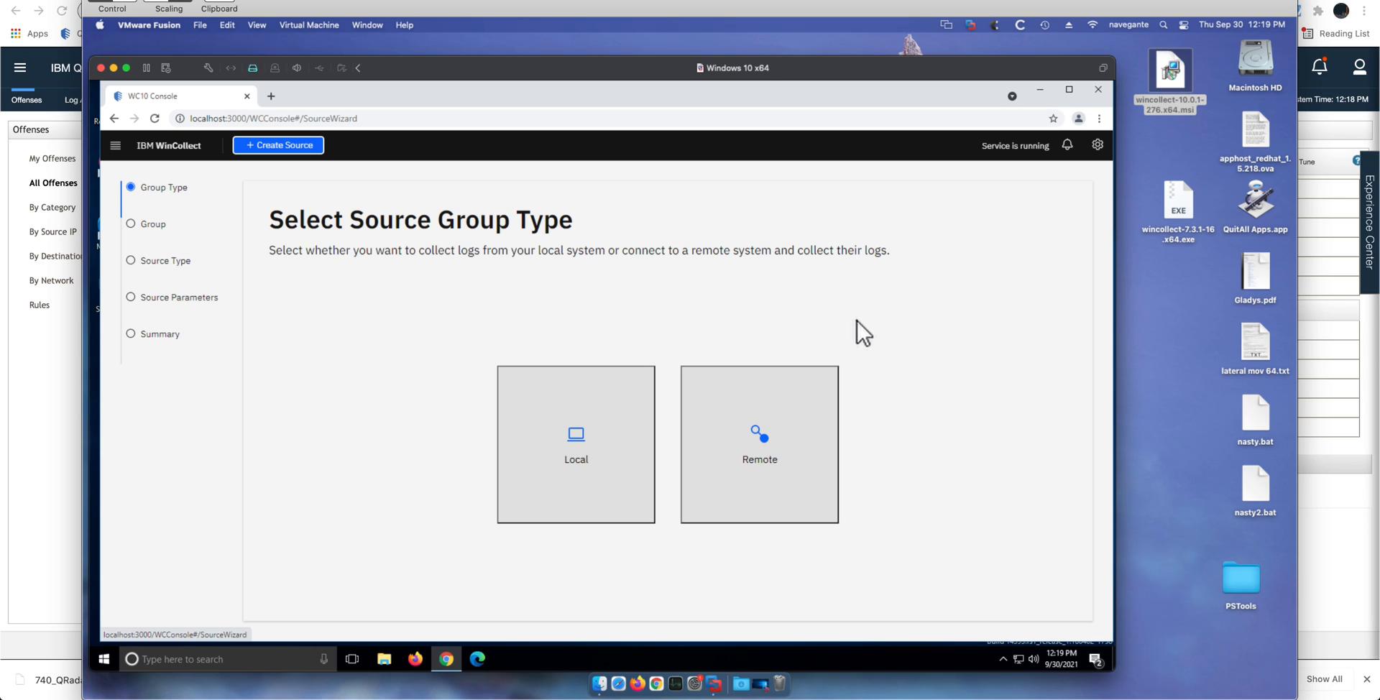
mouse_move(771, 447)
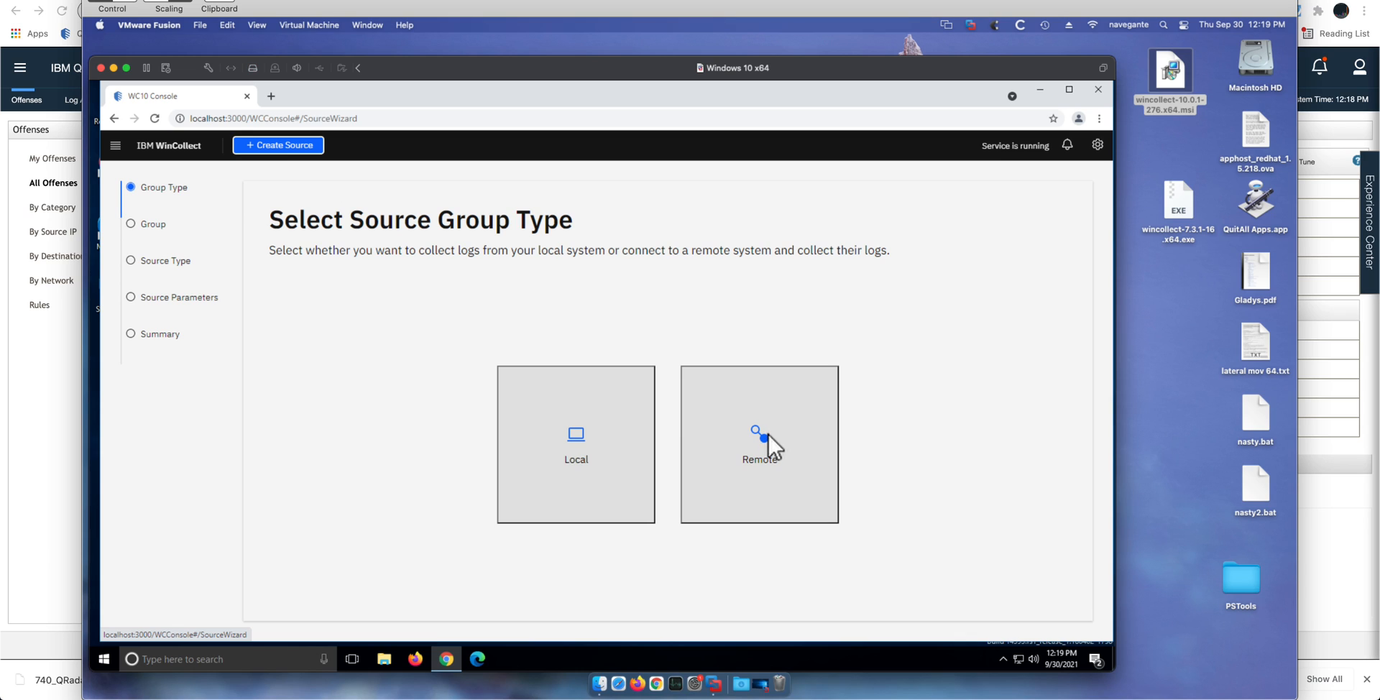
left_click(757, 444)
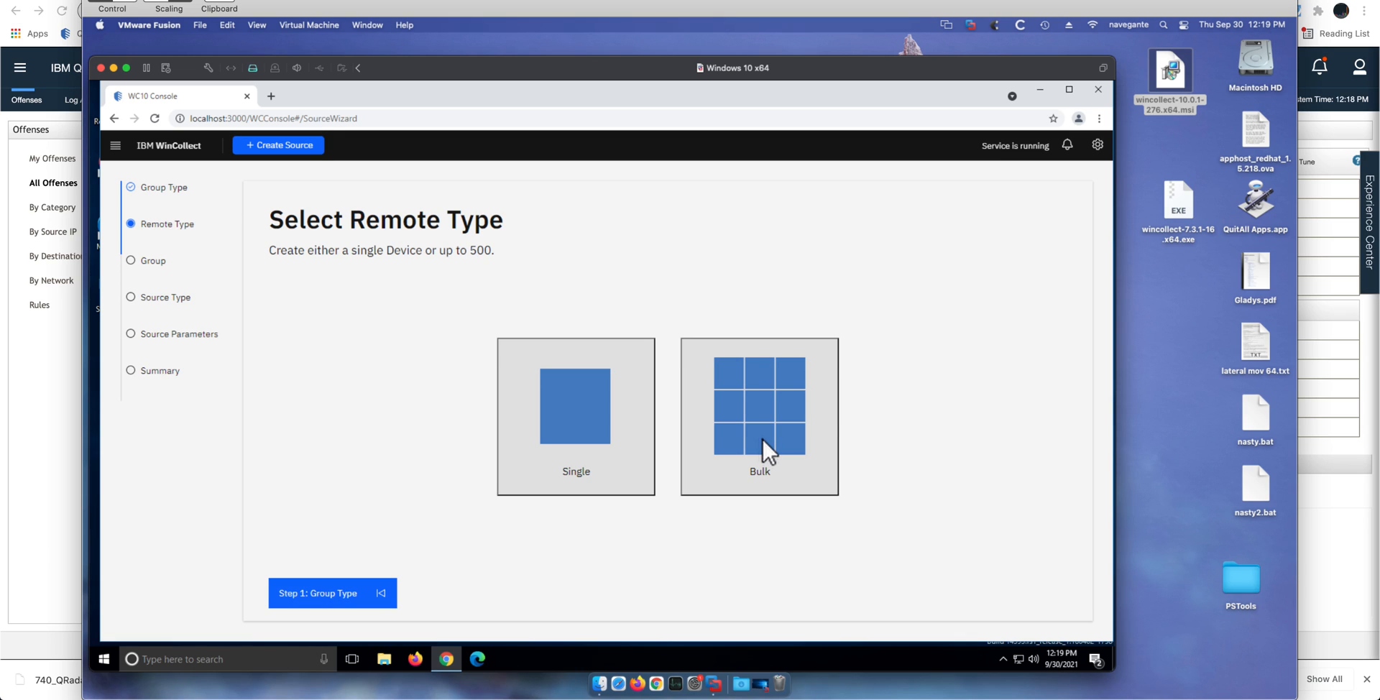
left_click(759, 405)
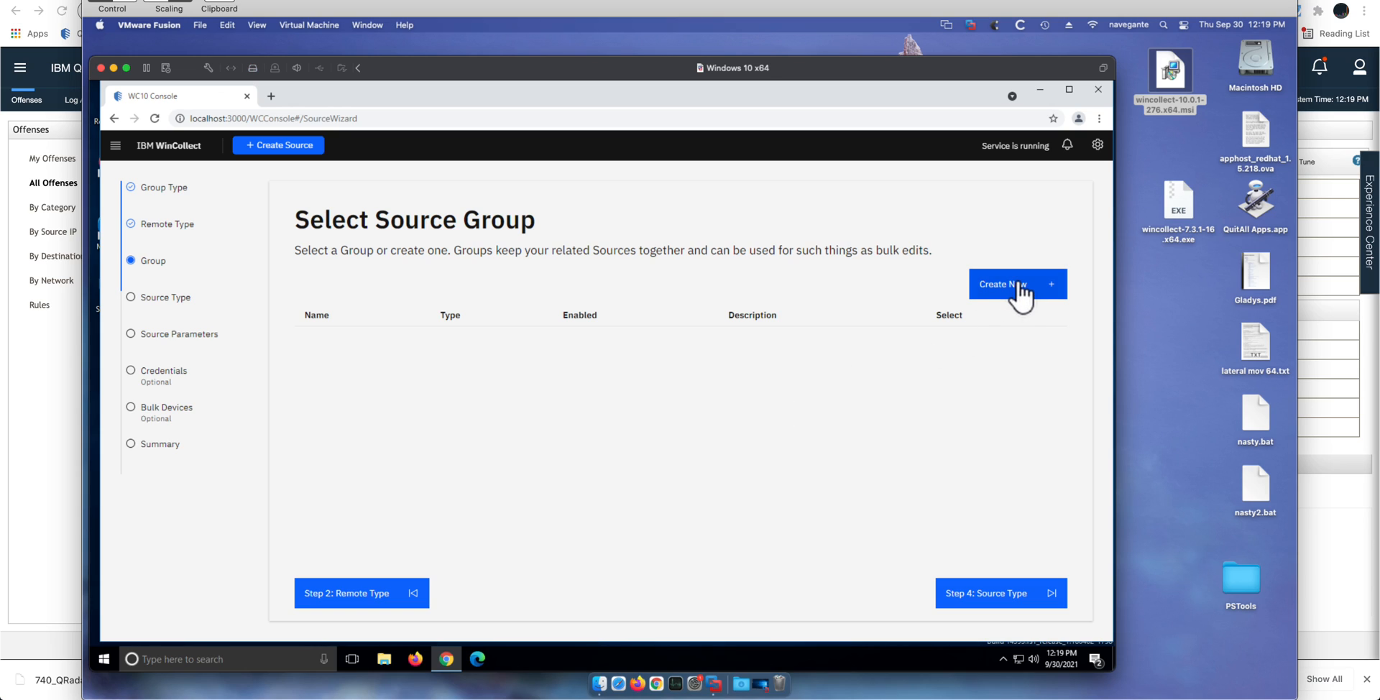
Create a new source group named 'demo machines' and continue to Step 4: Source Type.
left_click(1016, 283)
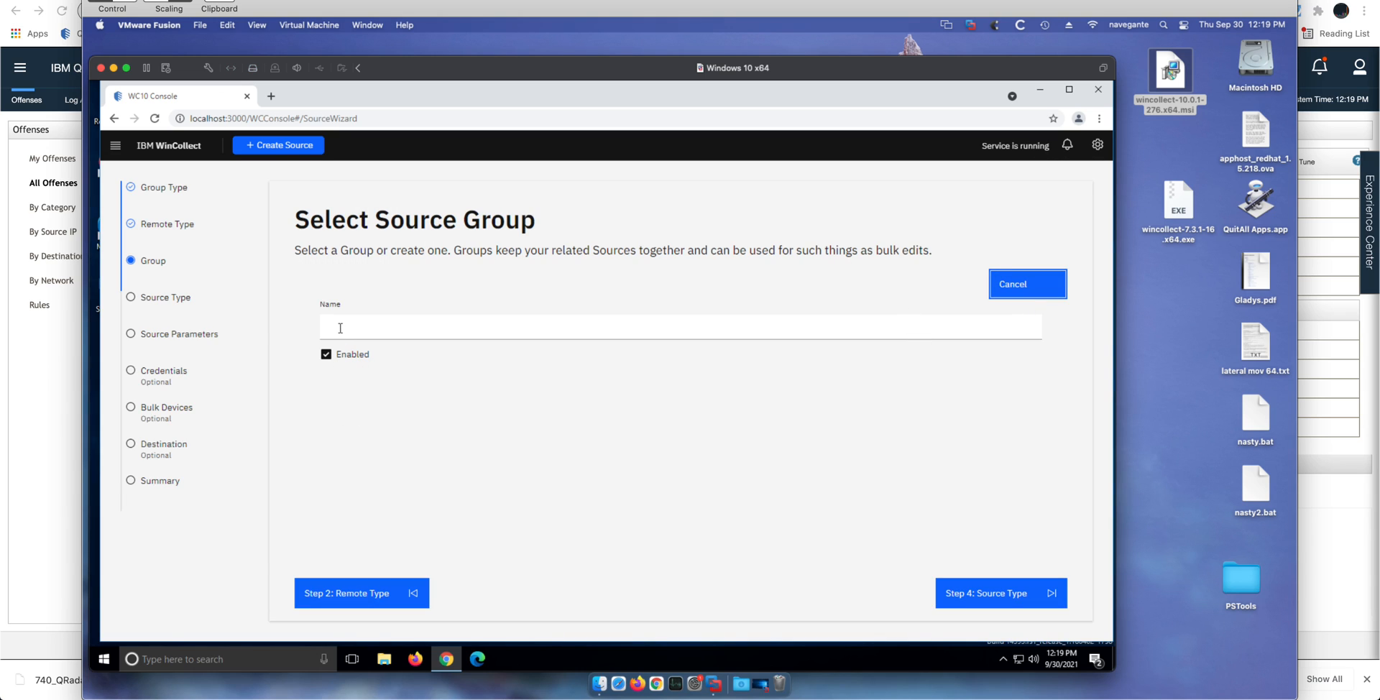
type("demo")
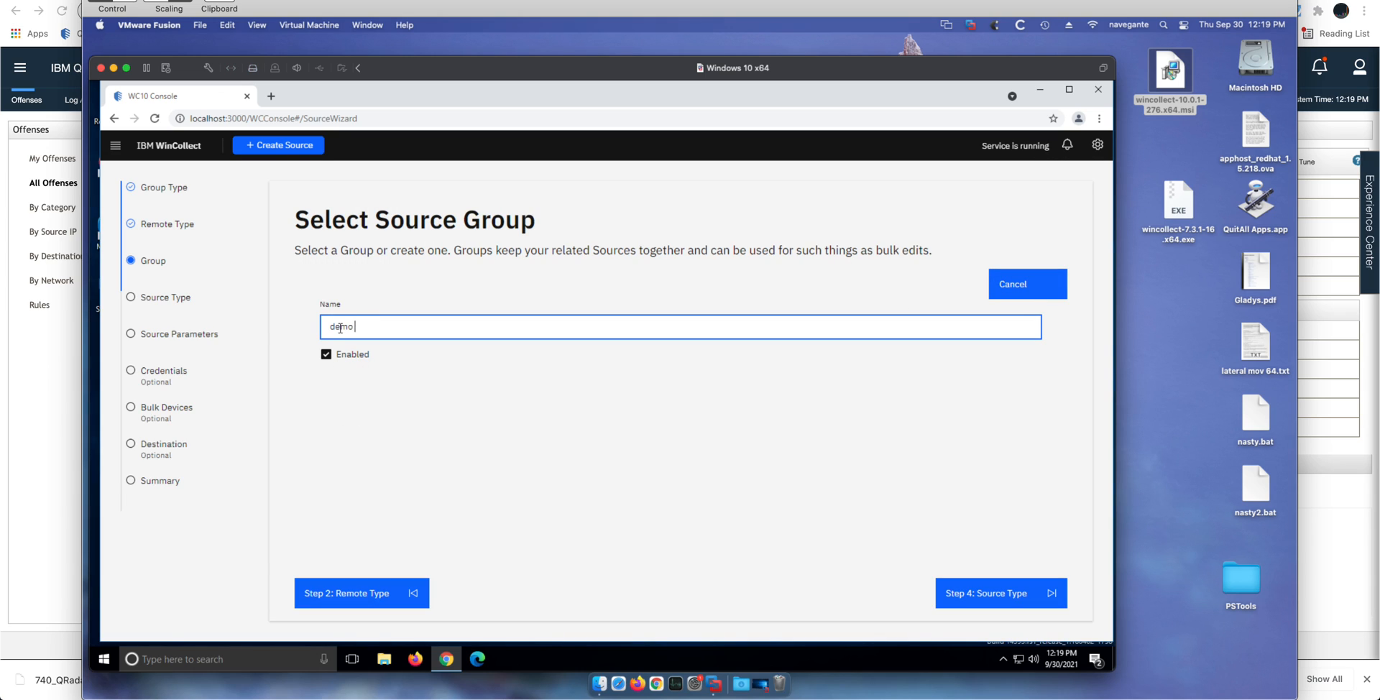
type("machines")
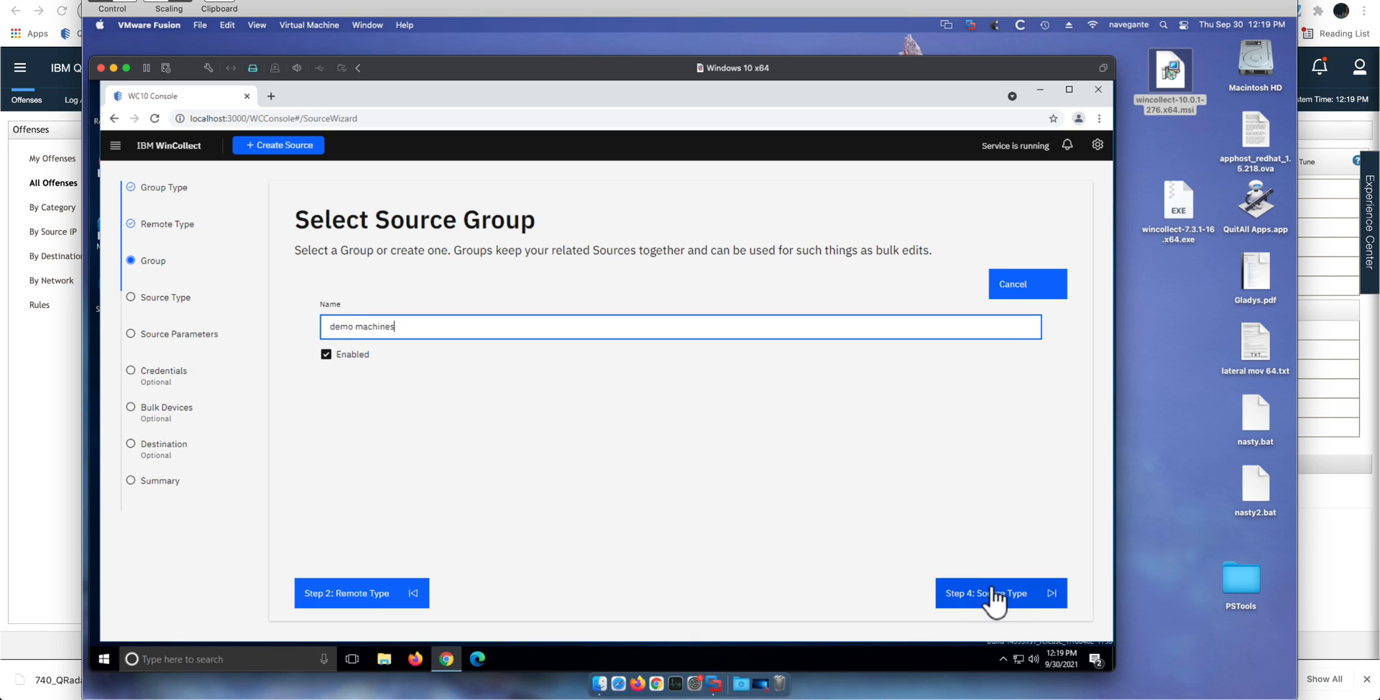
left_click(1000, 592)
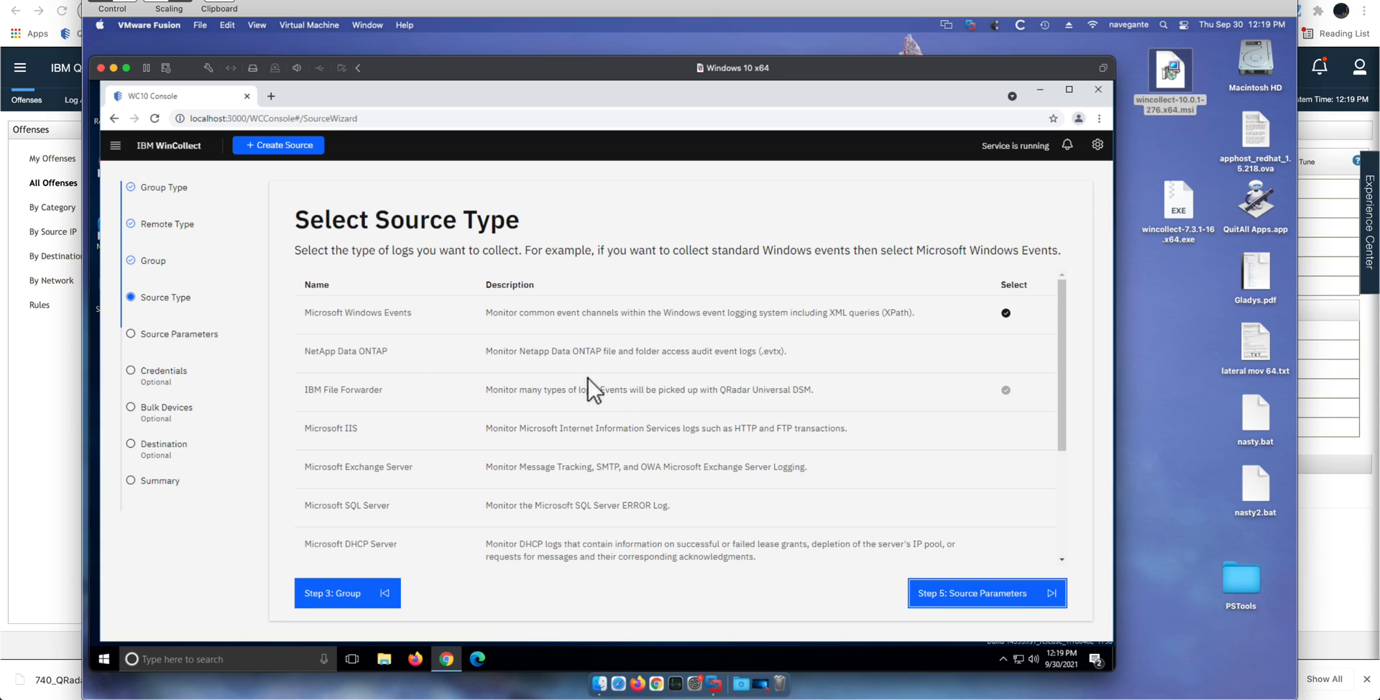
Confirm Microsoft Windows Events as source type and continue to its Source Parameters step.
scroll("down", 3)
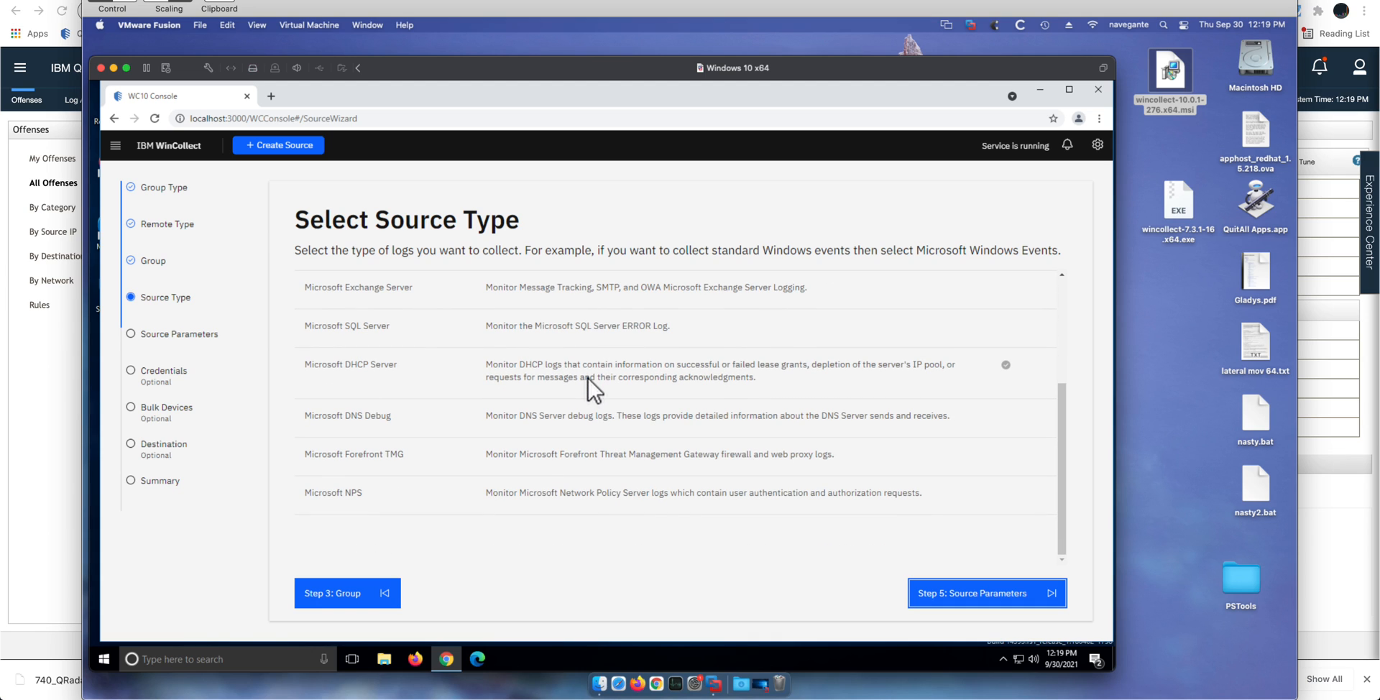
scroll("up", 3)
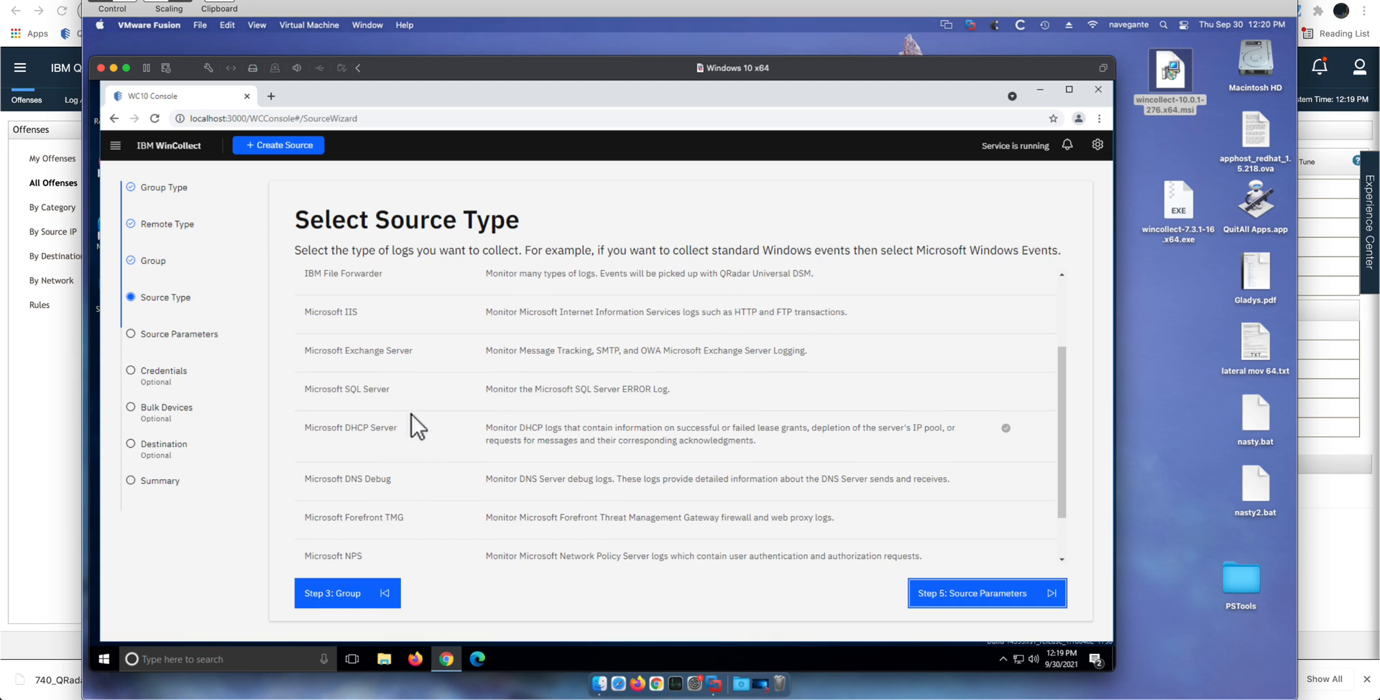
scroll("up", 3)
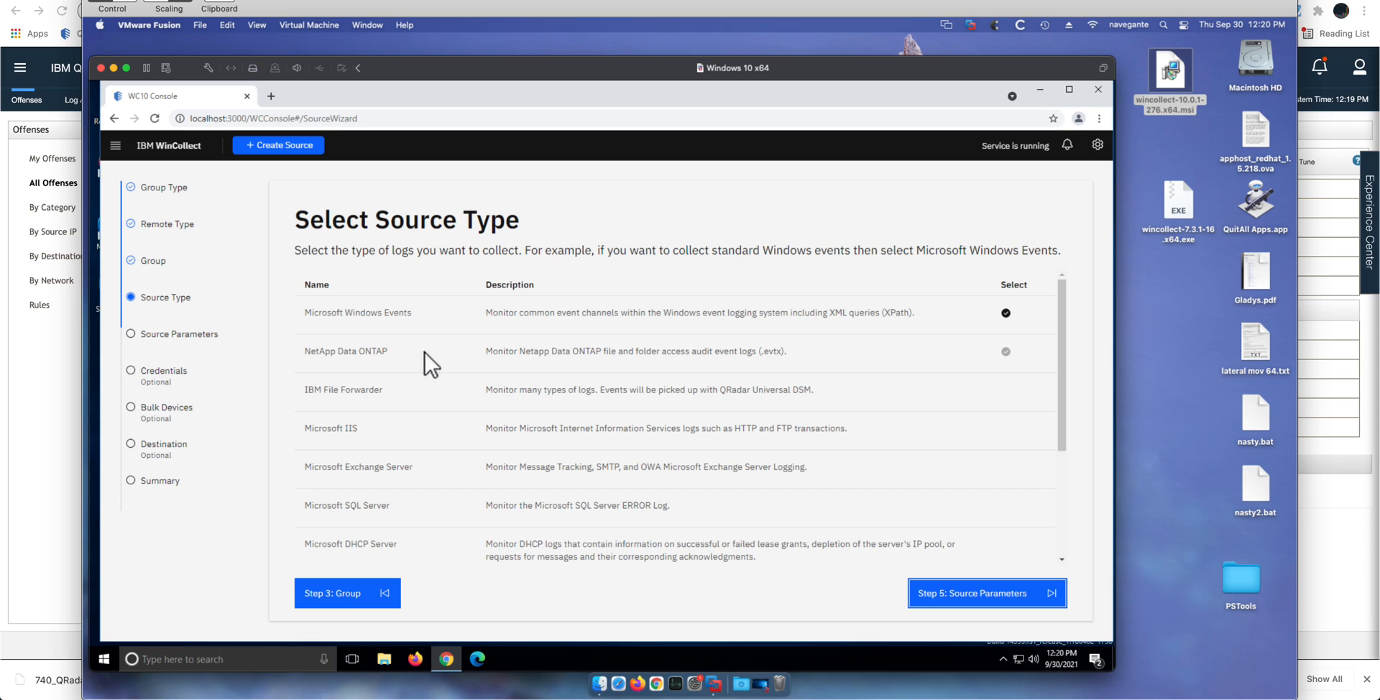
mouse_move(942, 475)
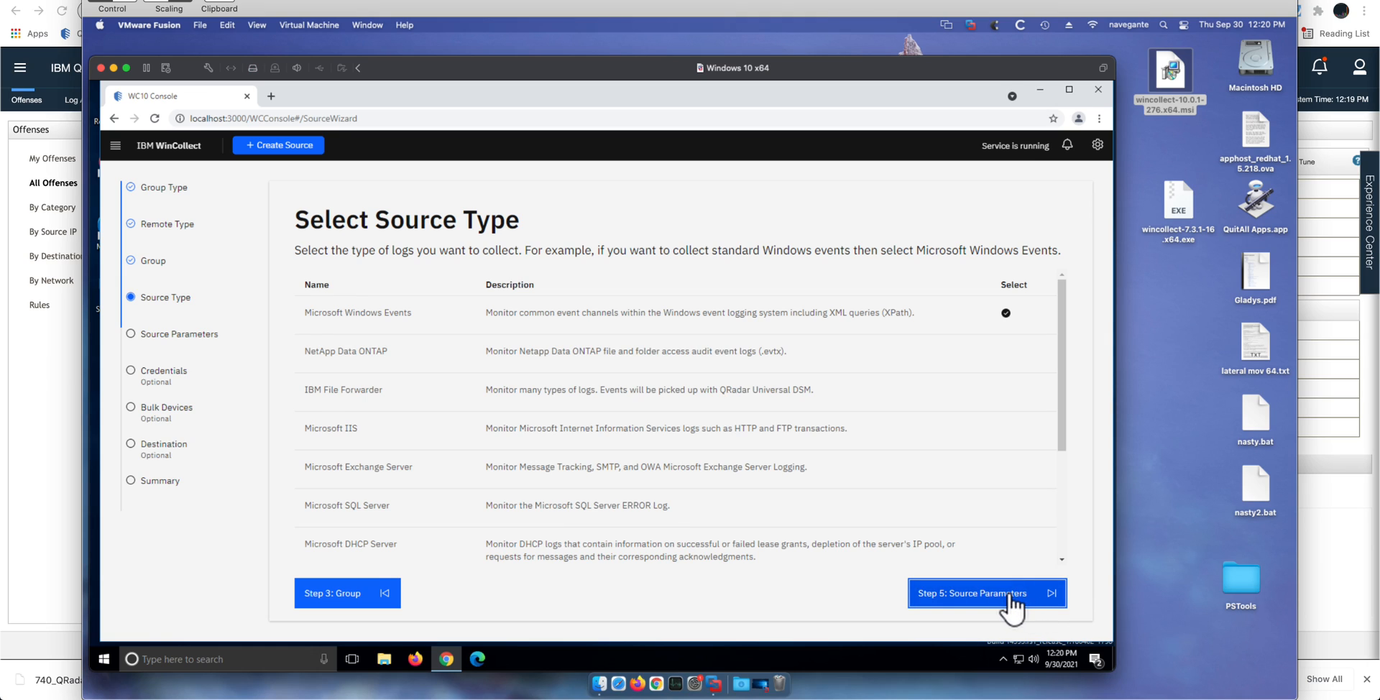
left_click(986, 592)
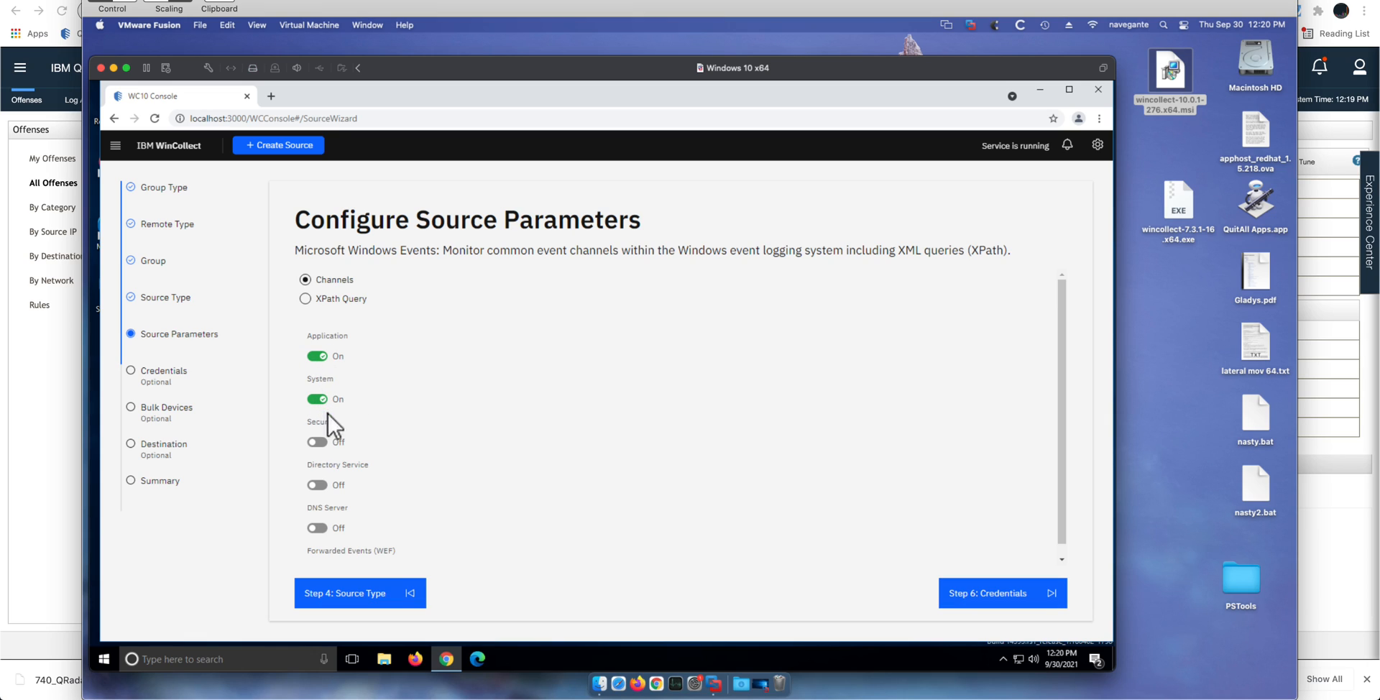
Enable the Security channel, then start and cancel a new credential on the Credentials step.
left_click(316, 441)
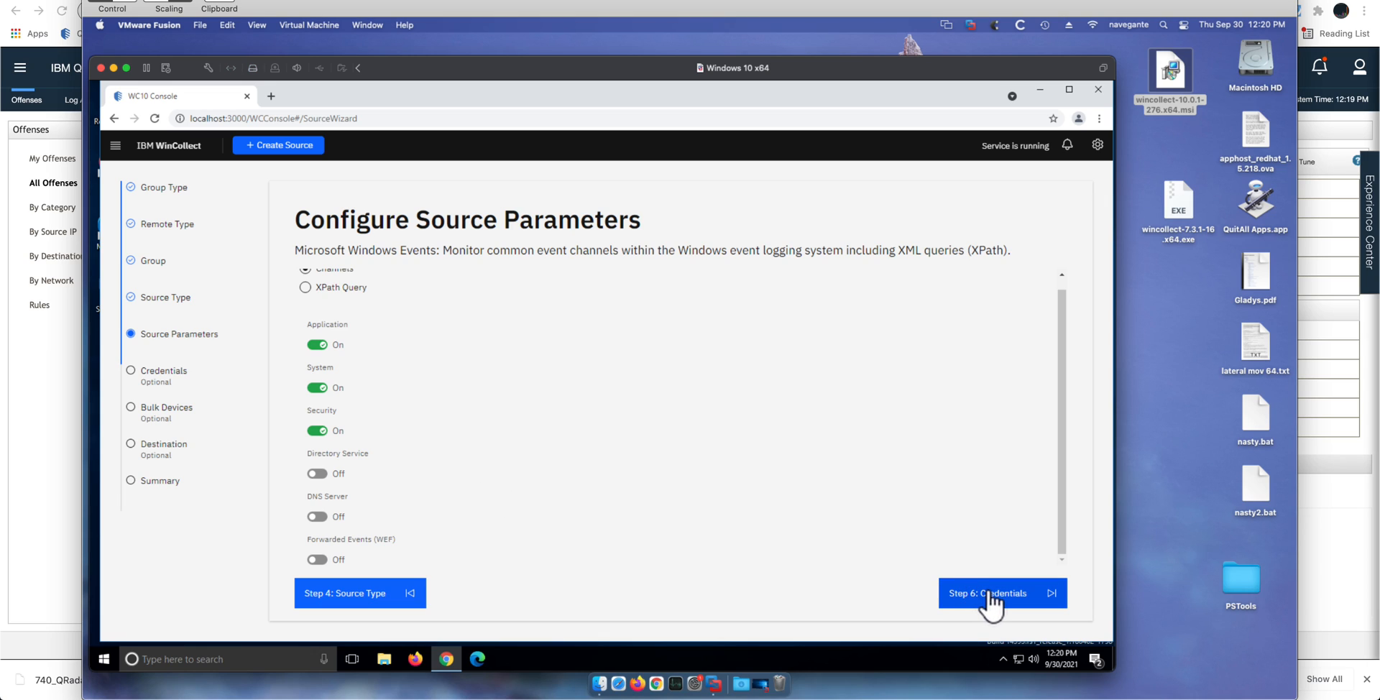
left_click(987, 592)
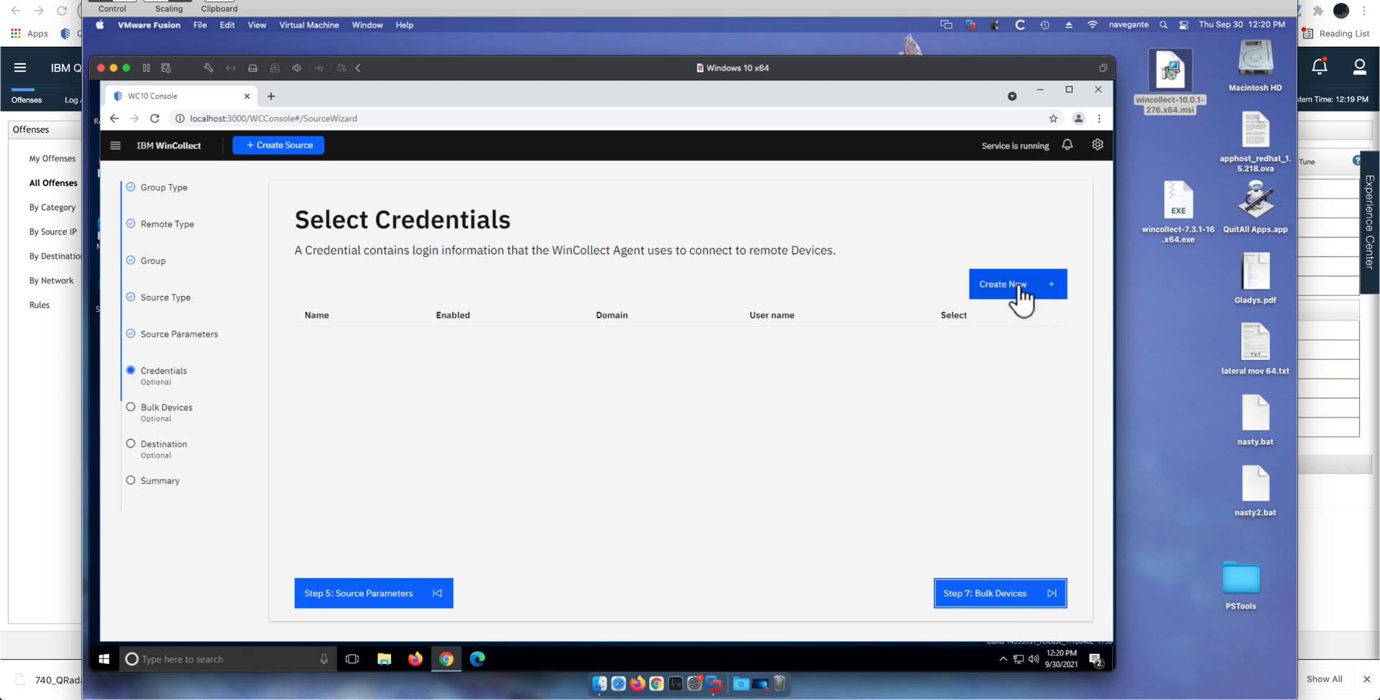
left_click(1011, 284)
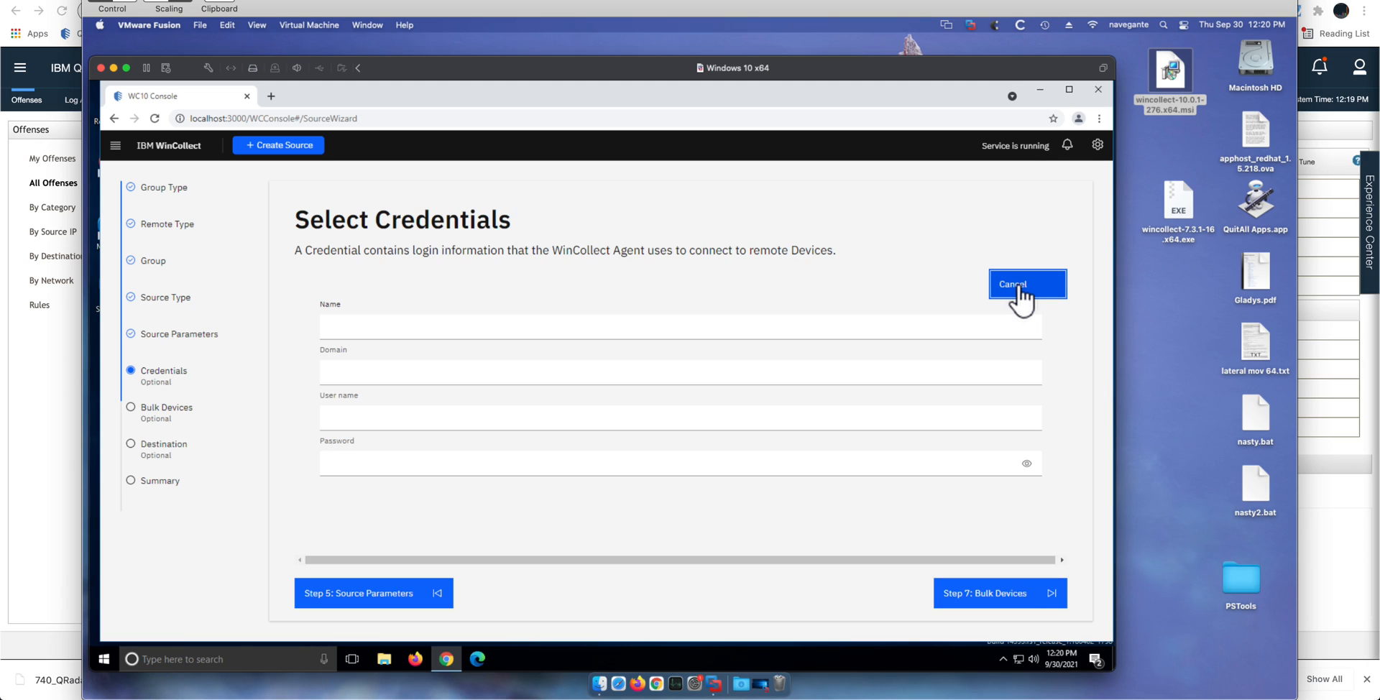
left_click(999, 592)
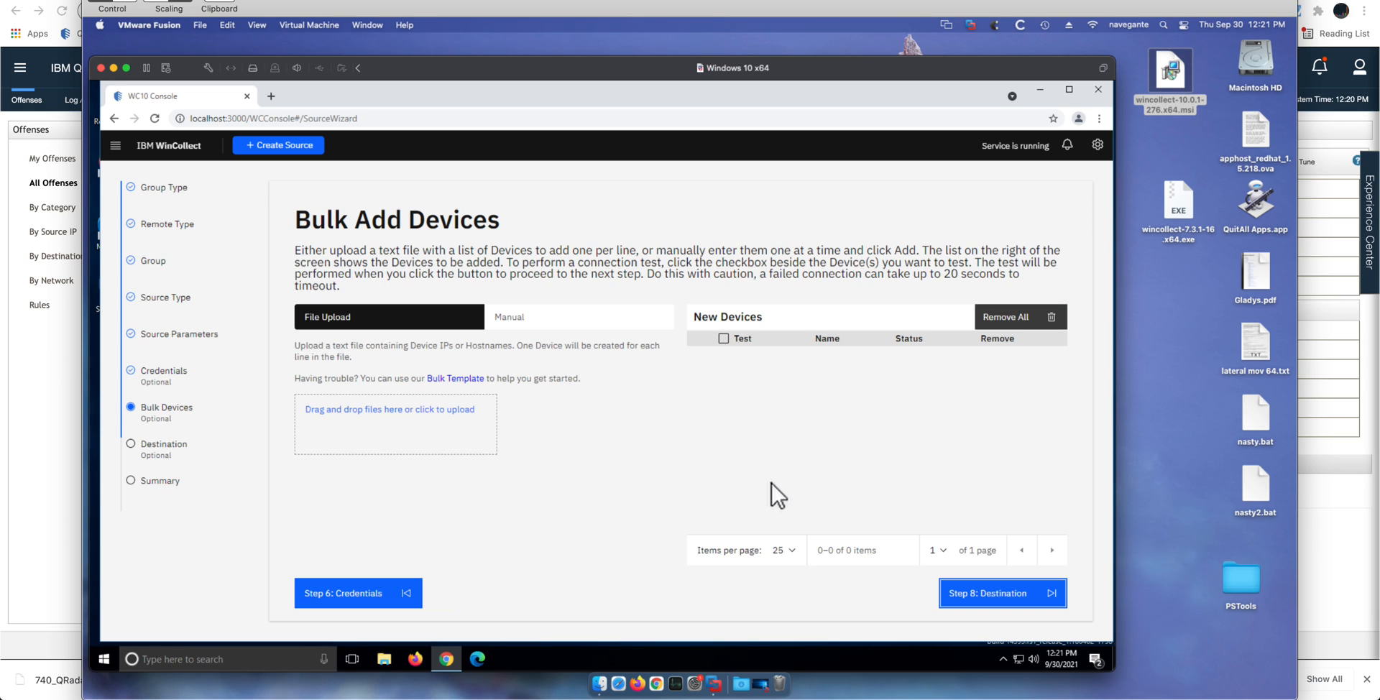
mouse_move(550, 459)
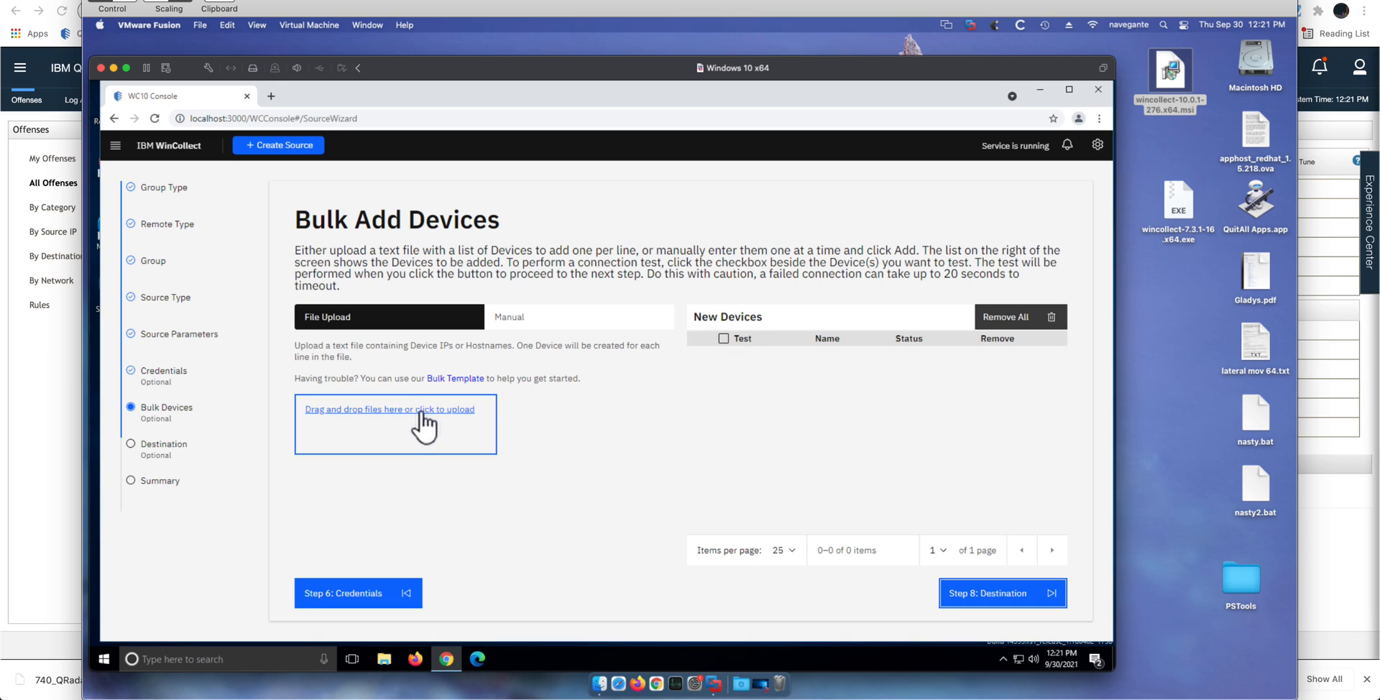
mouse_move(418, 427)
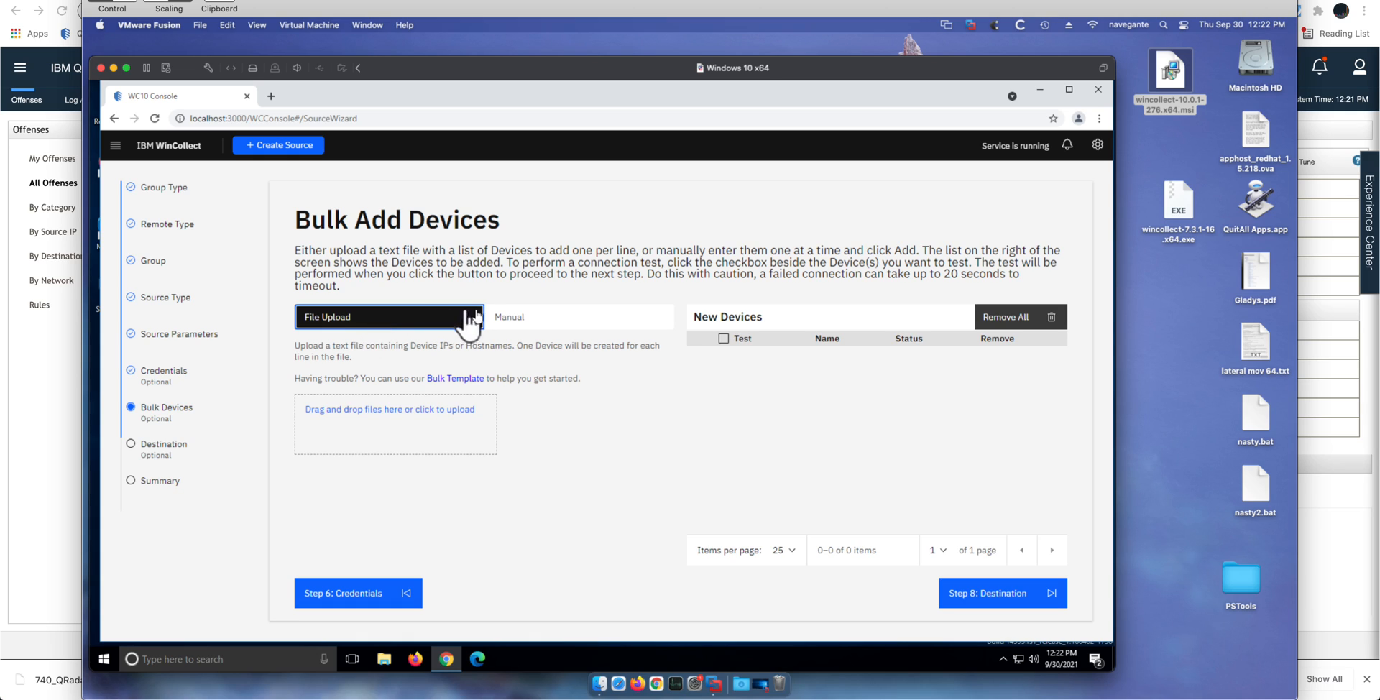
Manually add device 172.16.60.41 to the Bulk Add Devices list.
left_click(578, 318)
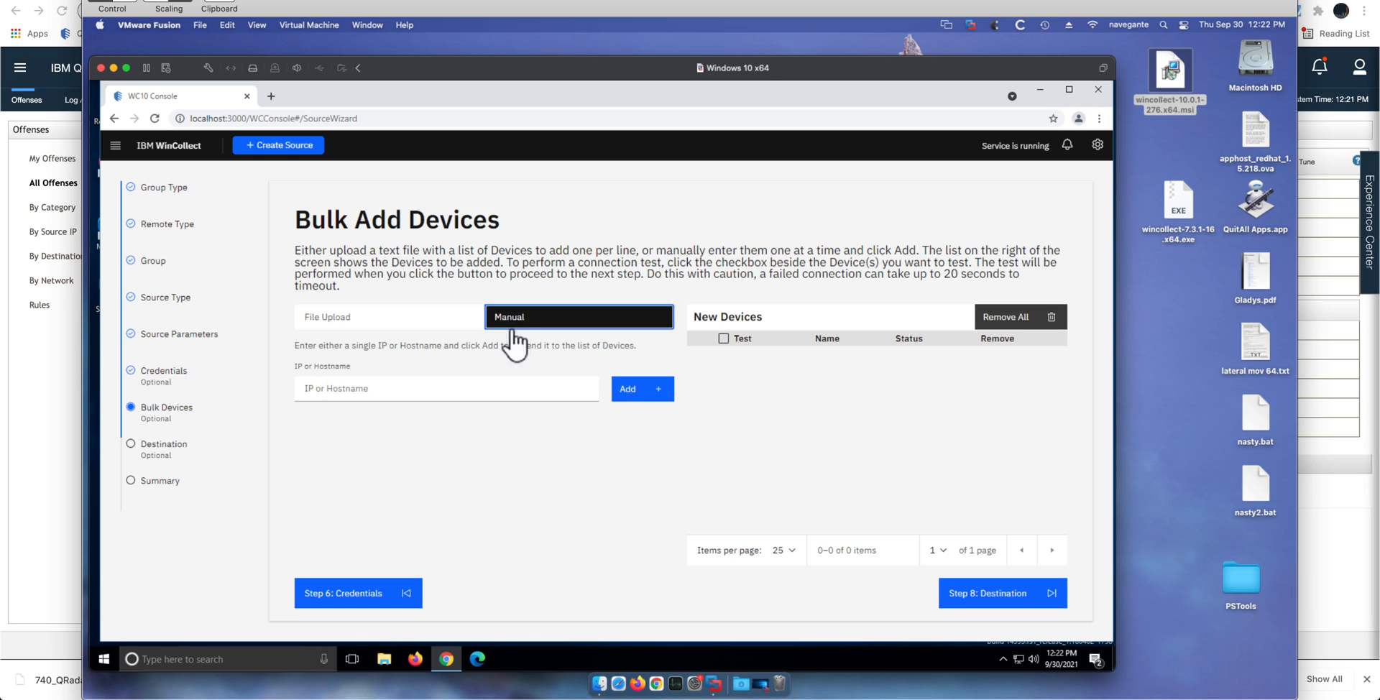
left_click(445, 388)
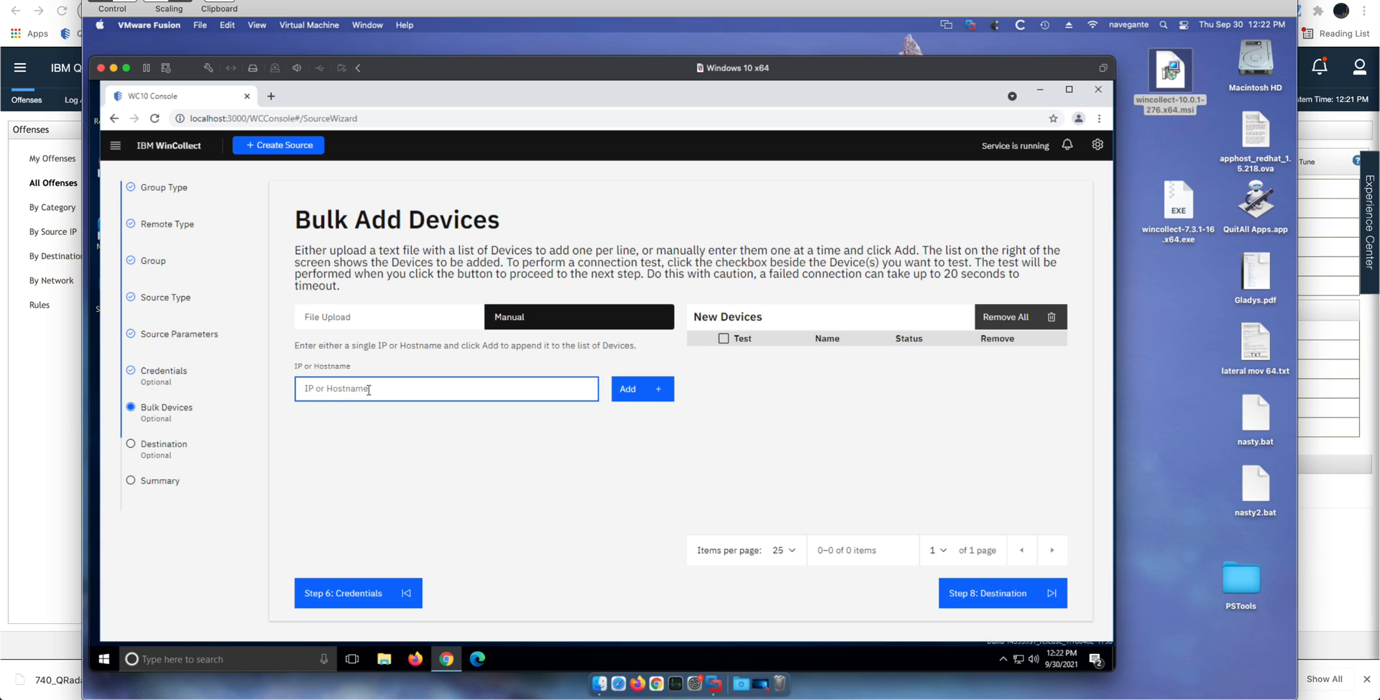
type("172")
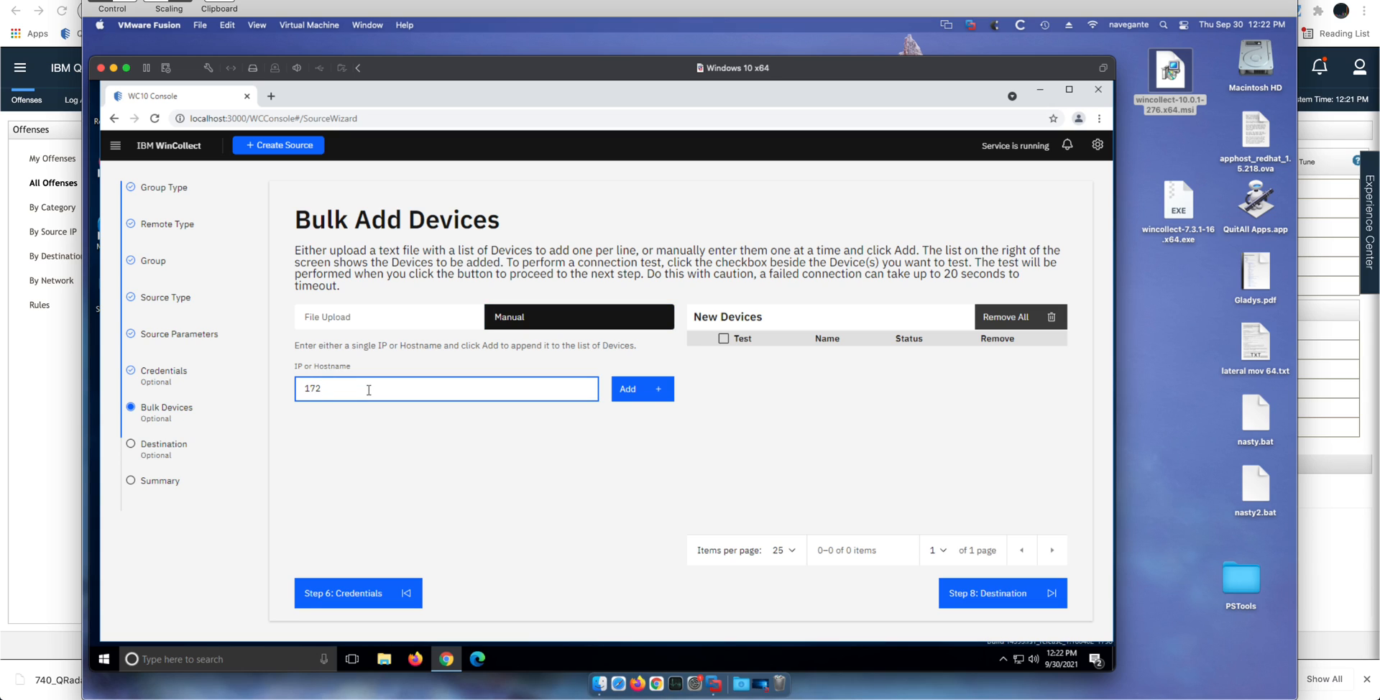
type(".16.60.41")
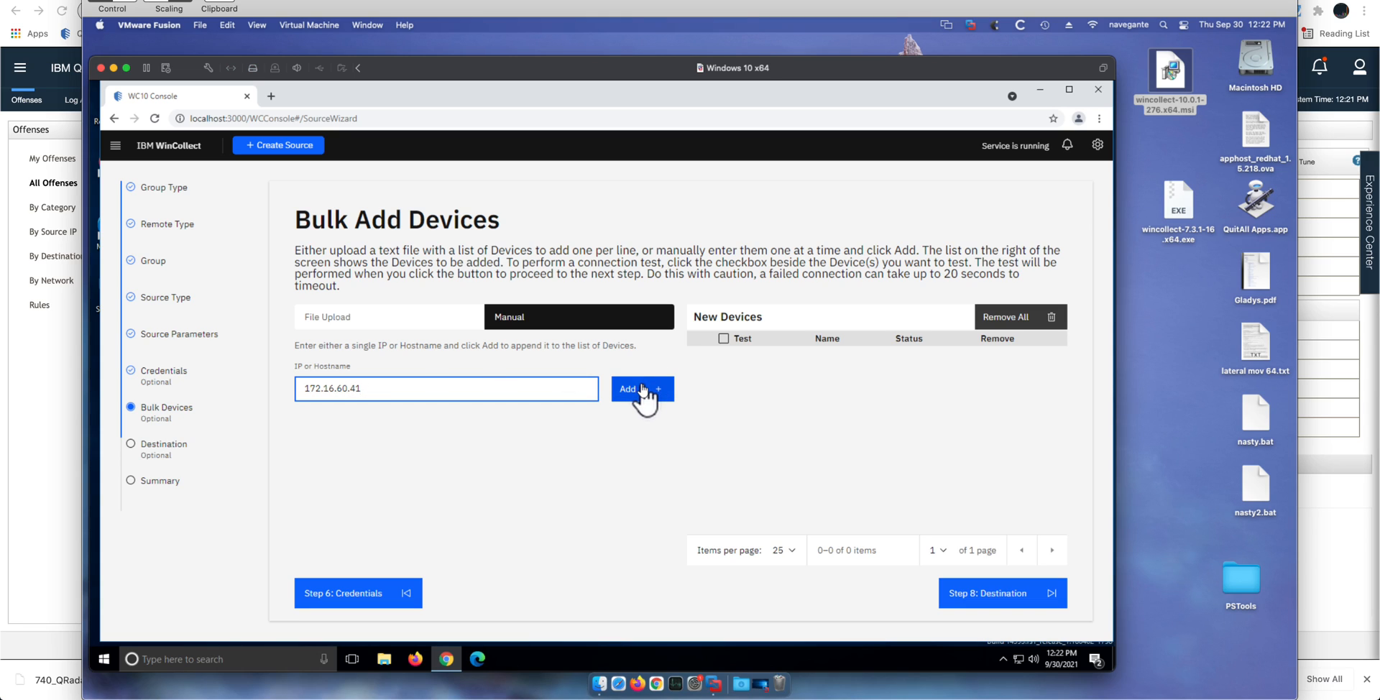
left_click(641, 389)
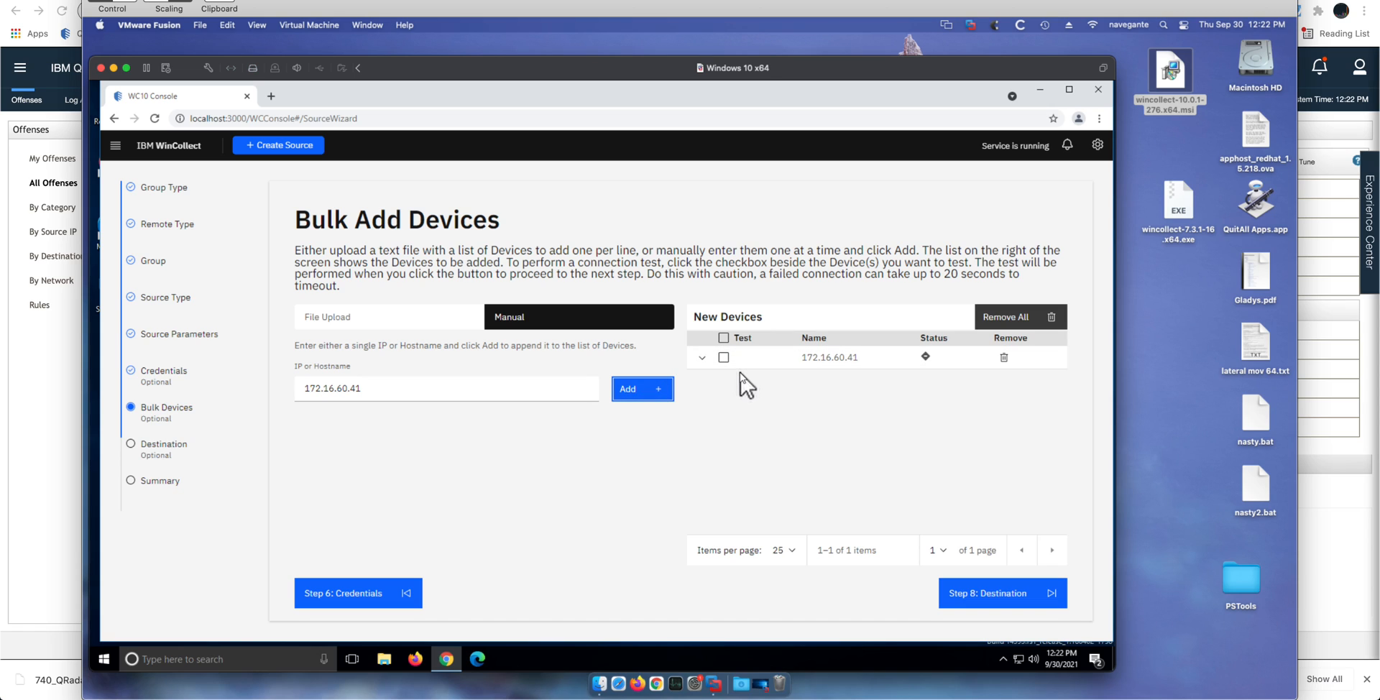
Run the connection test on 172.16.60.41 and expand its row to read the failure errors.
left_click(724, 338)
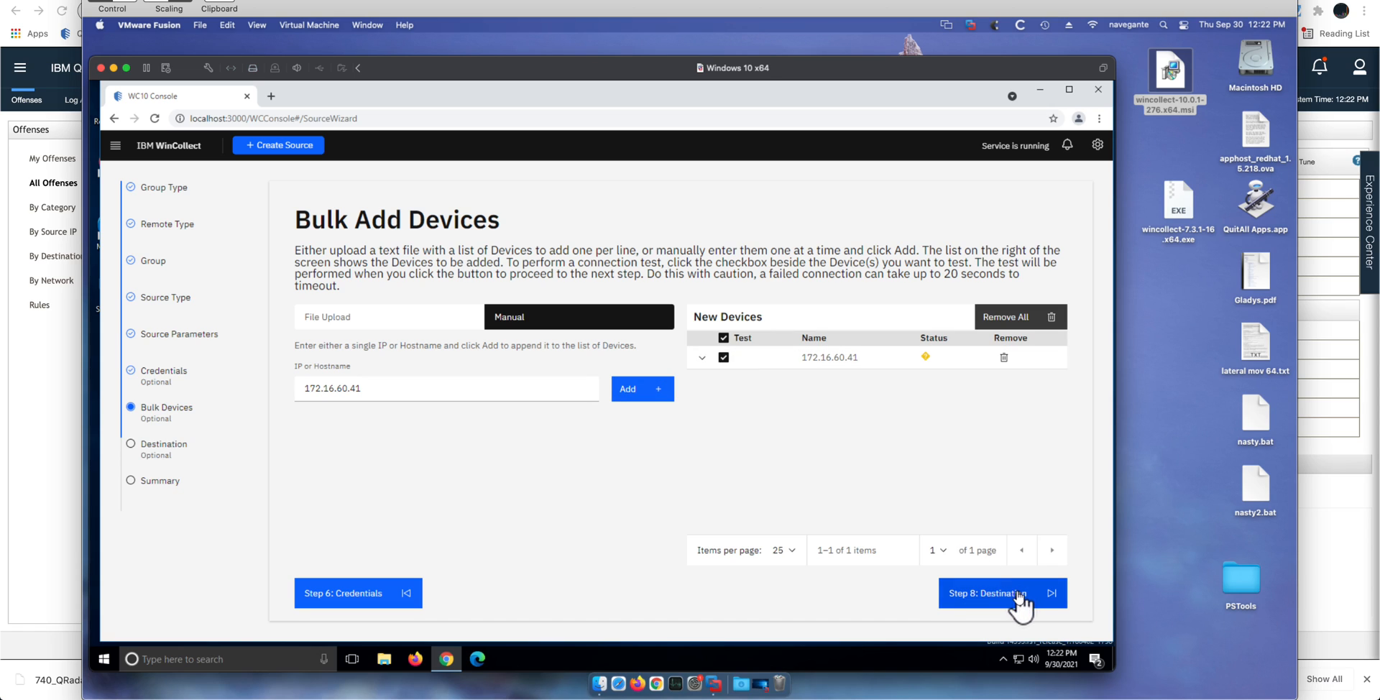
left_click(987, 593)
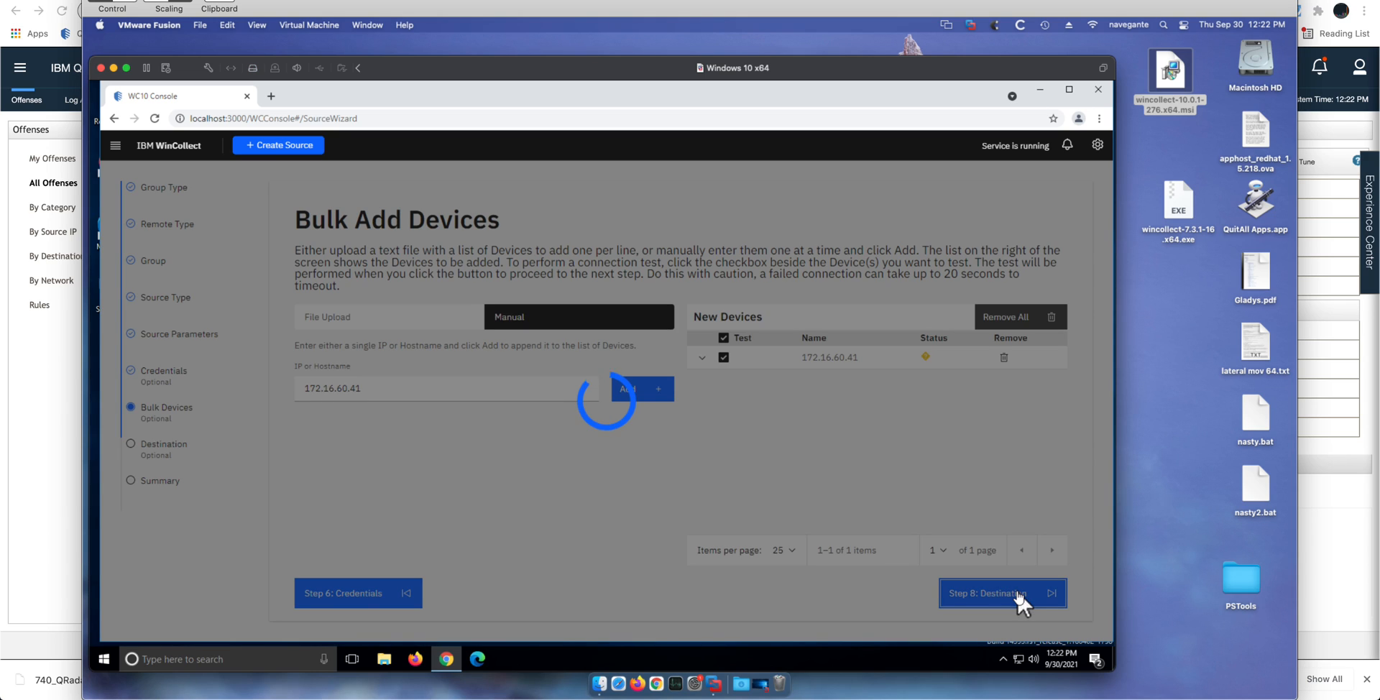
left_click(1000, 592)
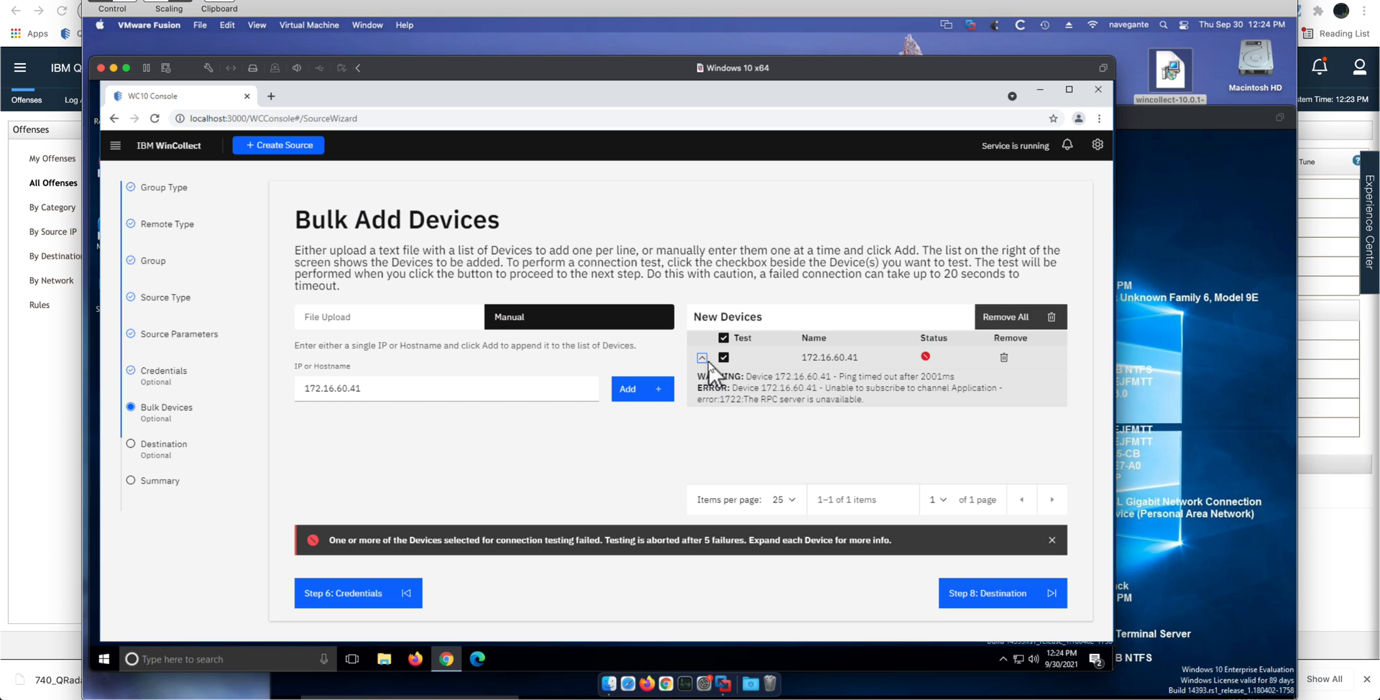
mouse_move(850, 357)
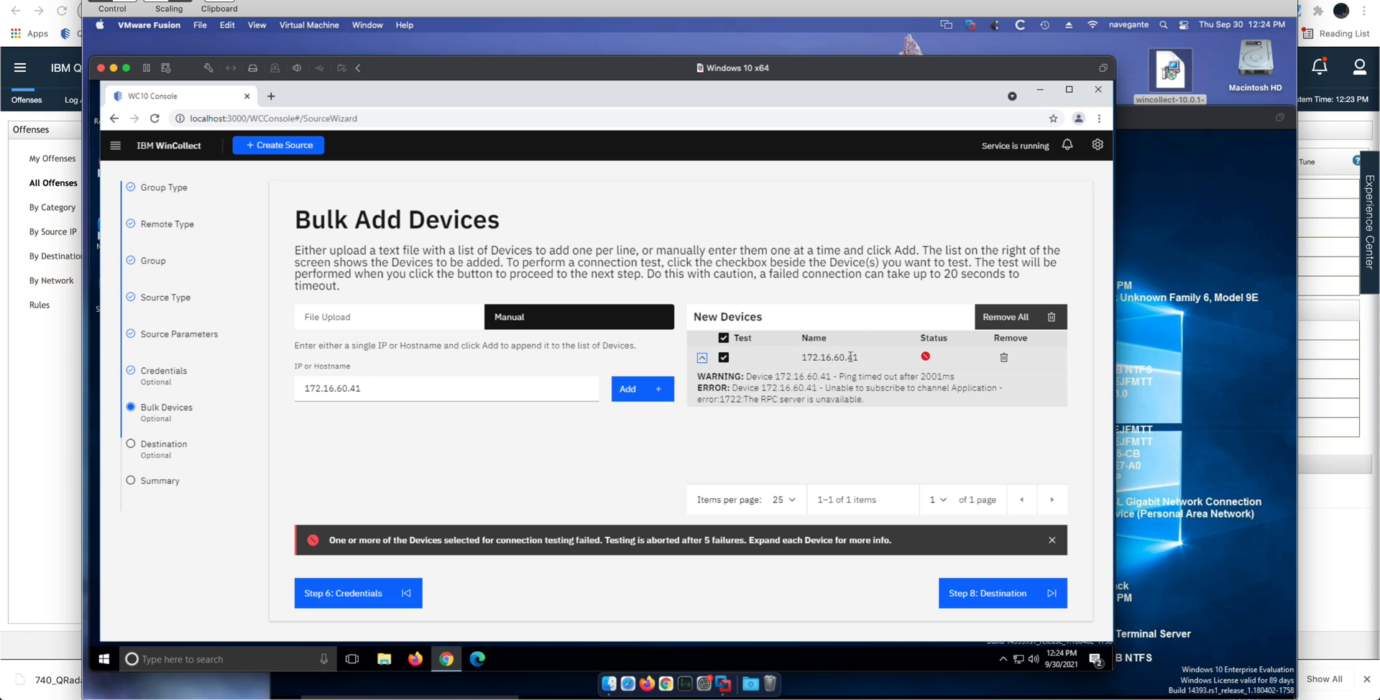
mouse_move(1023, 373)
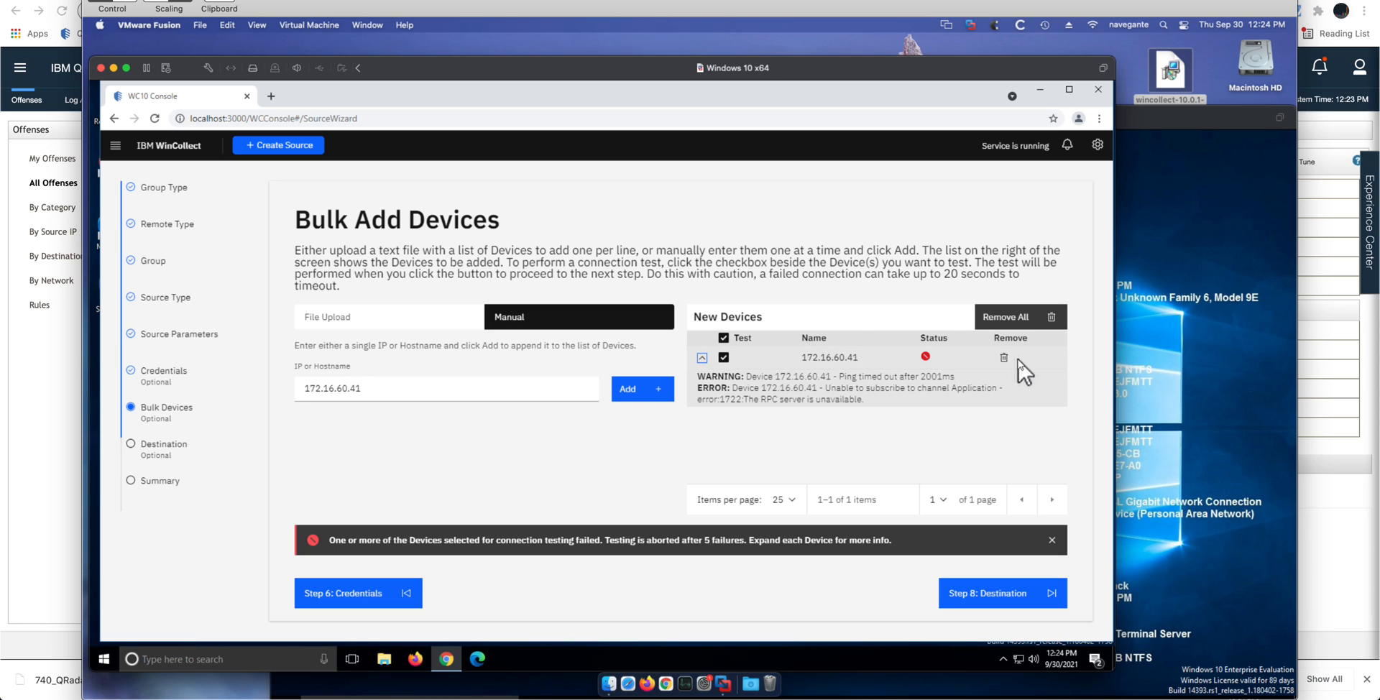
Remove the failed device and add 172.16.60.31 in its place.
left_click(1003, 358)
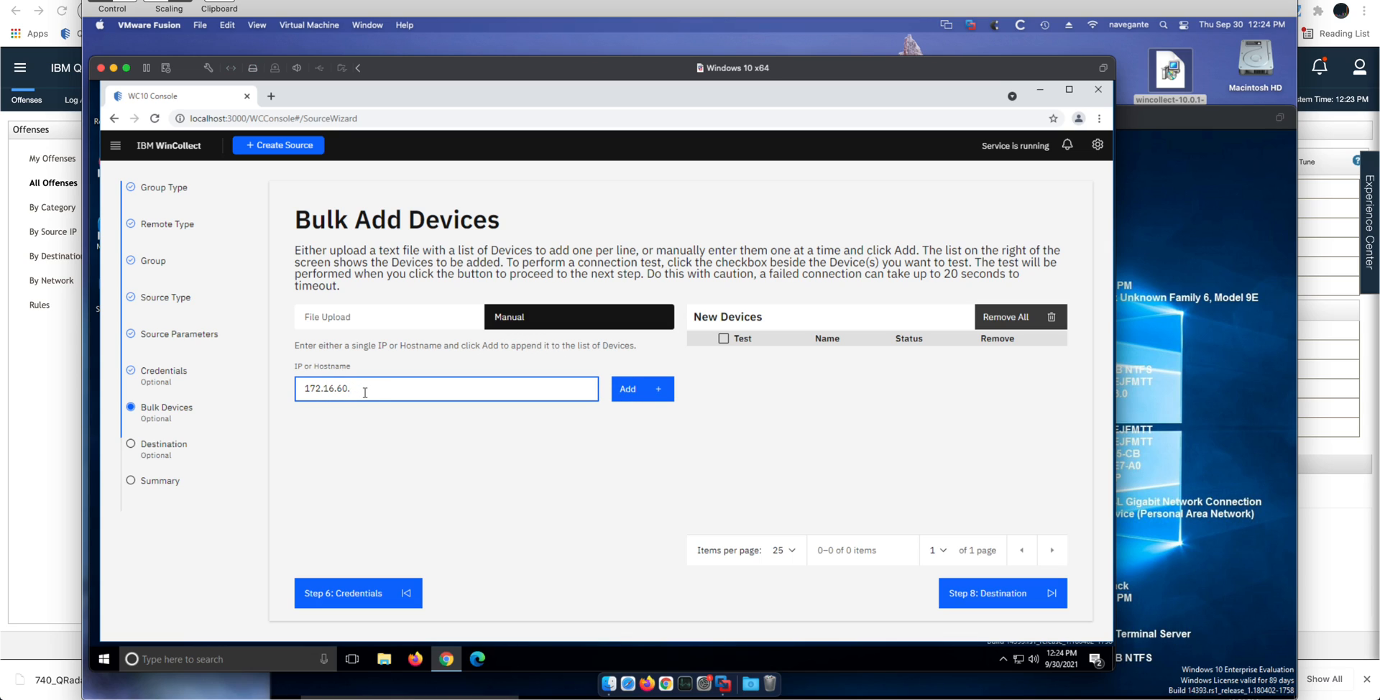
type("31")
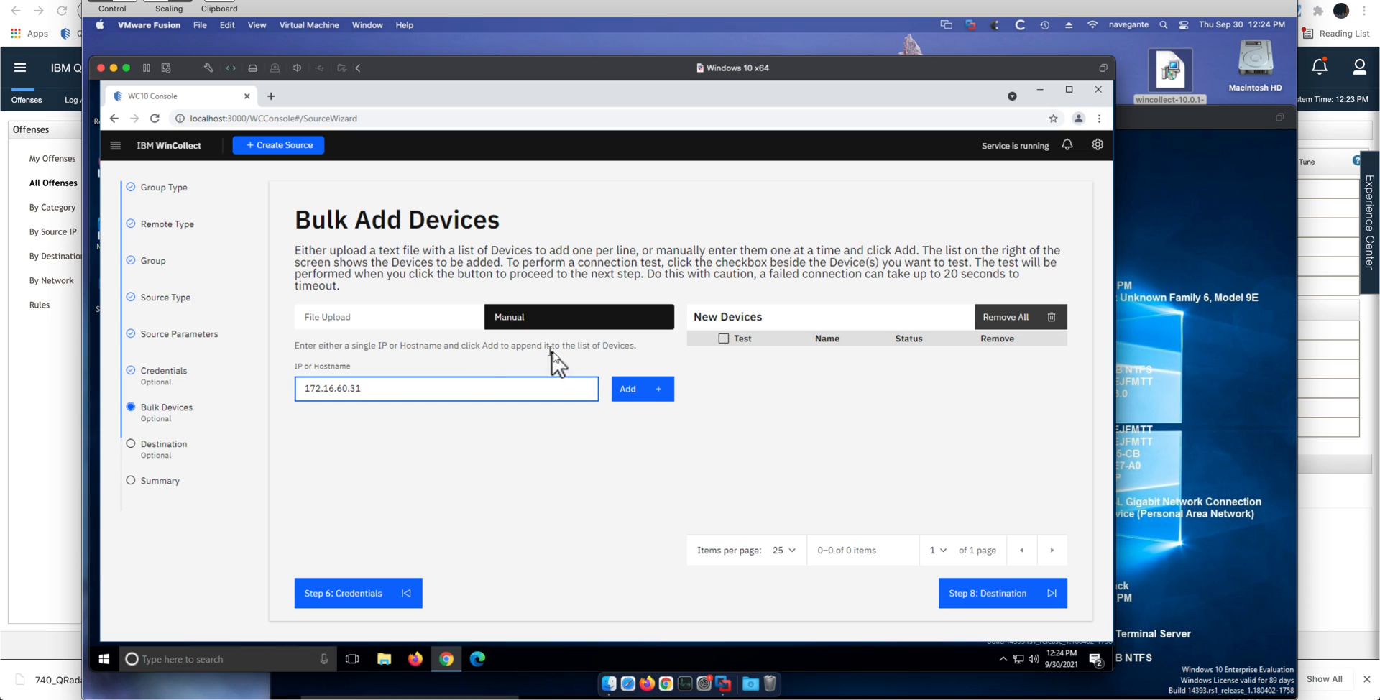
left_click(641, 388)
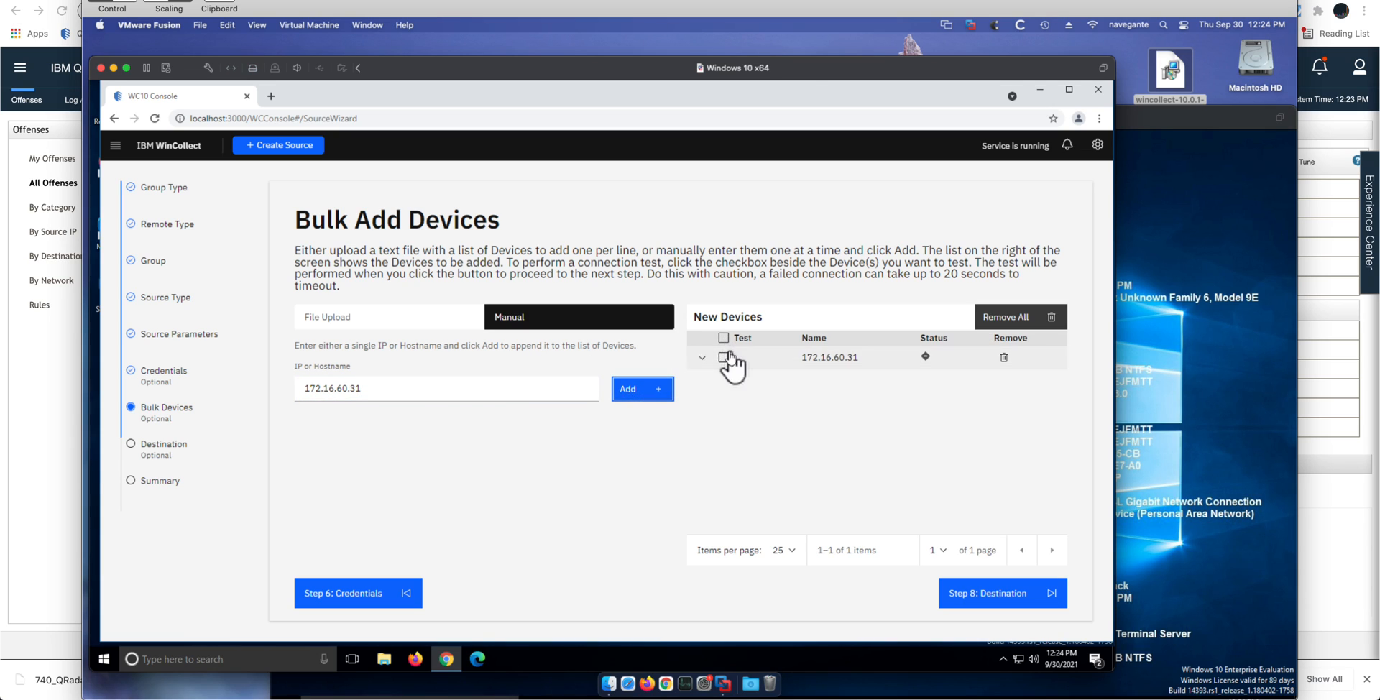
Mark 172.16.60.31 for a connection test and advance to the Configure Destination step.
left_click(723, 356)
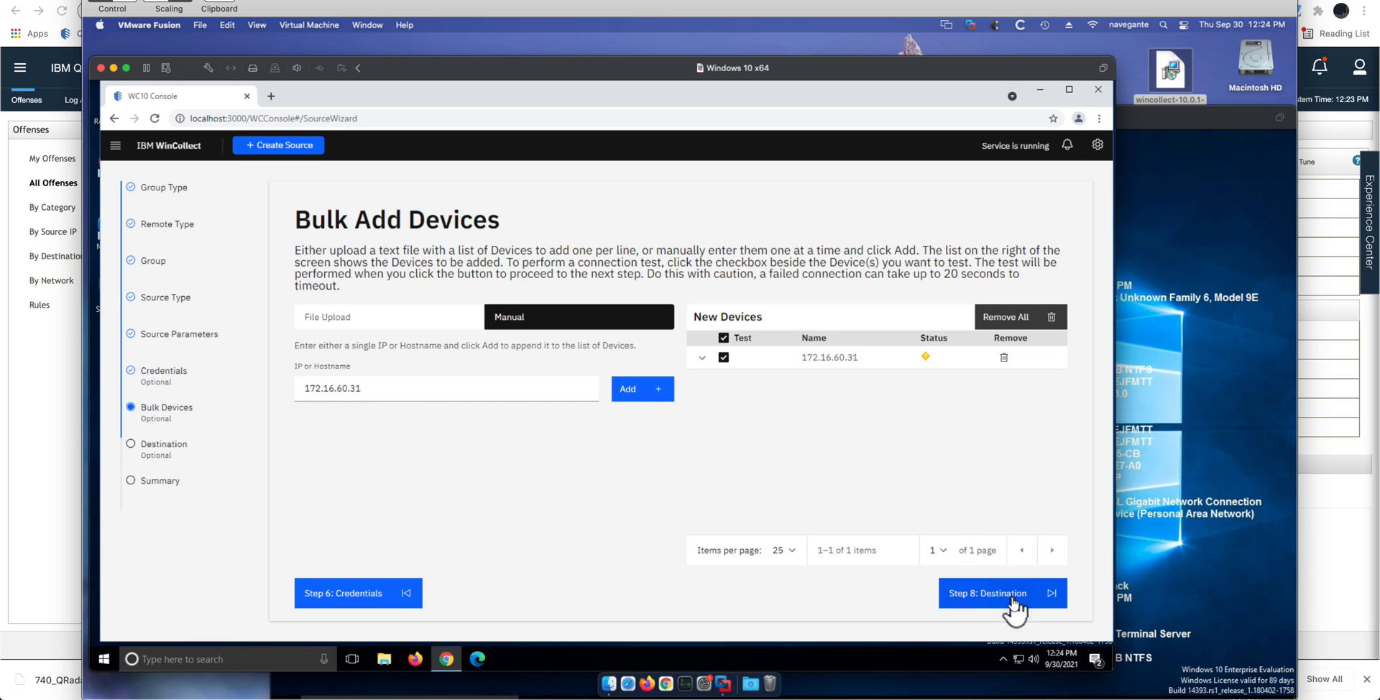
left_click(1002, 592)
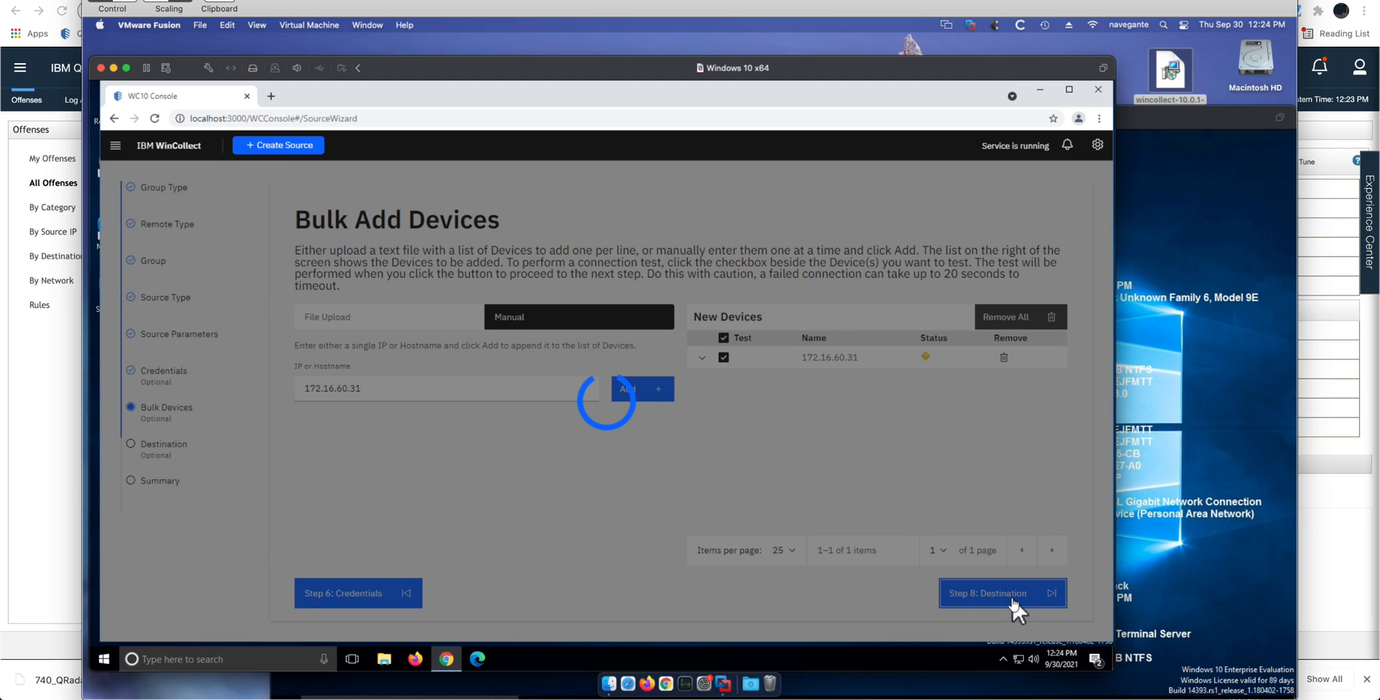
left_click(1001, 592)
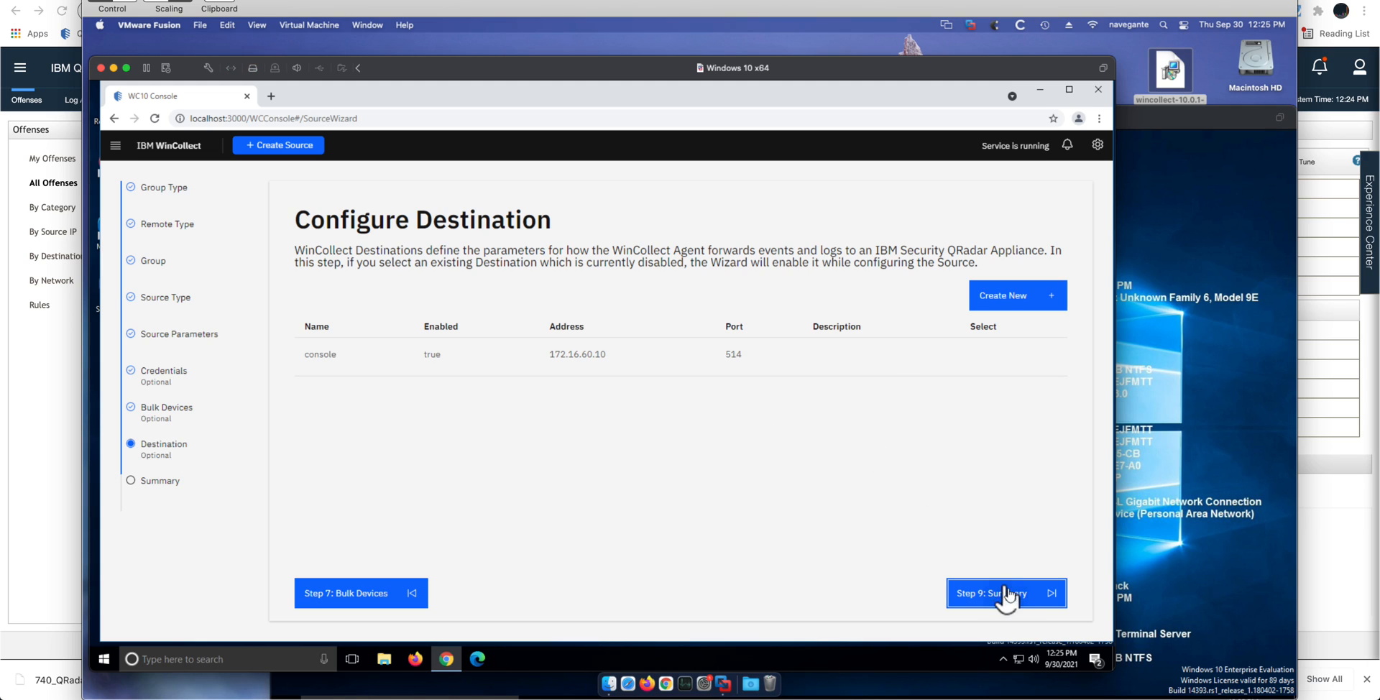
Reach Configure Destination and start creating a new destination.
left_click(1005, 592)
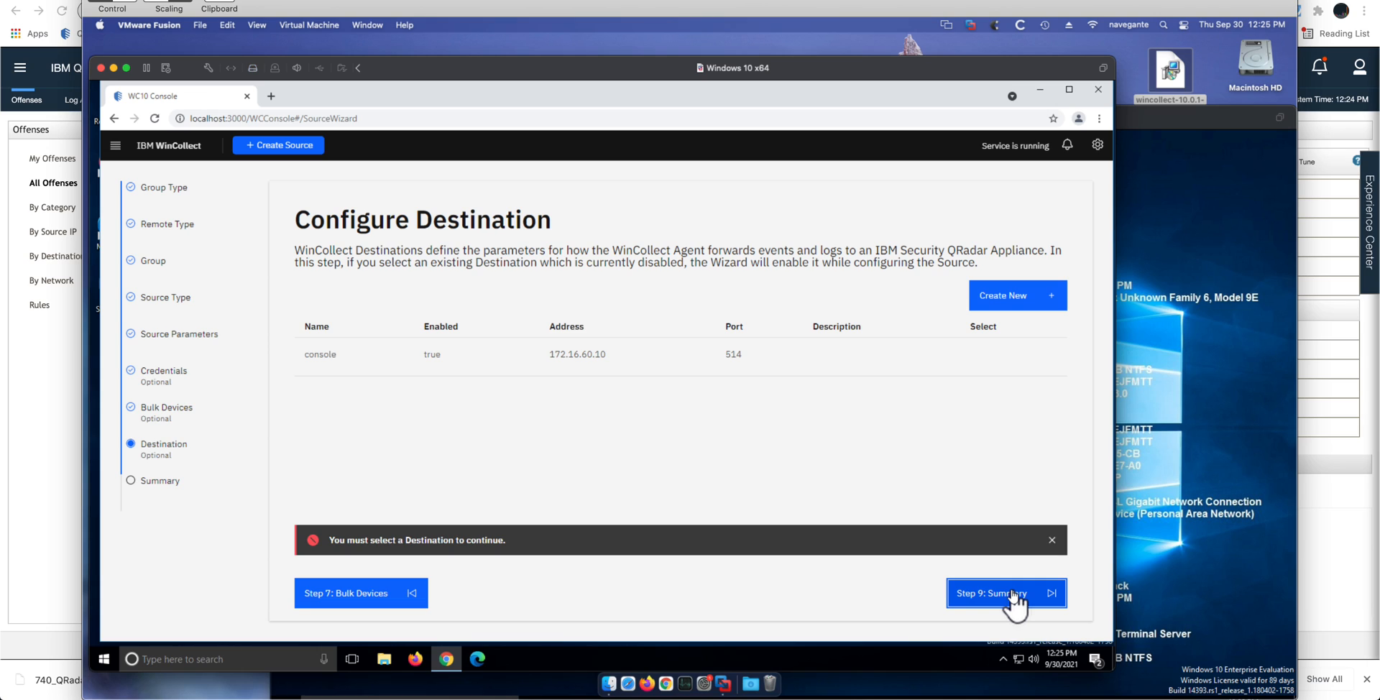
left_click(975, 355)
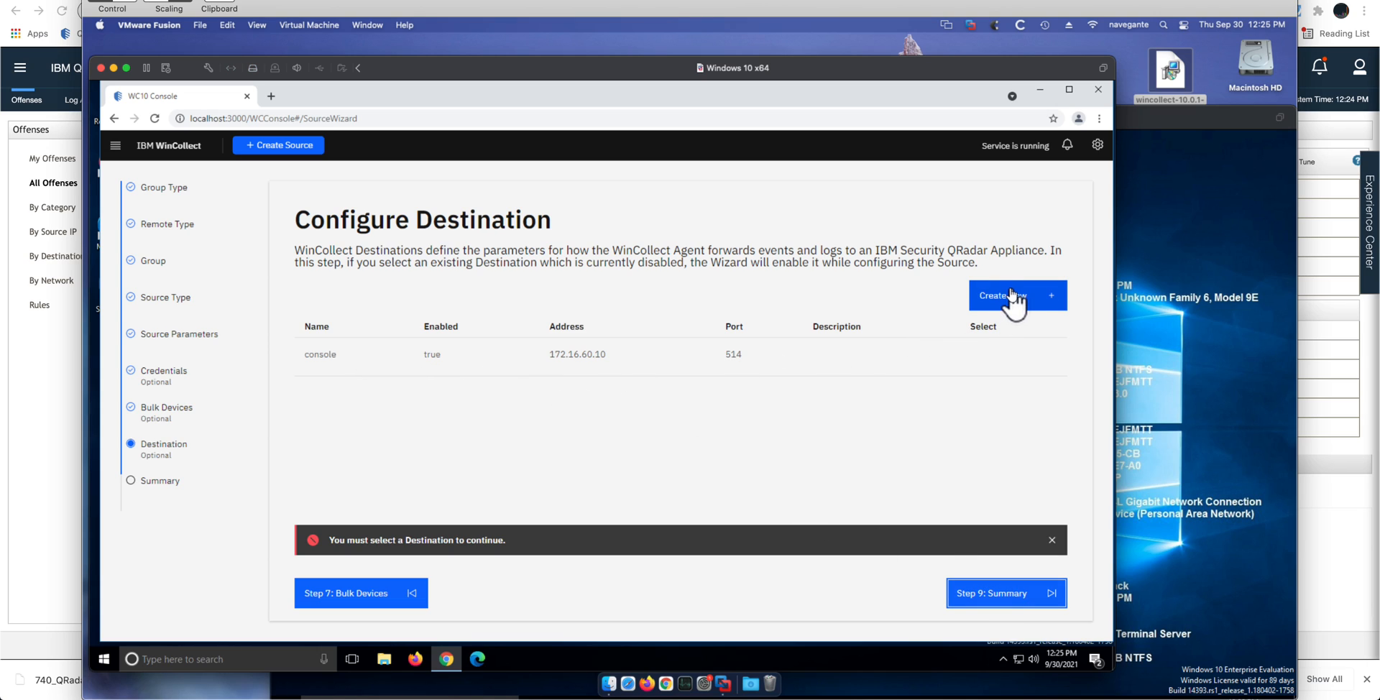
mouse_move(1011, 307)
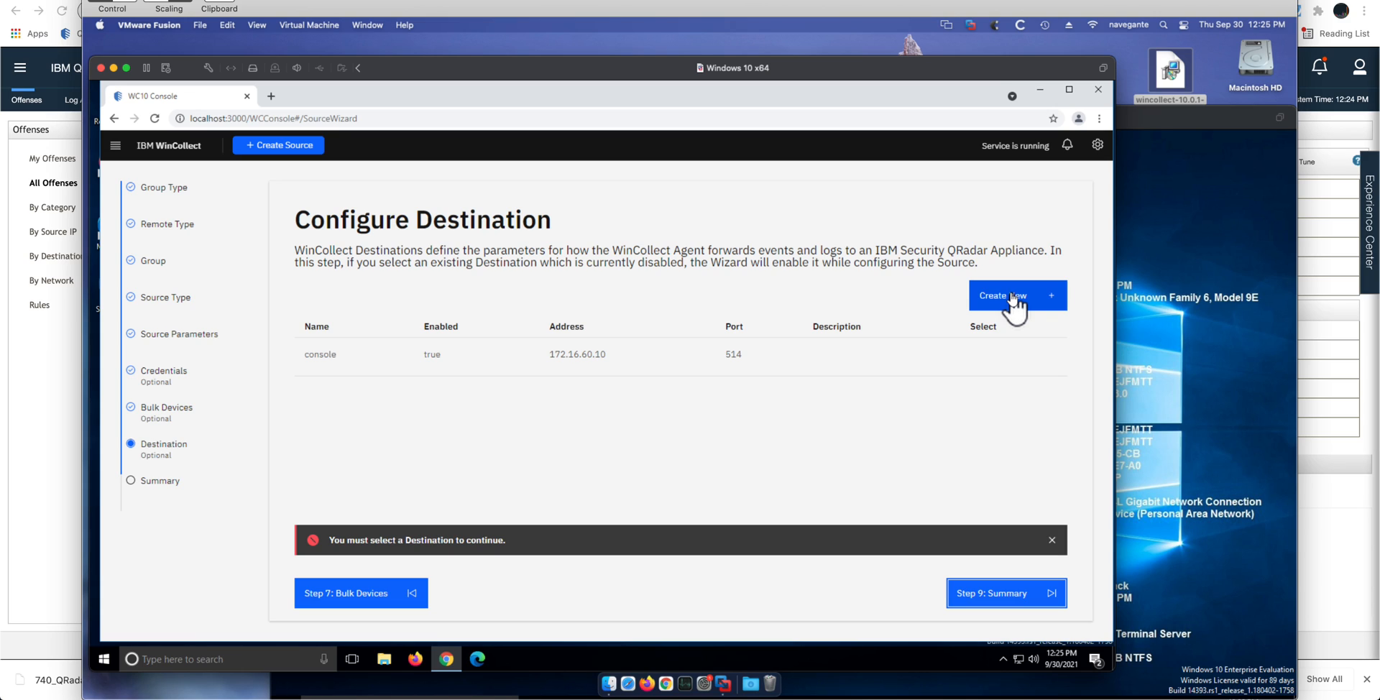
mouse_move(986, 275)
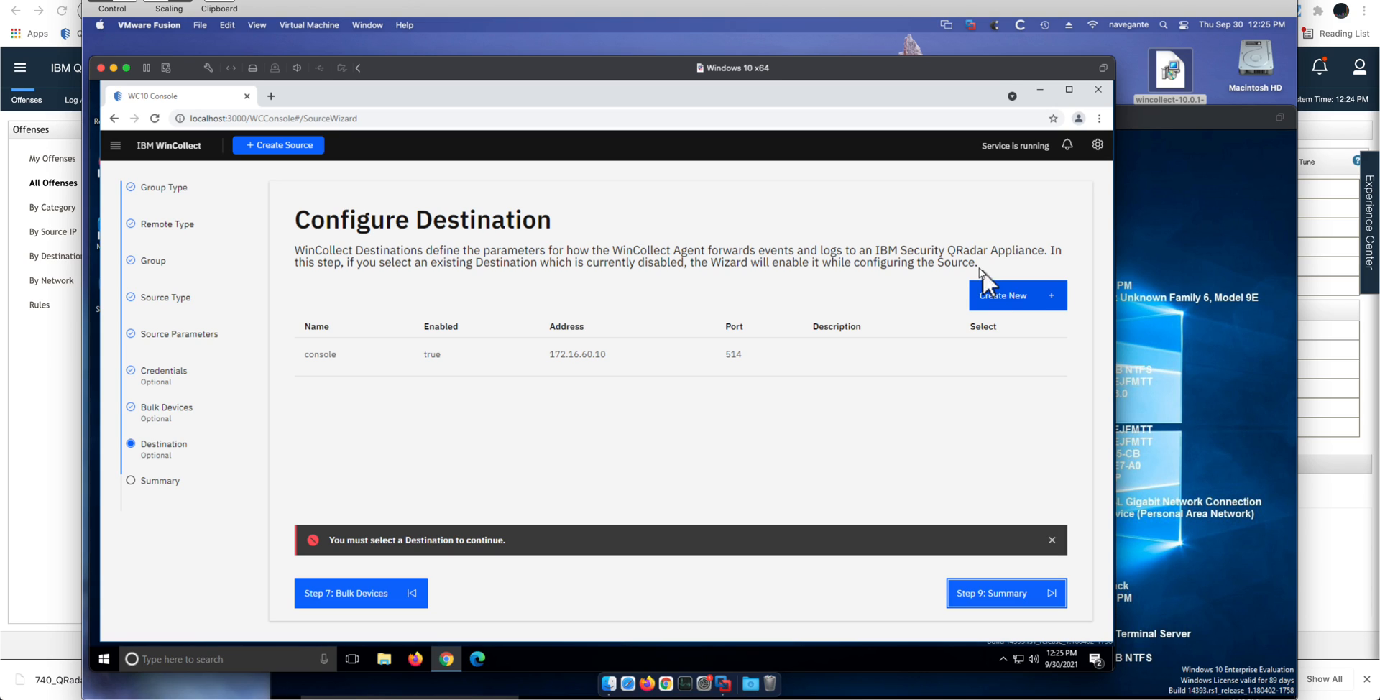
mouse_move(1020, 312)
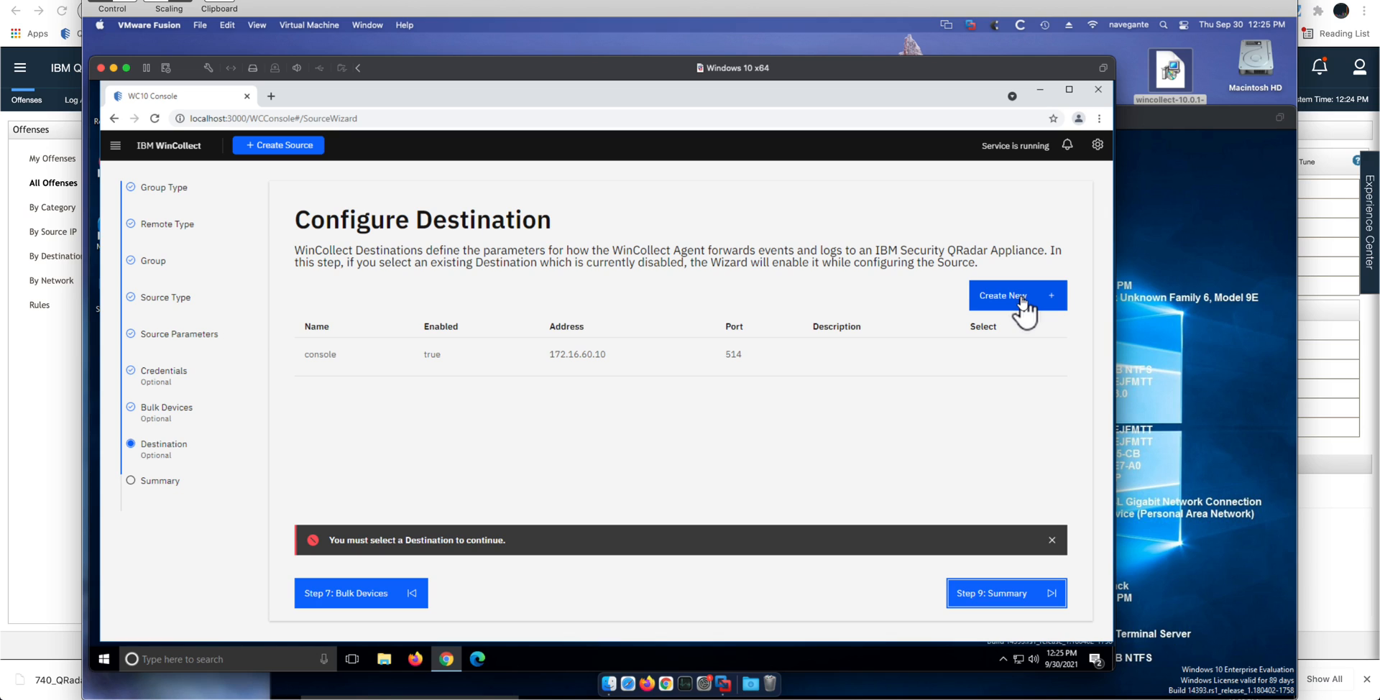
left_click(1016, 294)
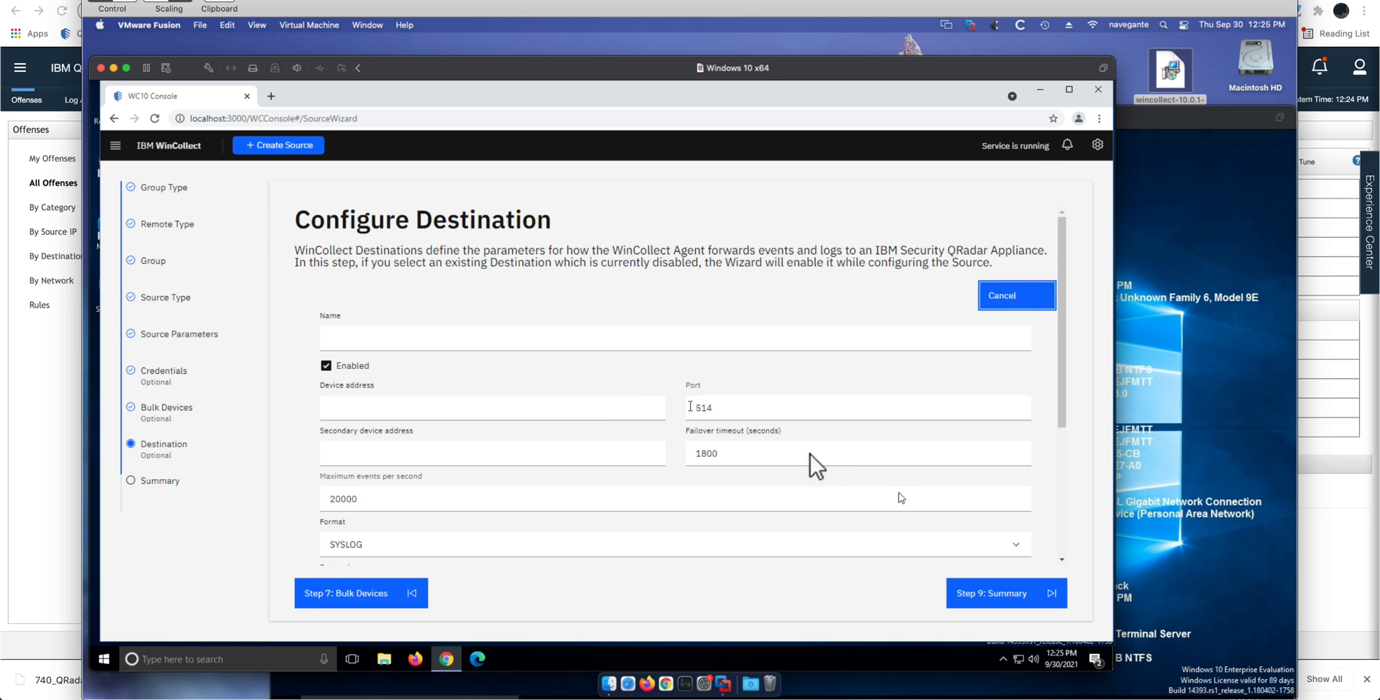
mouse_move(894, 492)
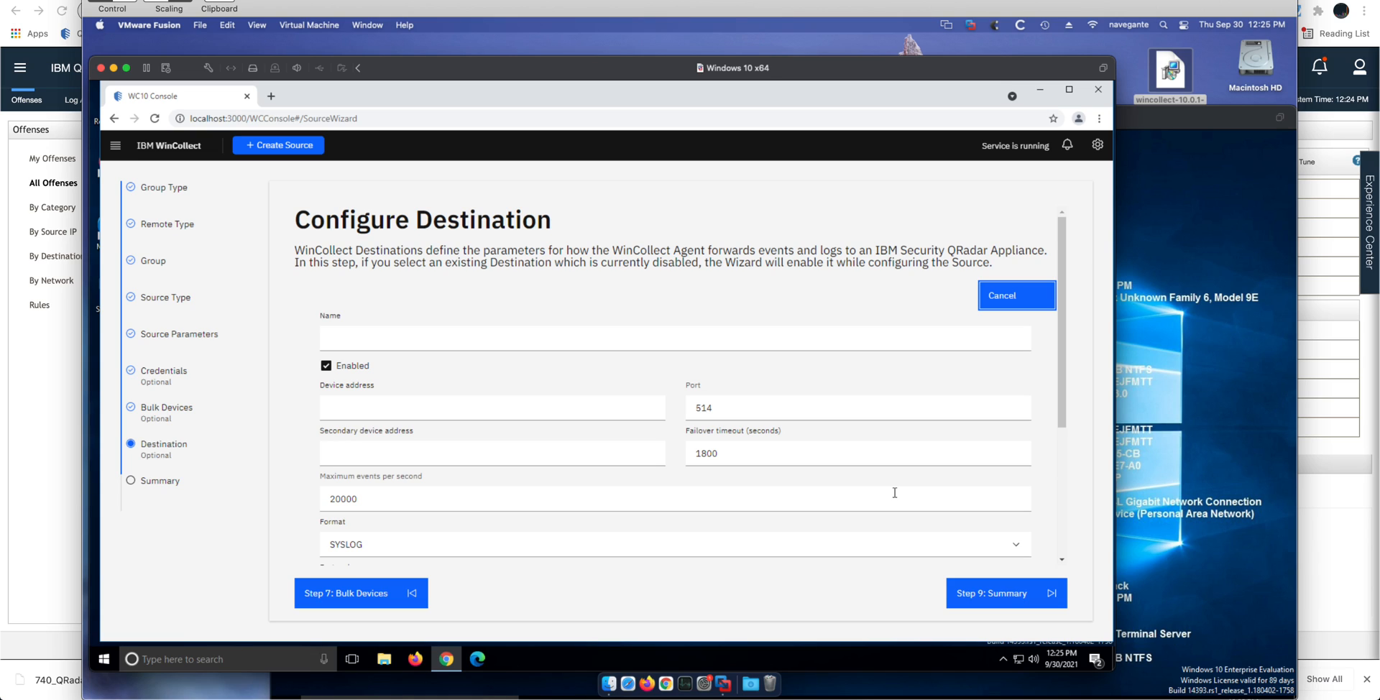
Name the destination Qradar at 172.16.60.10 port 514 and continue to the Summary.
left_click(1005, 592)
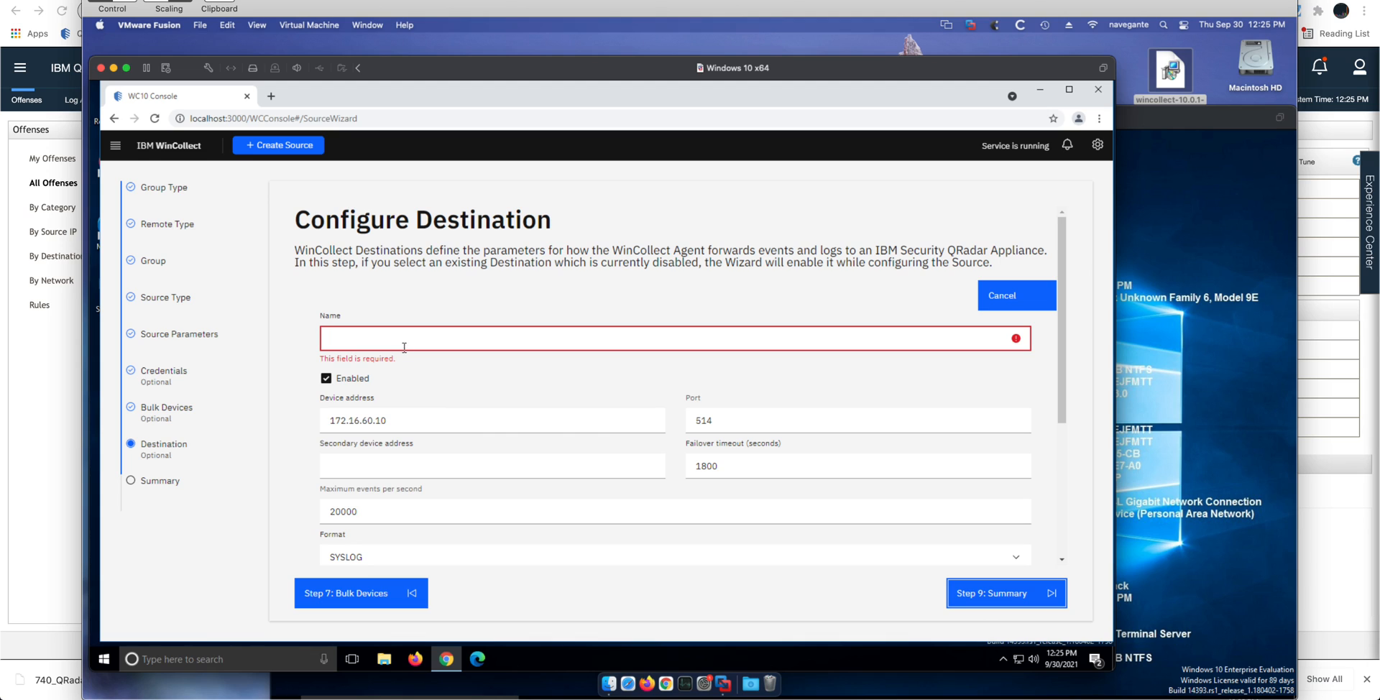
type("Qradar")
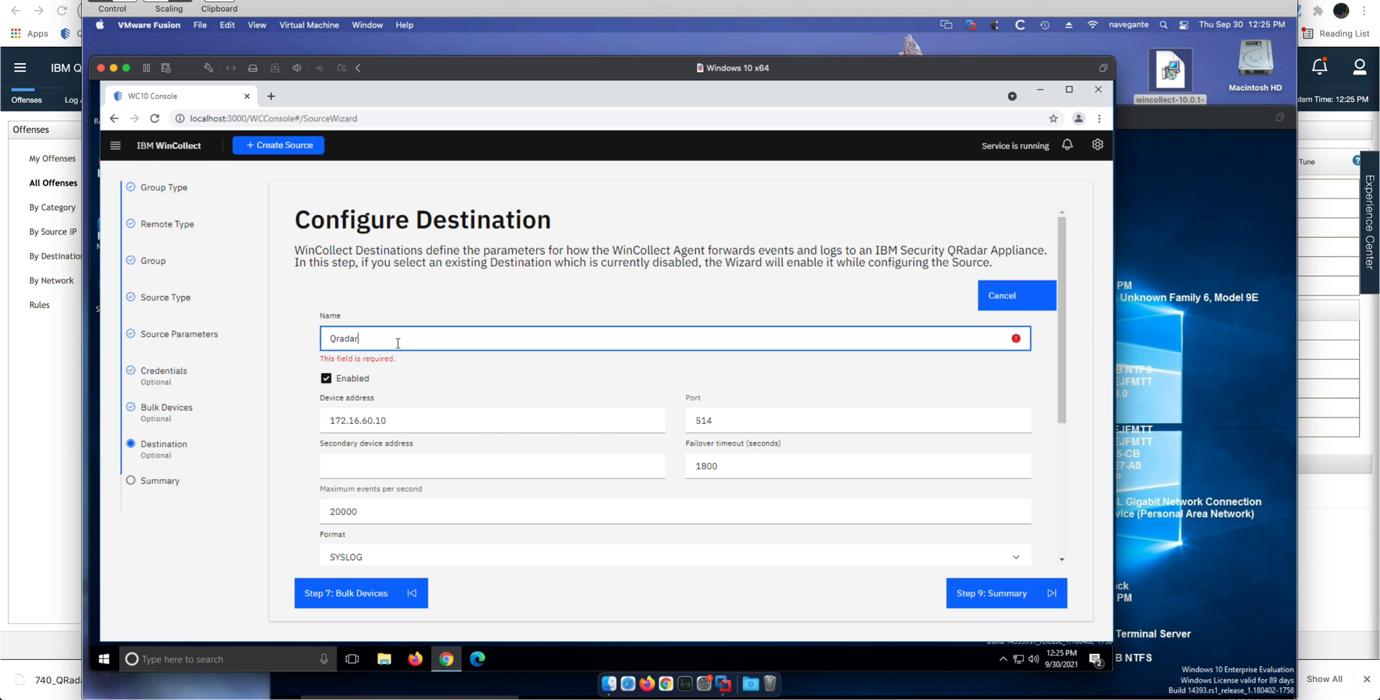
left_click(1005, 592)
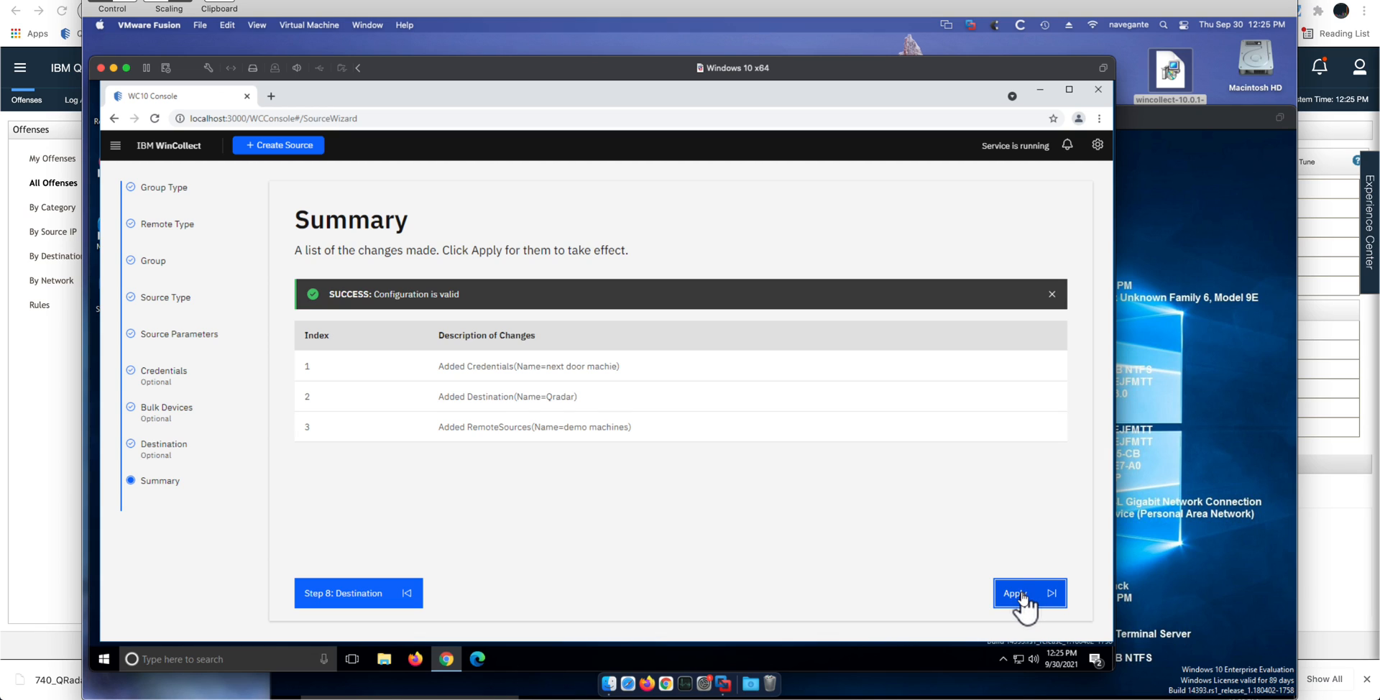
Apply the three validated changes: credentials, Qradar destination and demo machines remote sources.
left_click(1018, 593)
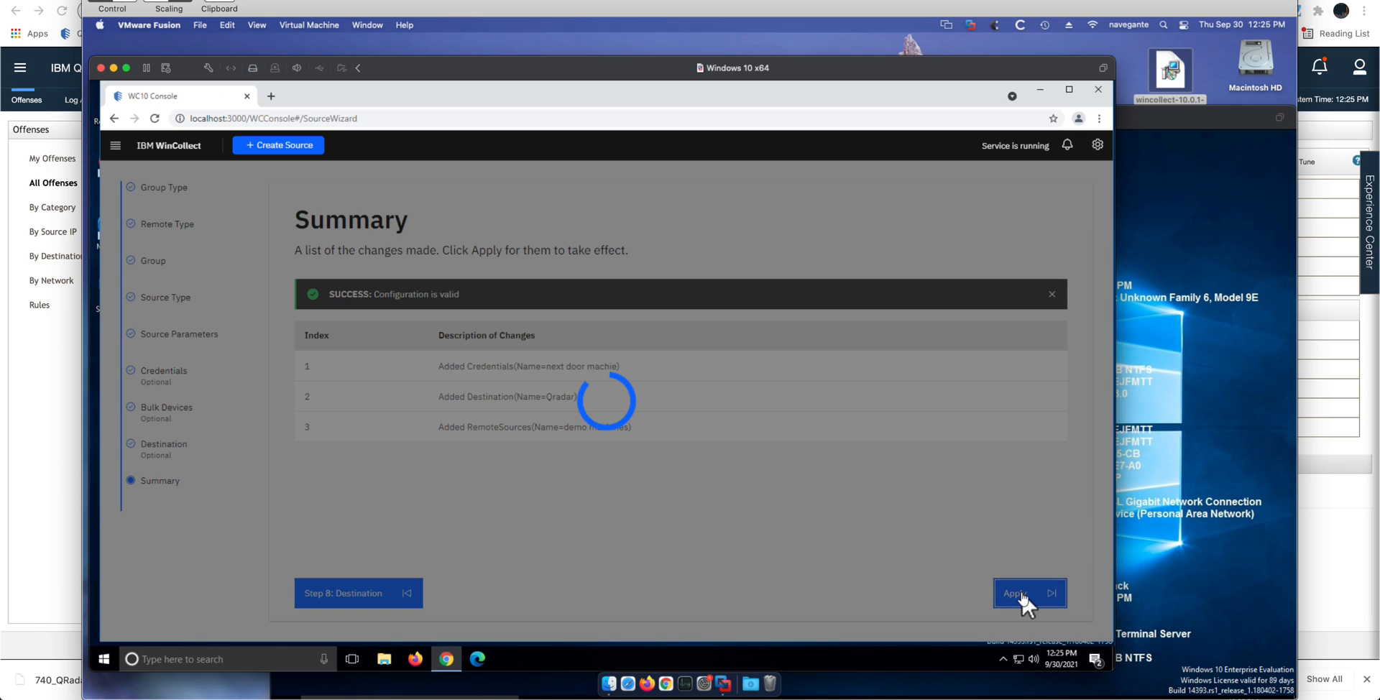
left_click(1018, 592)
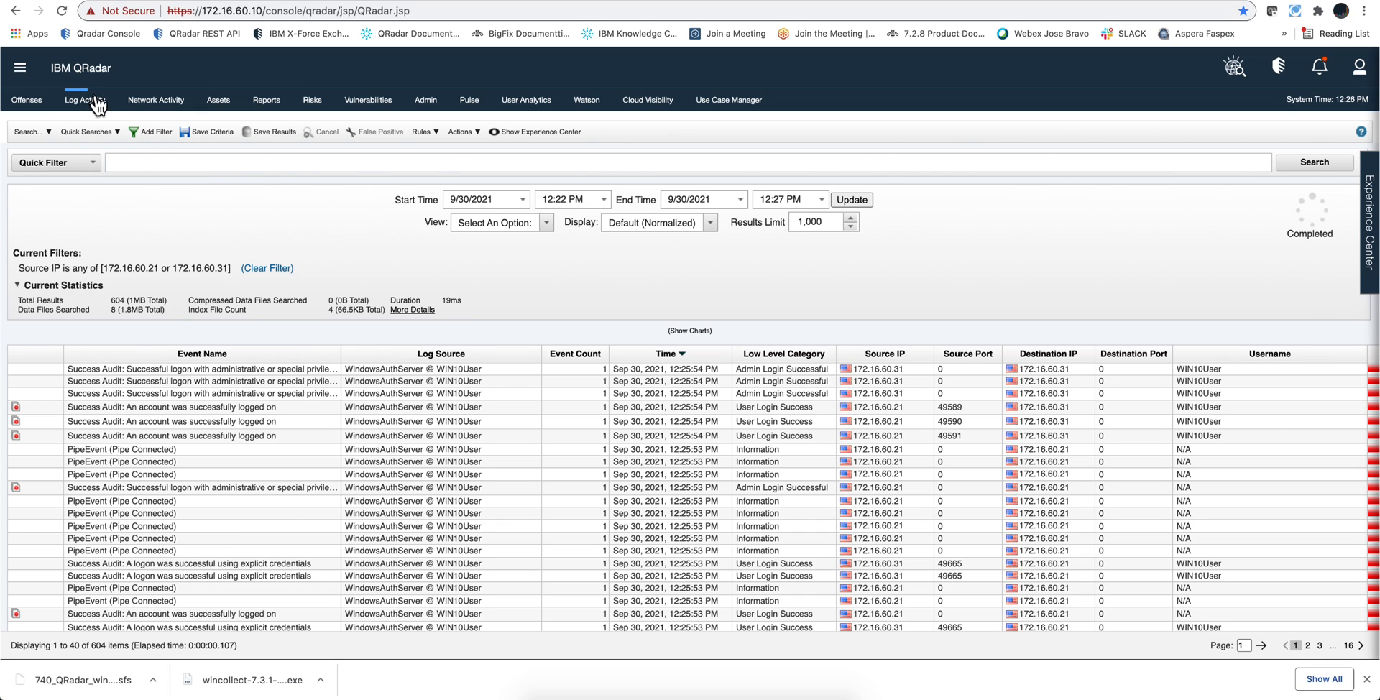
mouse_move(391, 282)
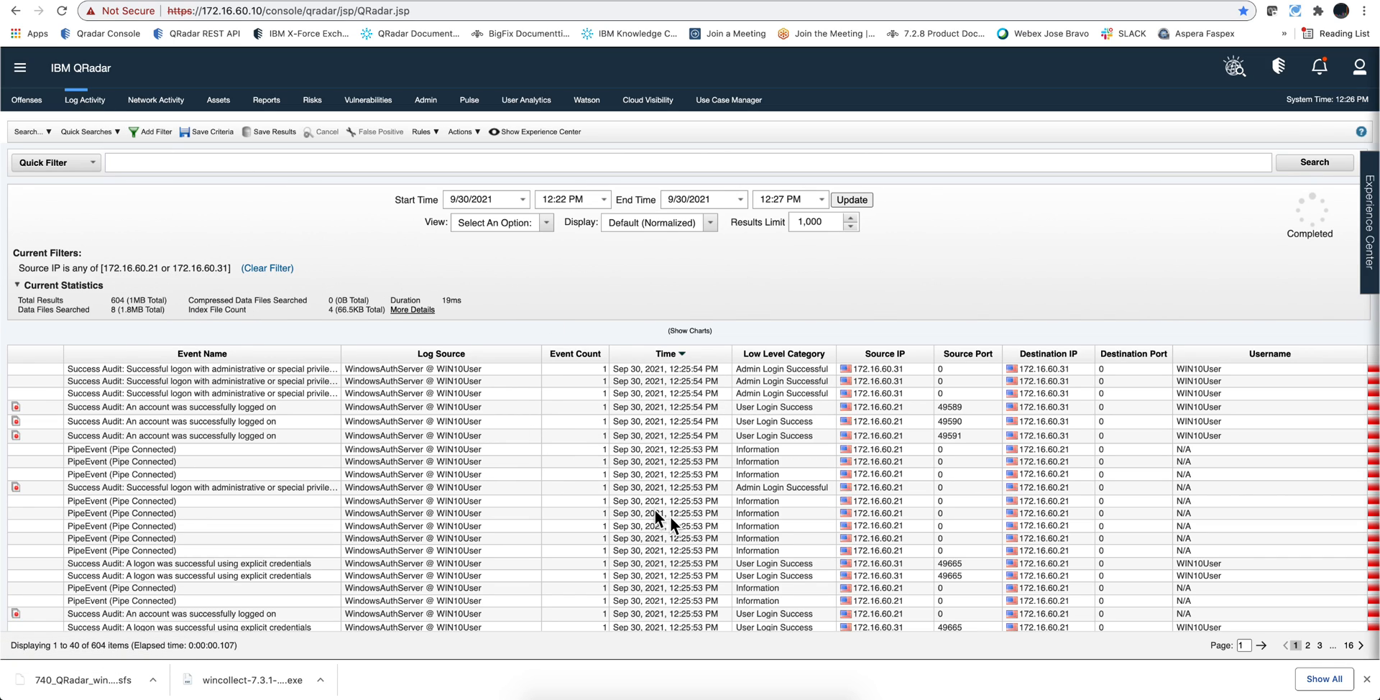
mouse_move(704, 538)
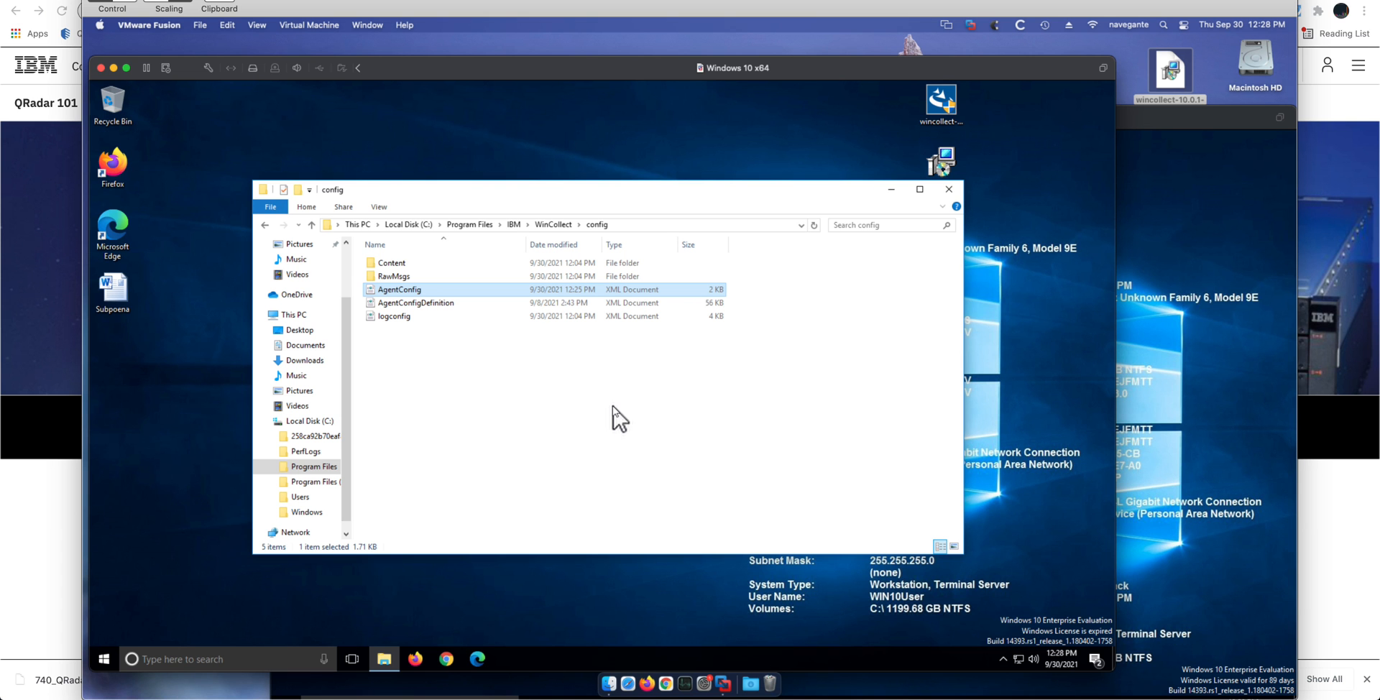
mouse_move(448, 245)
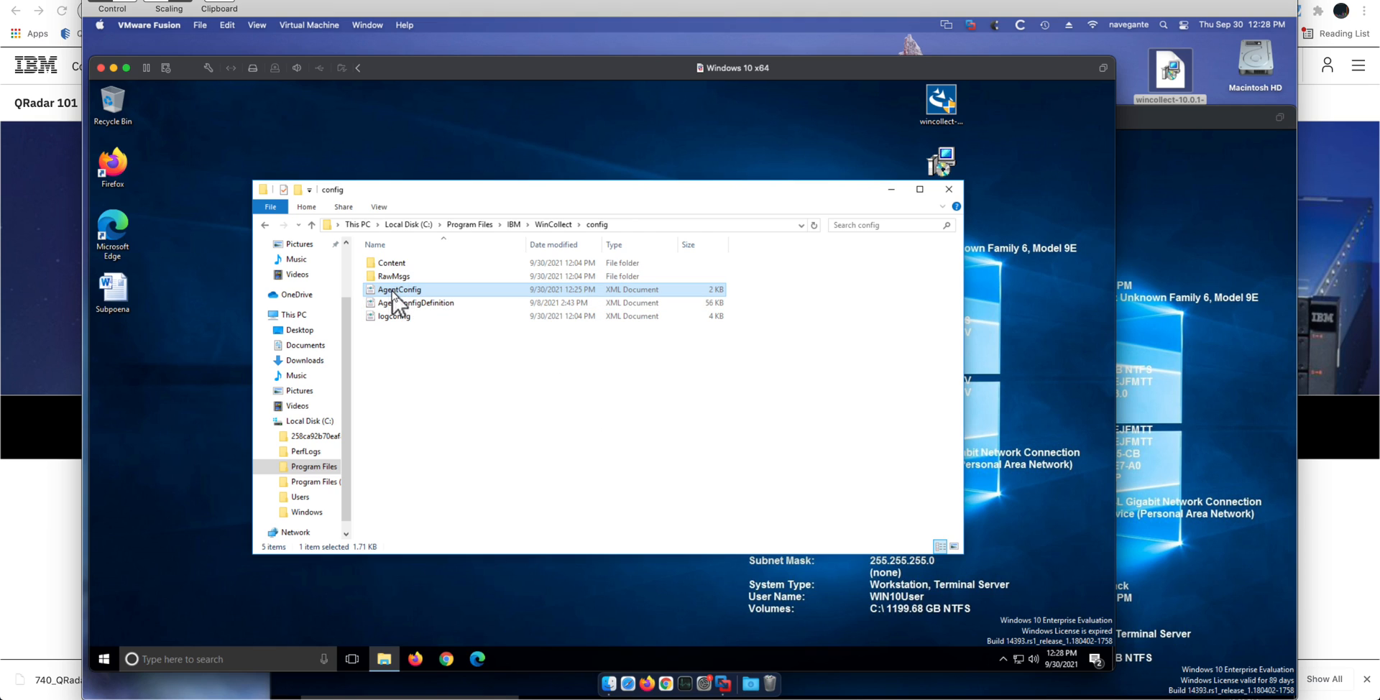
Open AgentConfig from C:\Program Files\IBM\WinCollect\config in Notepad via Open with.
double_click(399, 289)
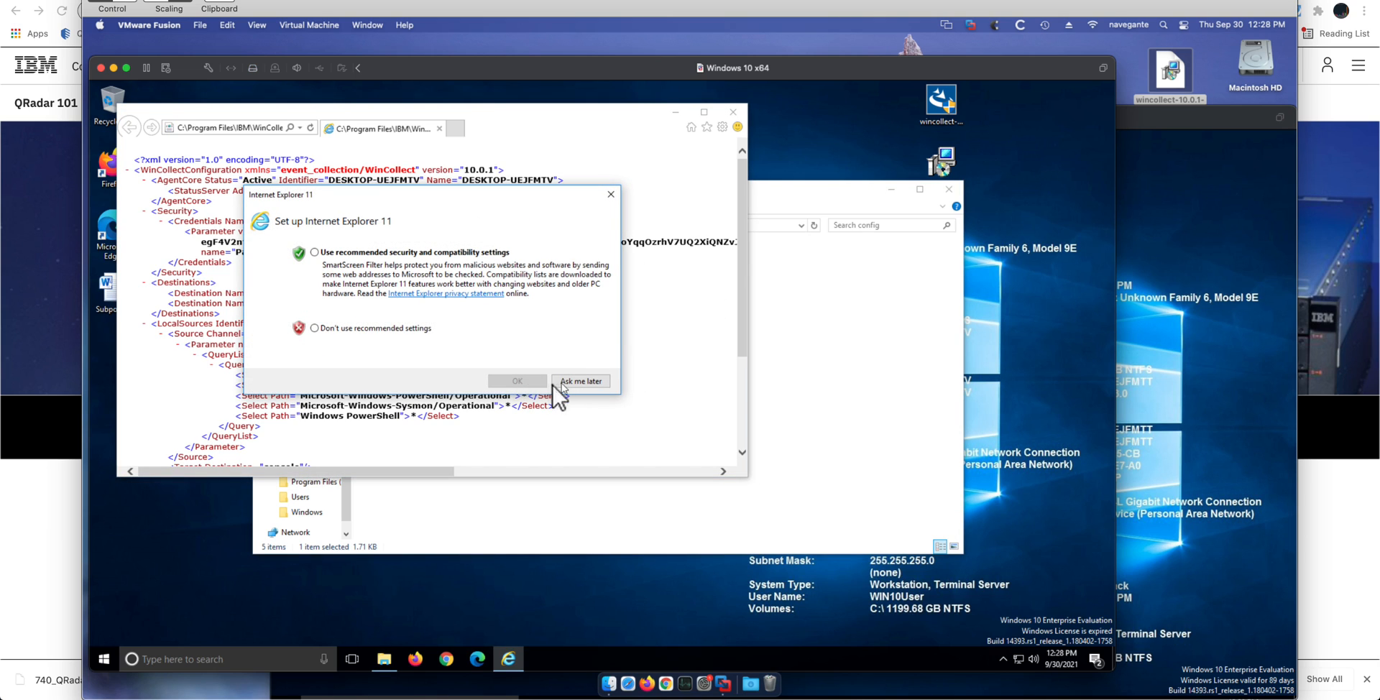
left_click(580, 381)
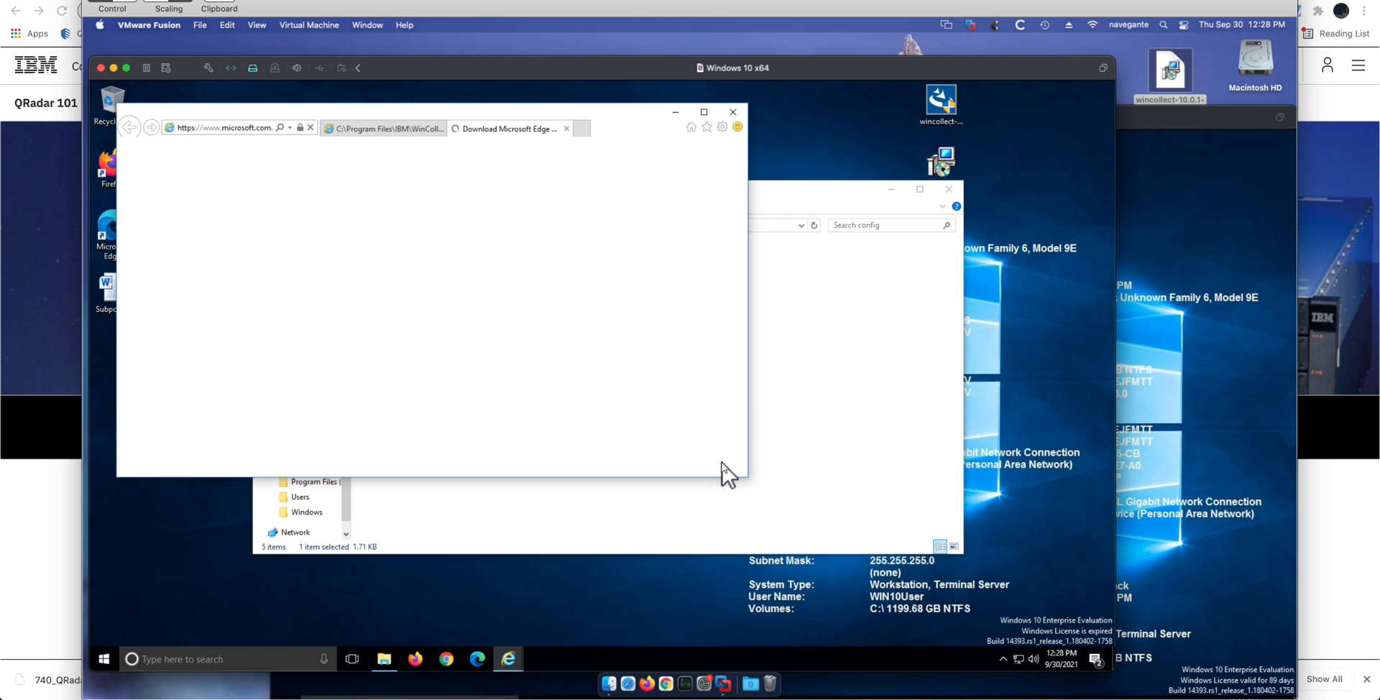
right_click(399, 291)
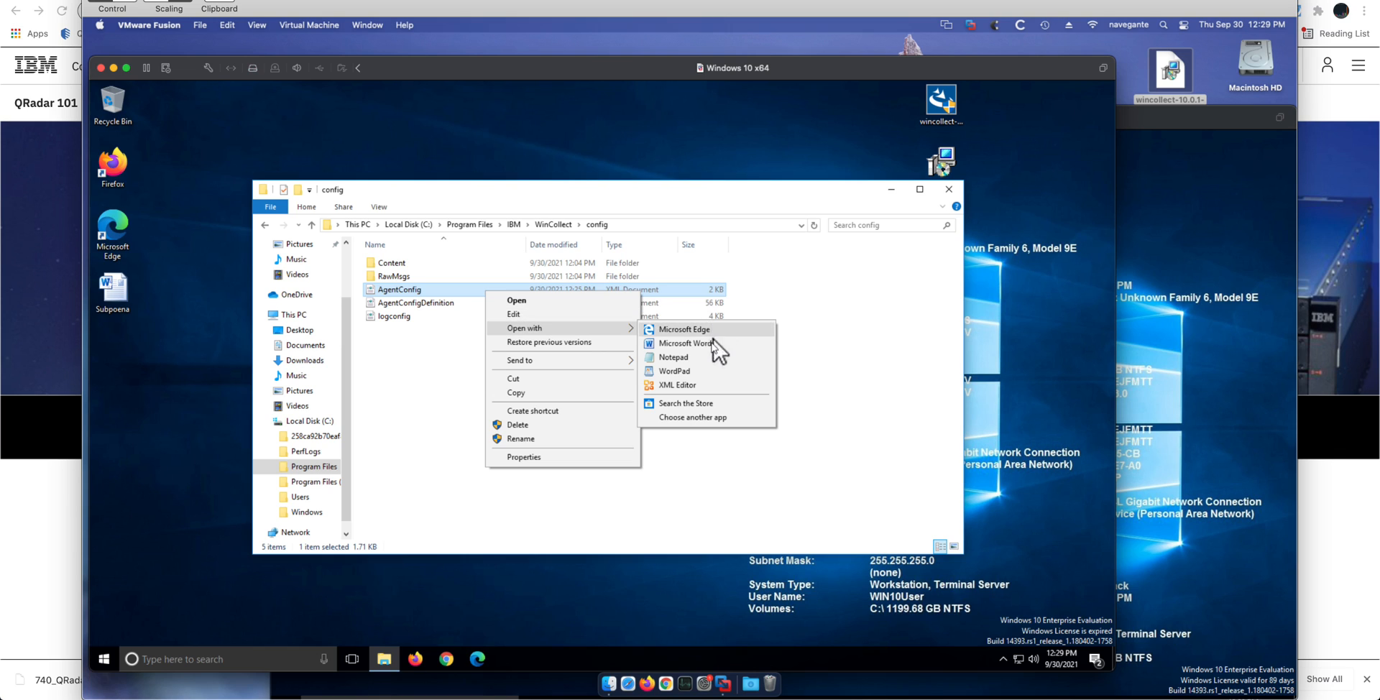
left_click(672, 356)
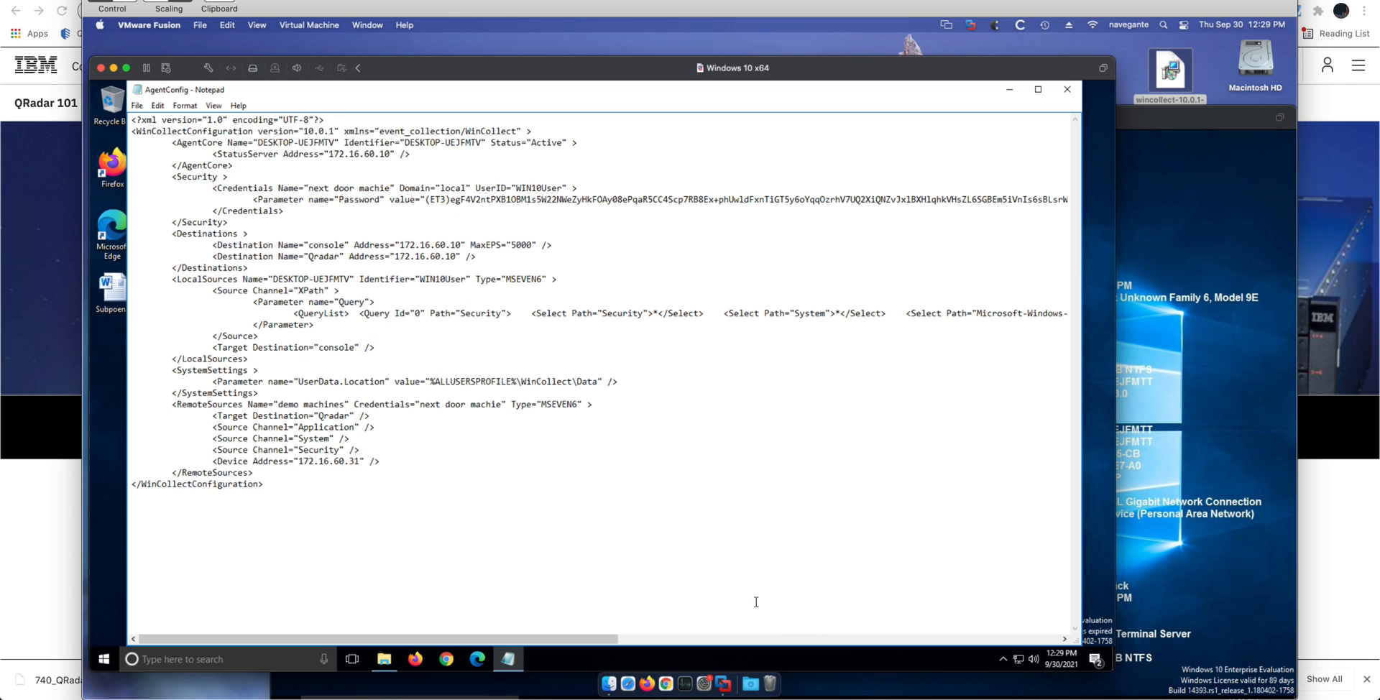
mouse_move(465, 366)
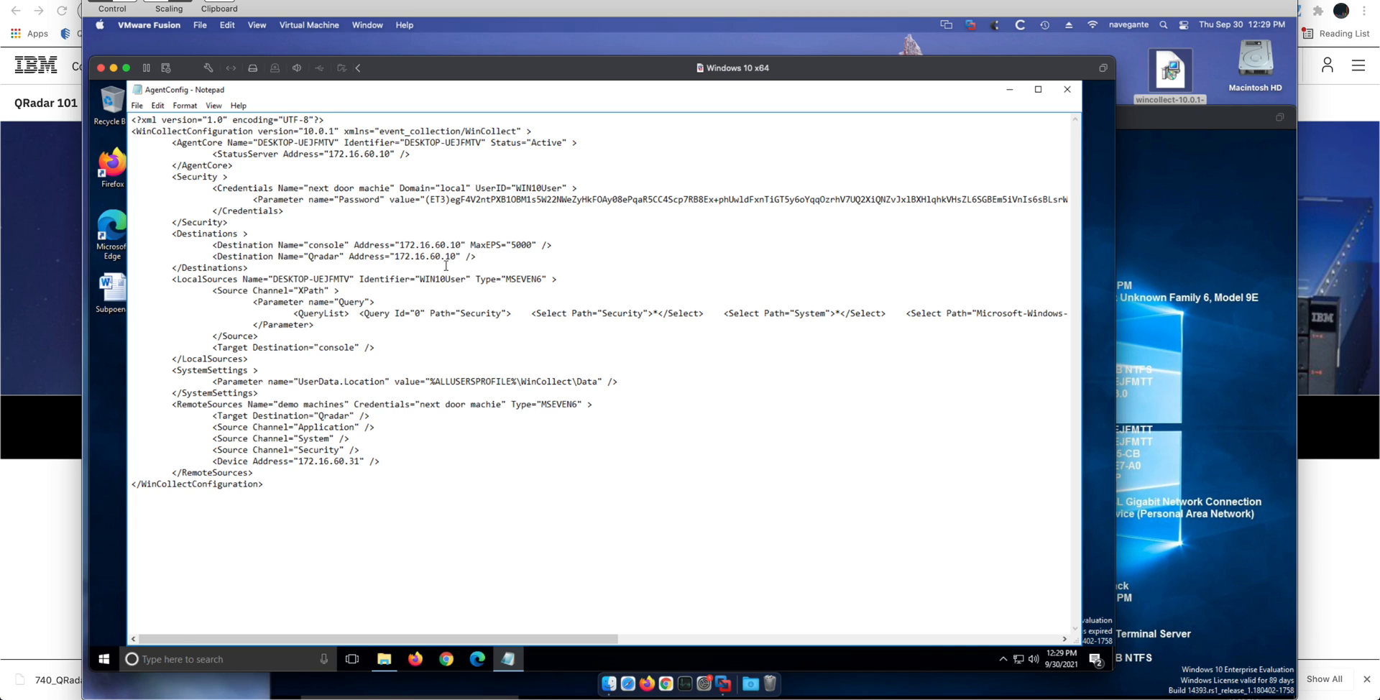
Highlight the demo machines Security channel and device address 172.16.60.31 lines in AgentConfig.
left_click_drag(273, 244, 476, 256)
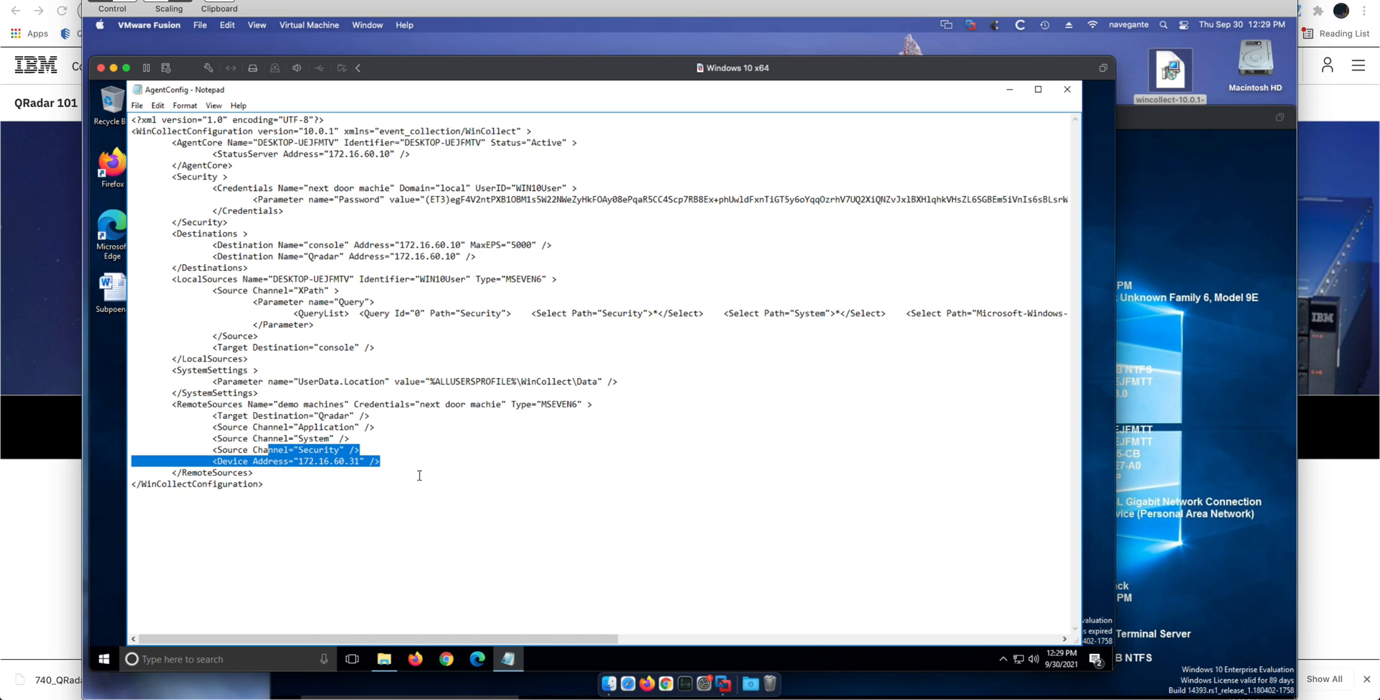
mouse_move(854, 557)
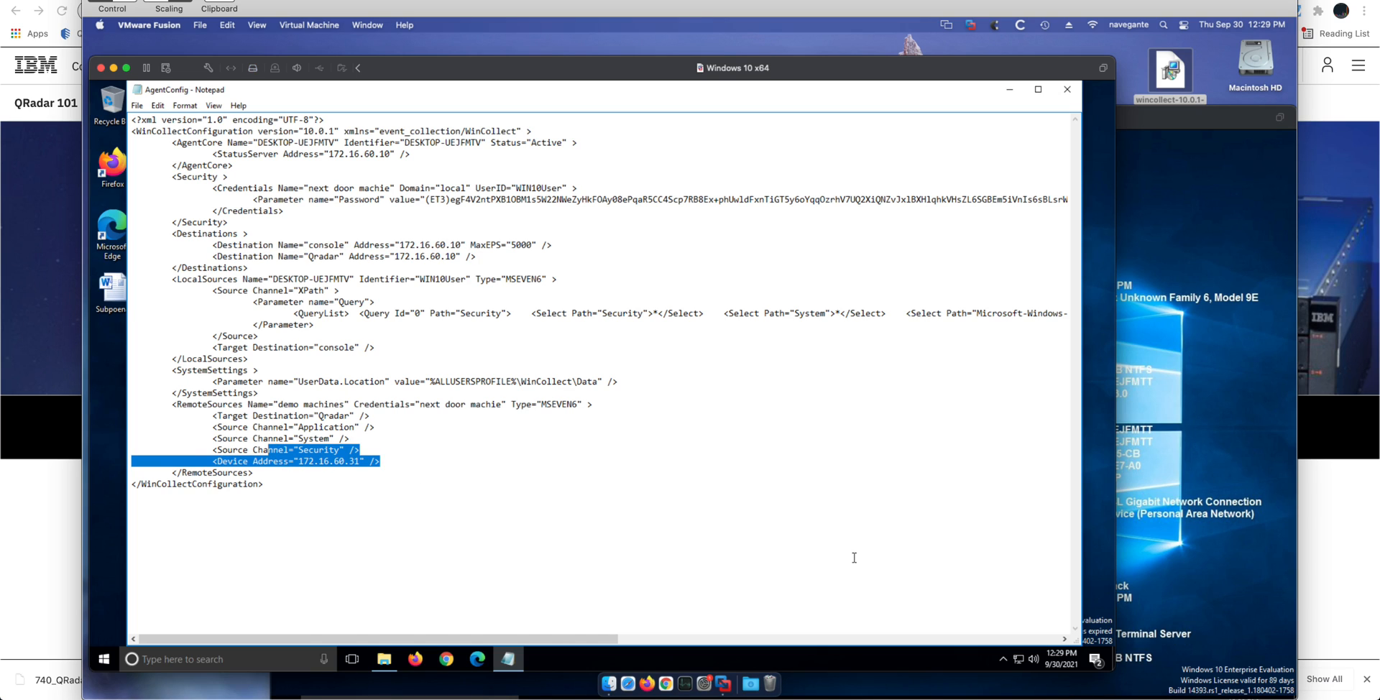